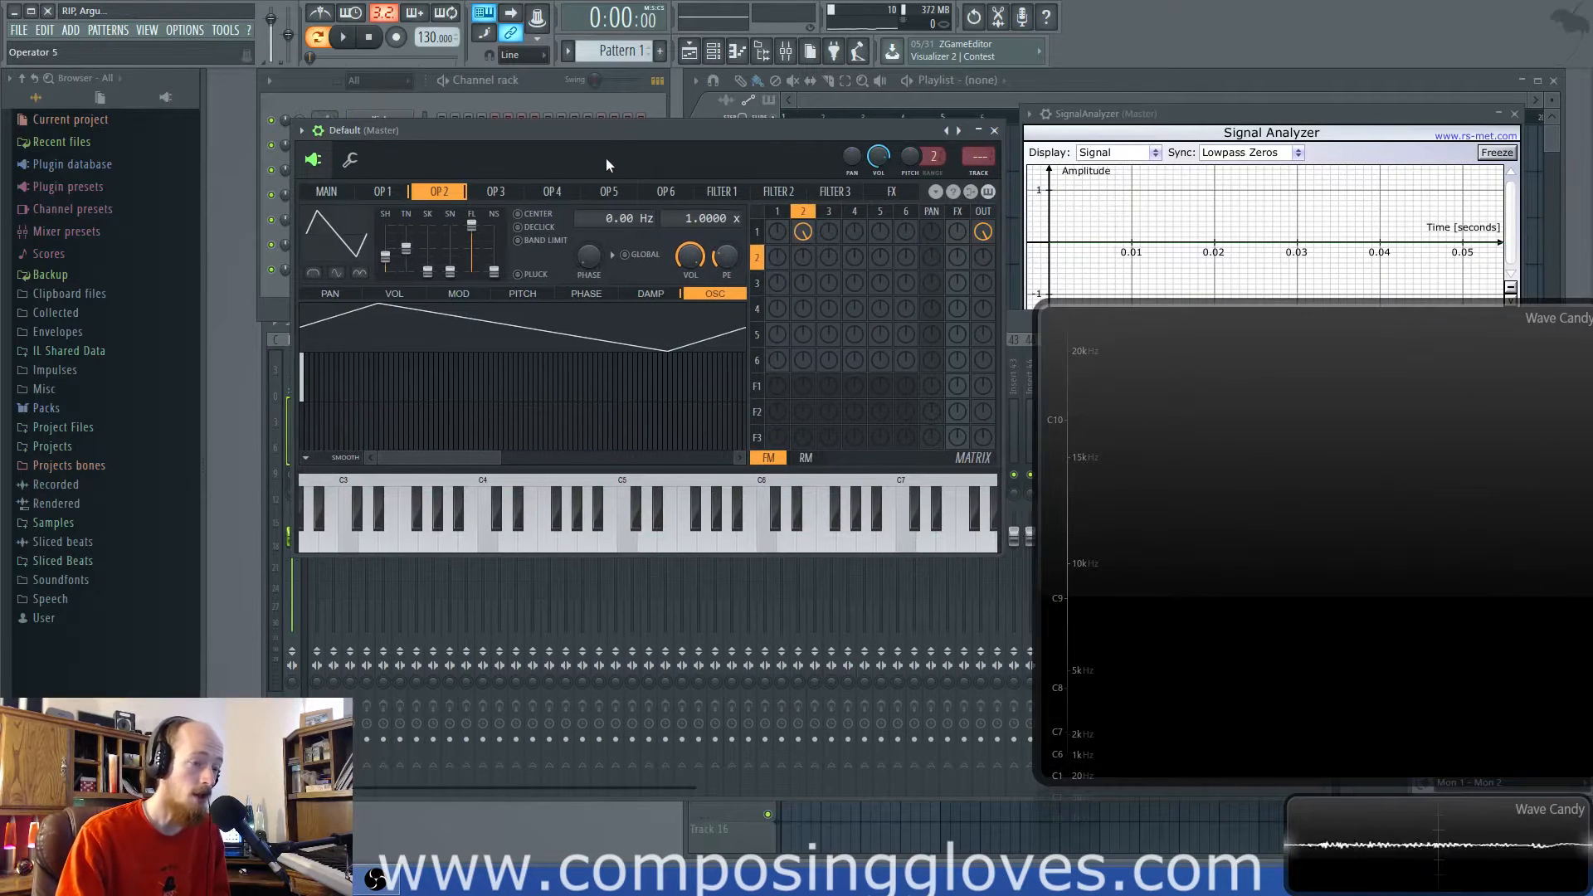
# - Reset Sytrus to its default sine patch and review the OP 1 and OP 2 pages
pyautogui.click(383, 191)
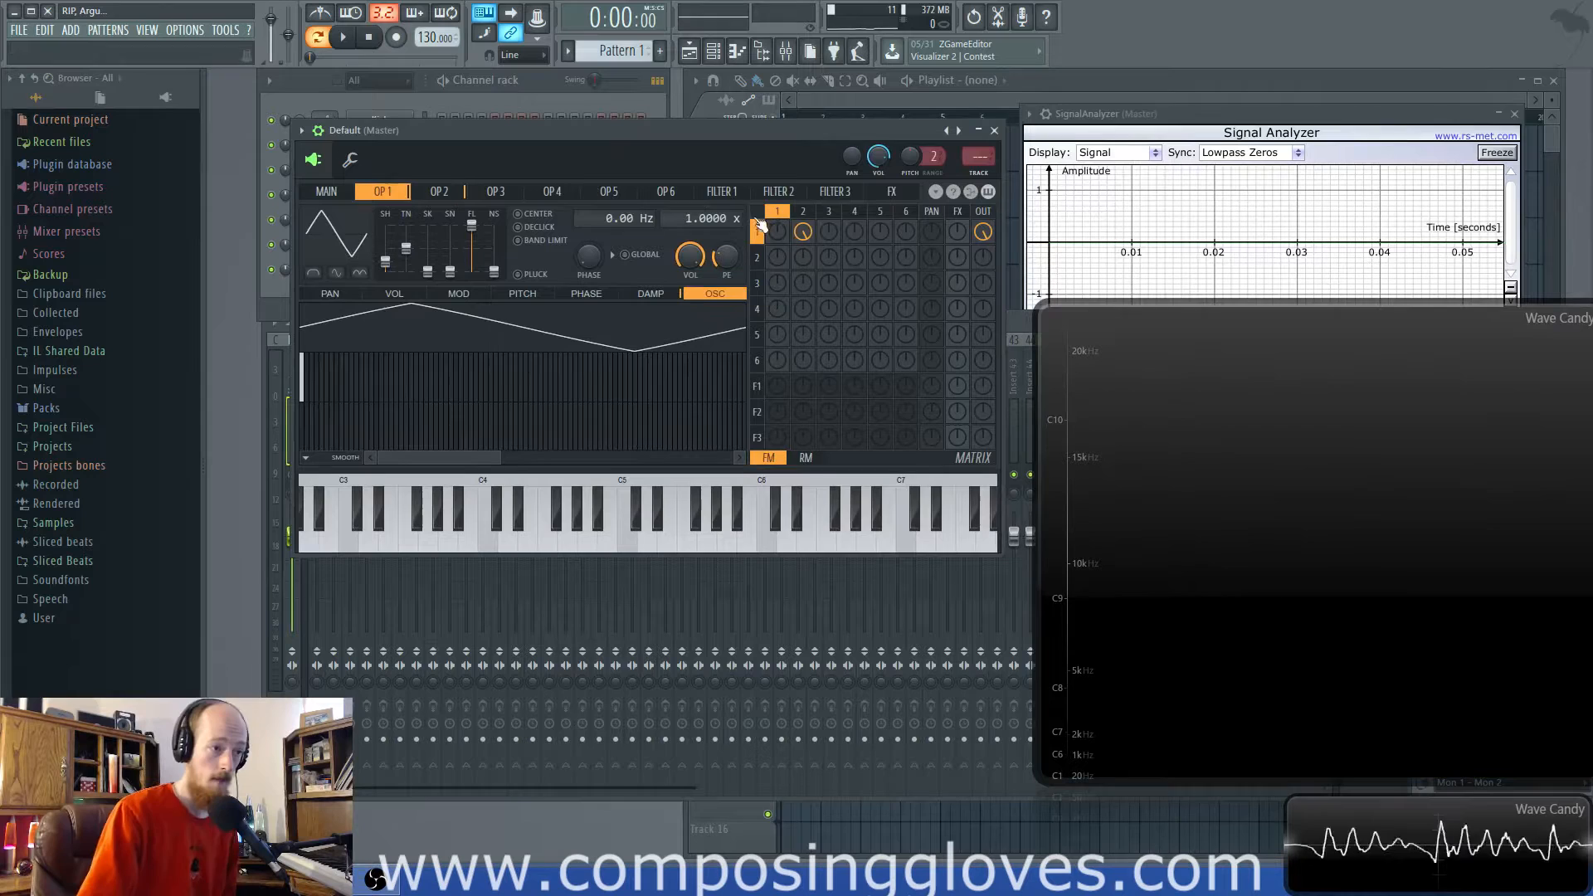
pyautogui.click(438, 191)
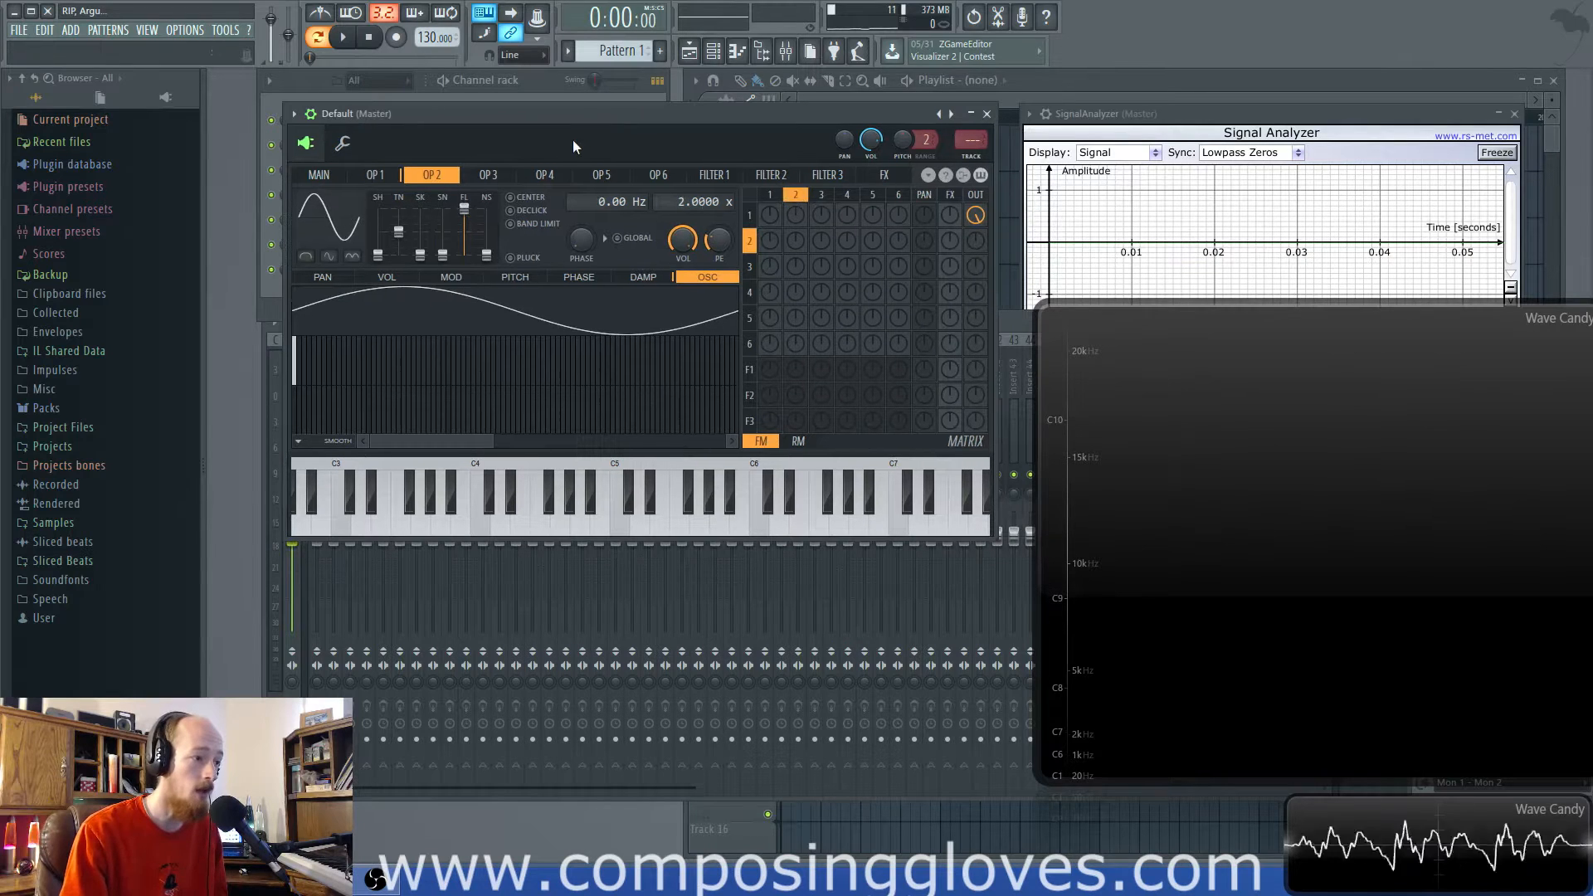
pyautogui.click(375, 175)
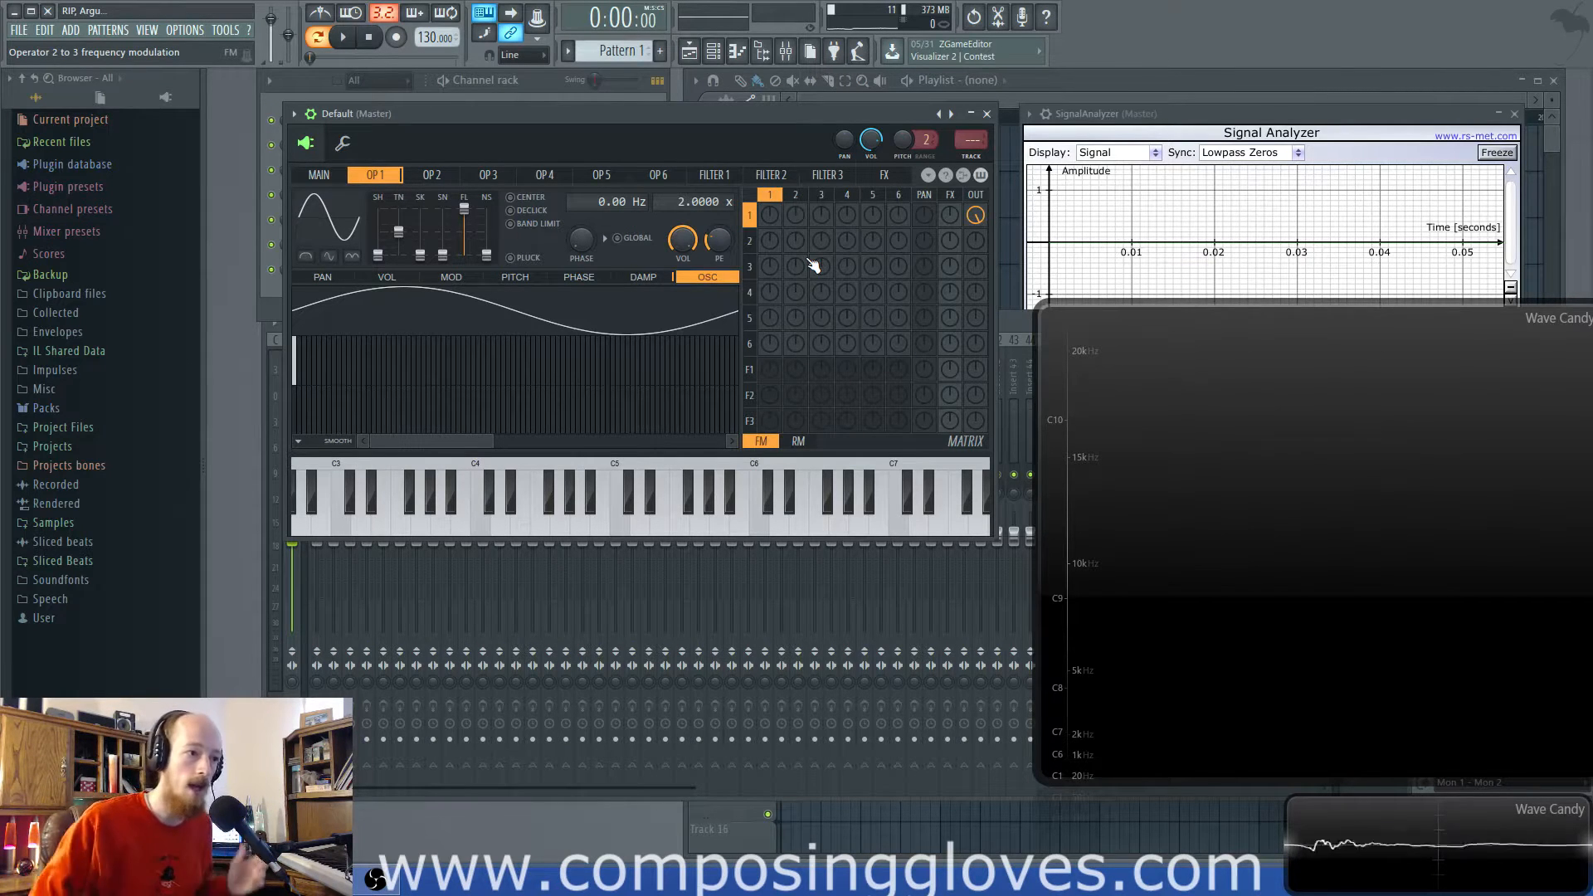
# - Turn up the 2→1 and 3→2 FM matrix knobs, checking each operator while auditioning notes
pyautogui.click(431, 175)
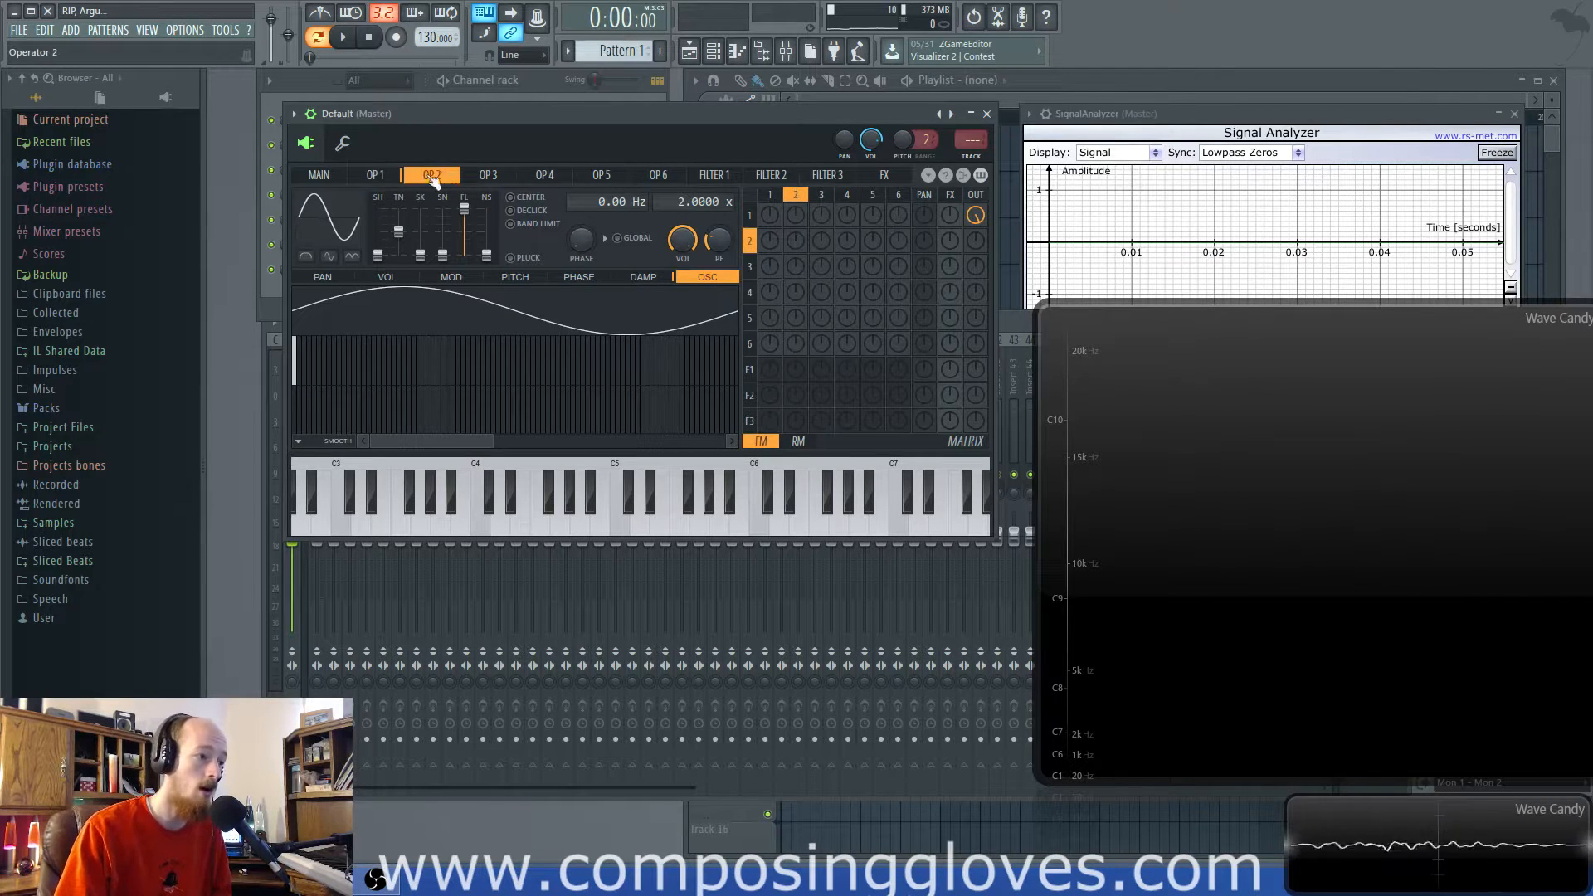
pyautogui.click(374, 175)
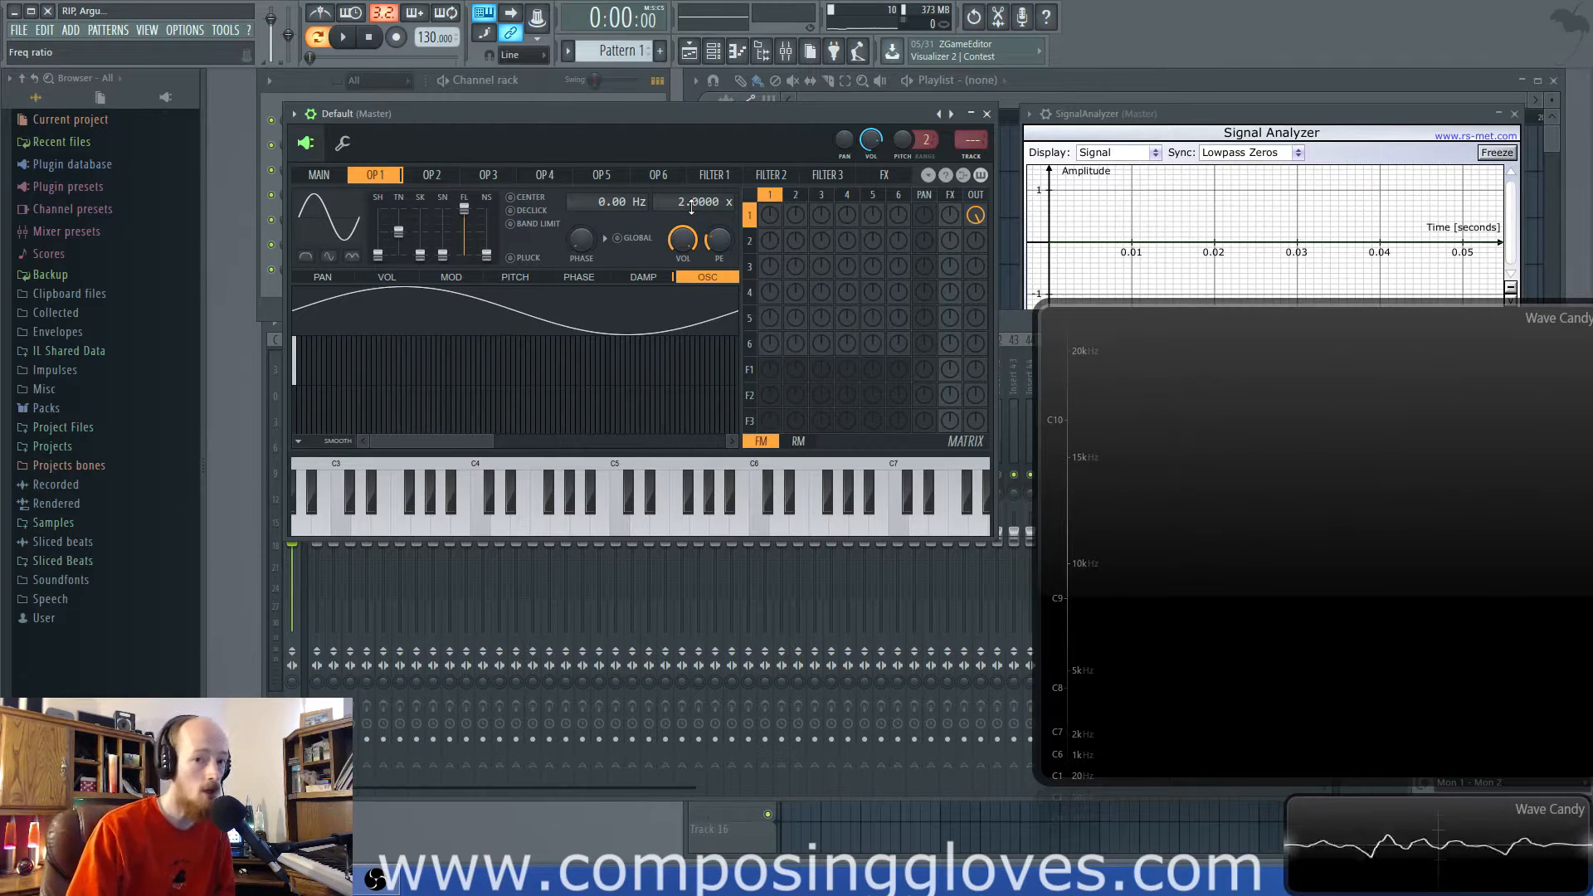
pyautogui.click(432, 175)
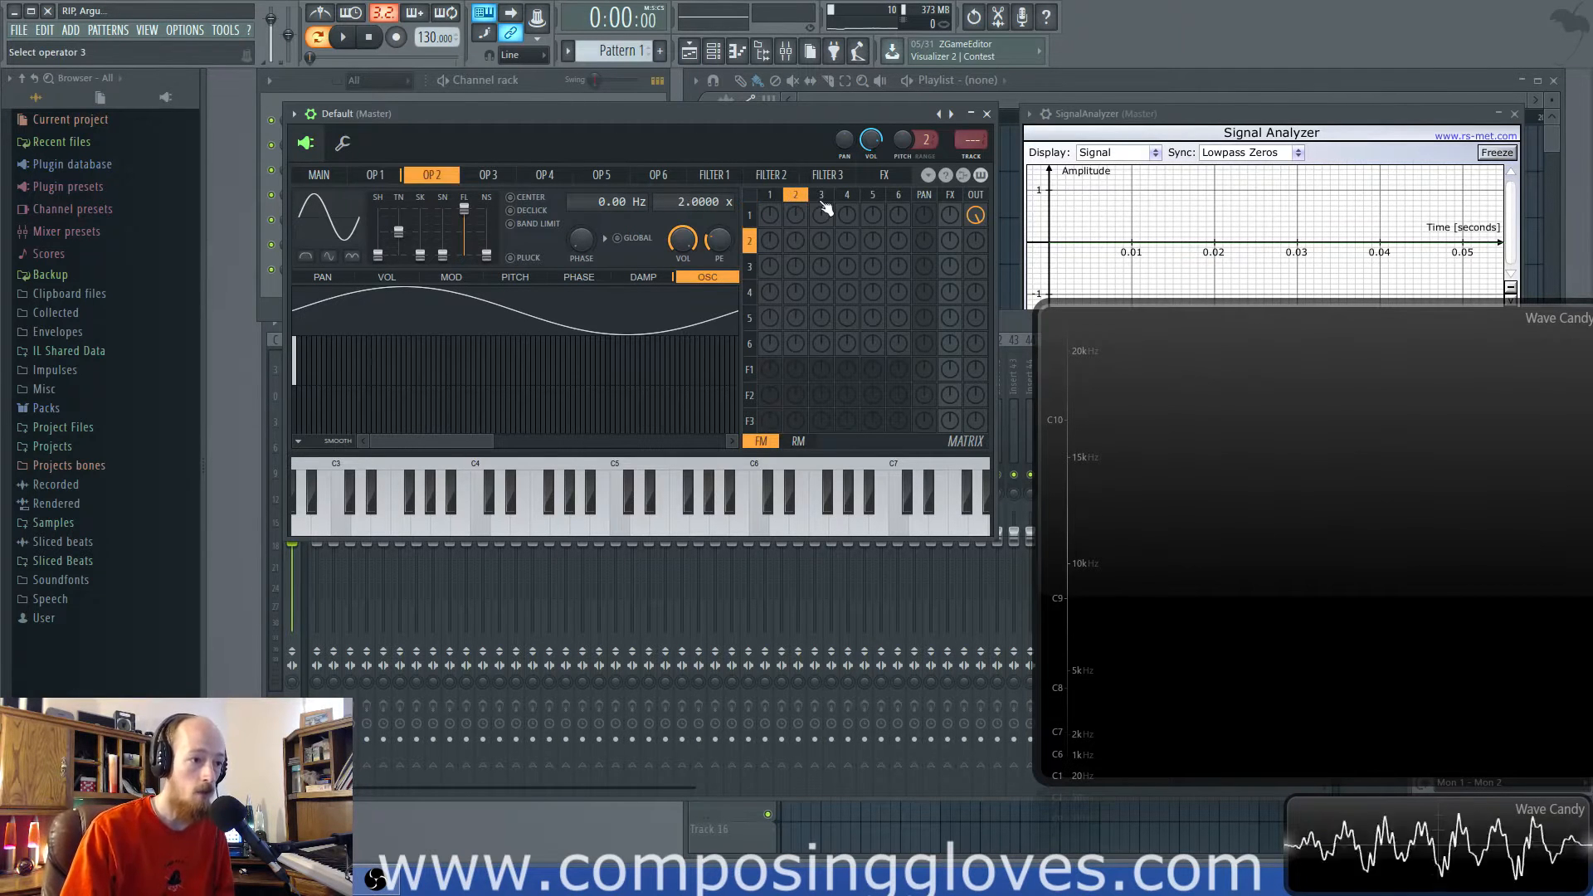
pyautogui.click(487, 175)
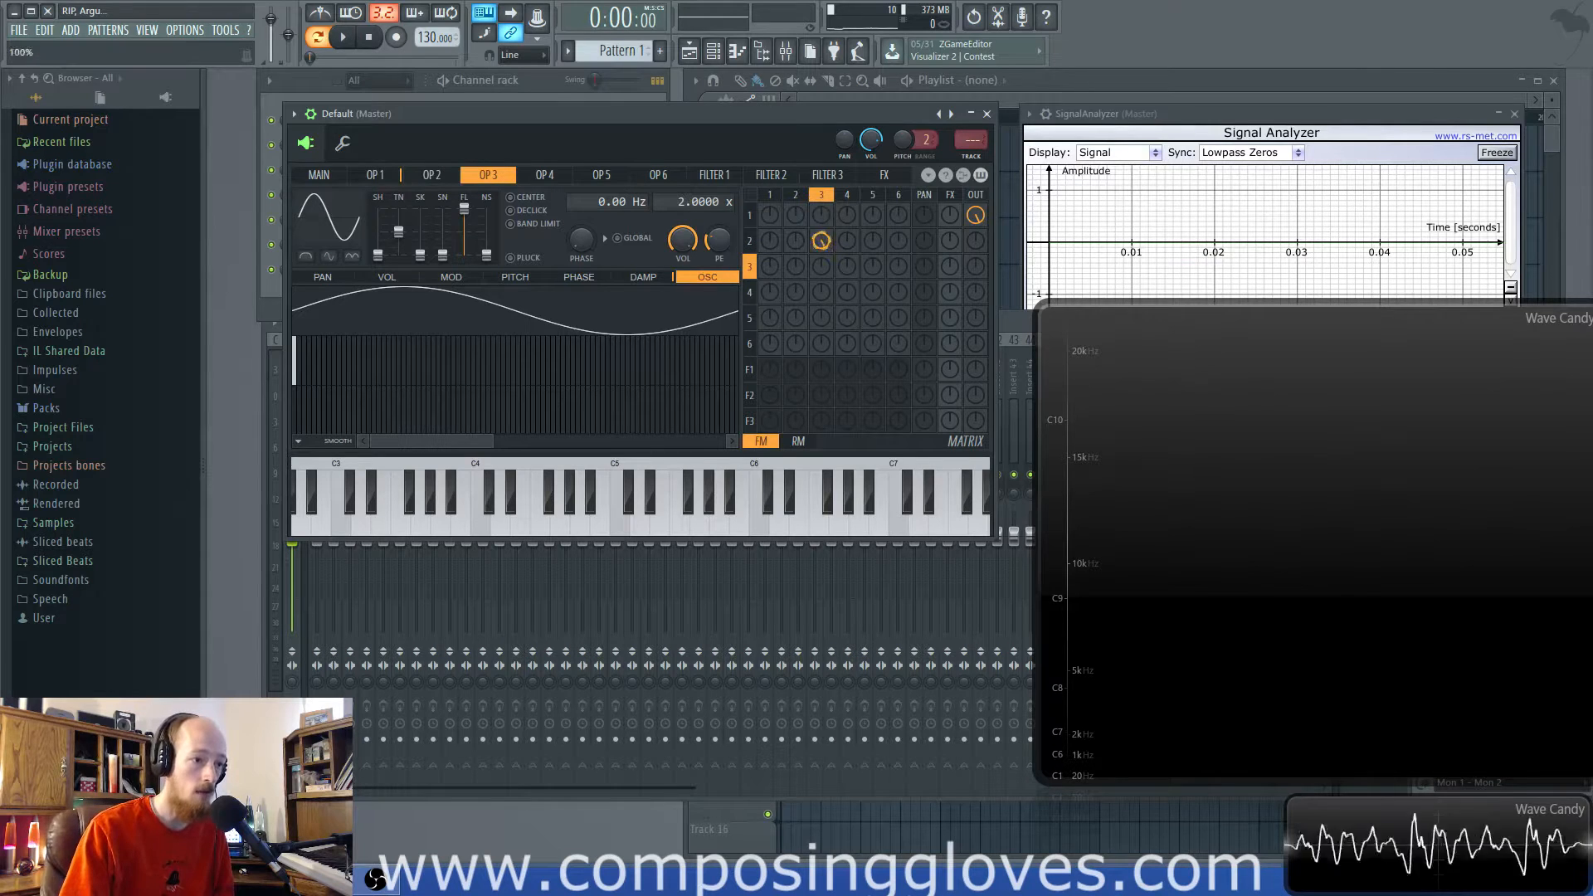
pyautogui.click(430, 175)
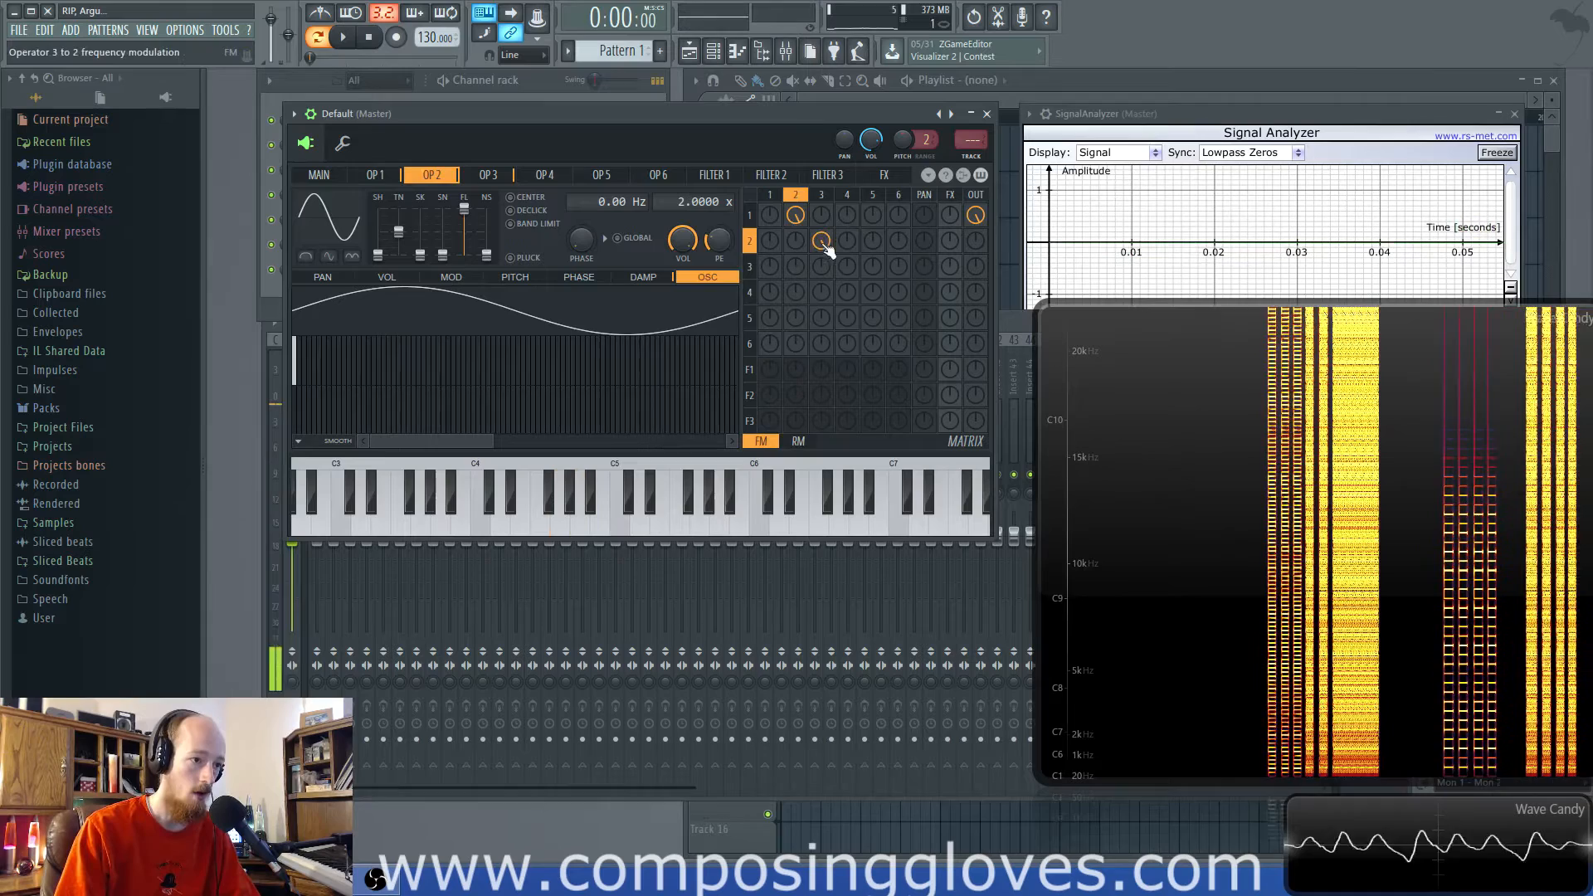
pyautogui.click(487, 174)
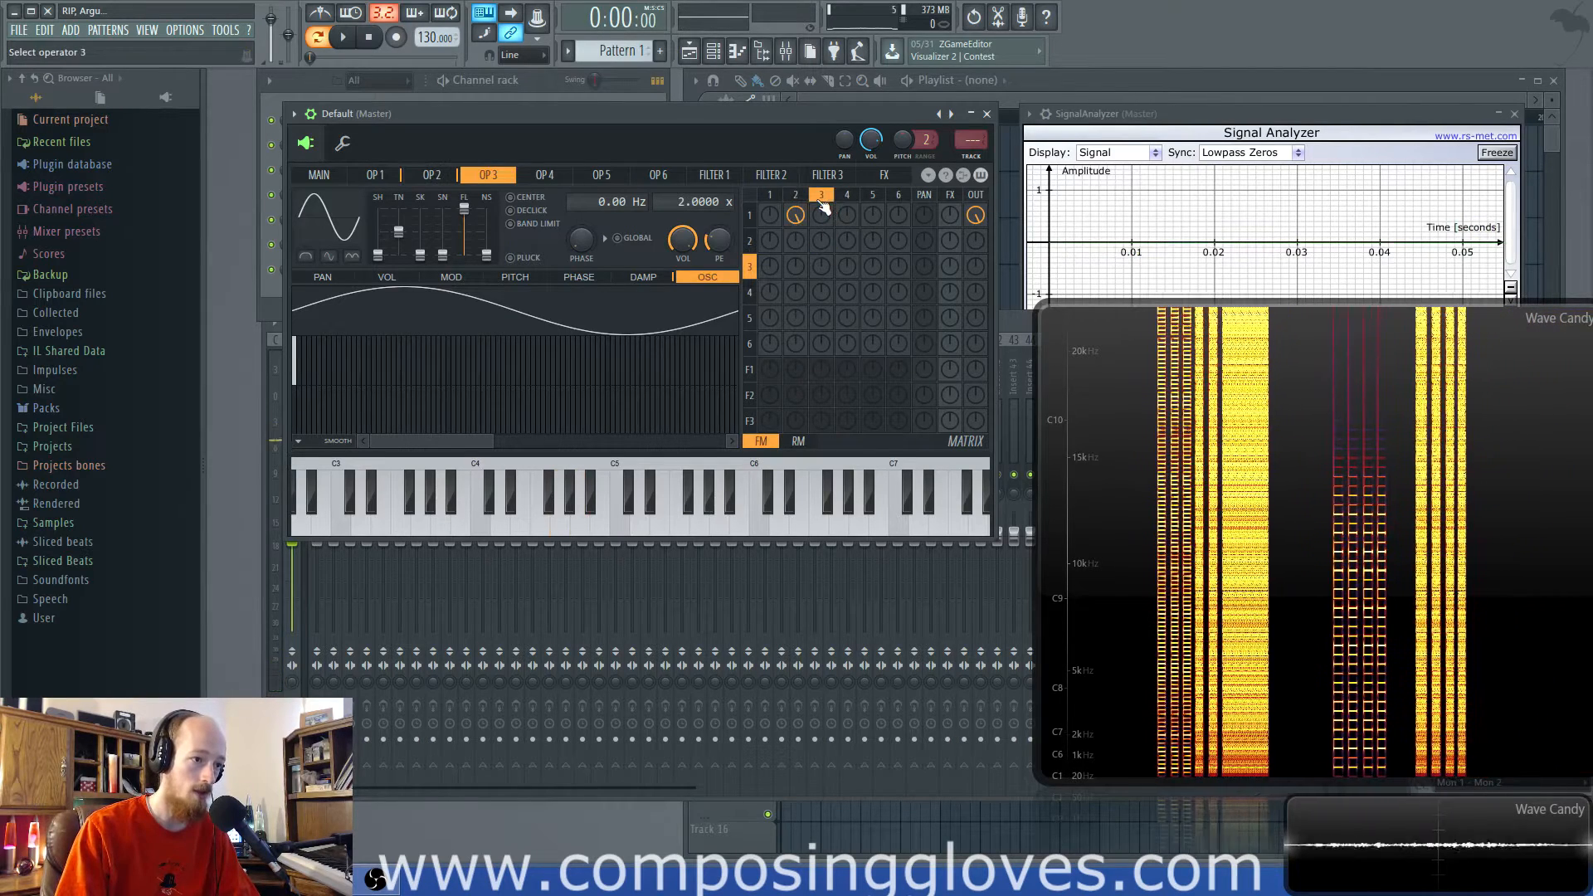
pyautogui.click(375, 175)
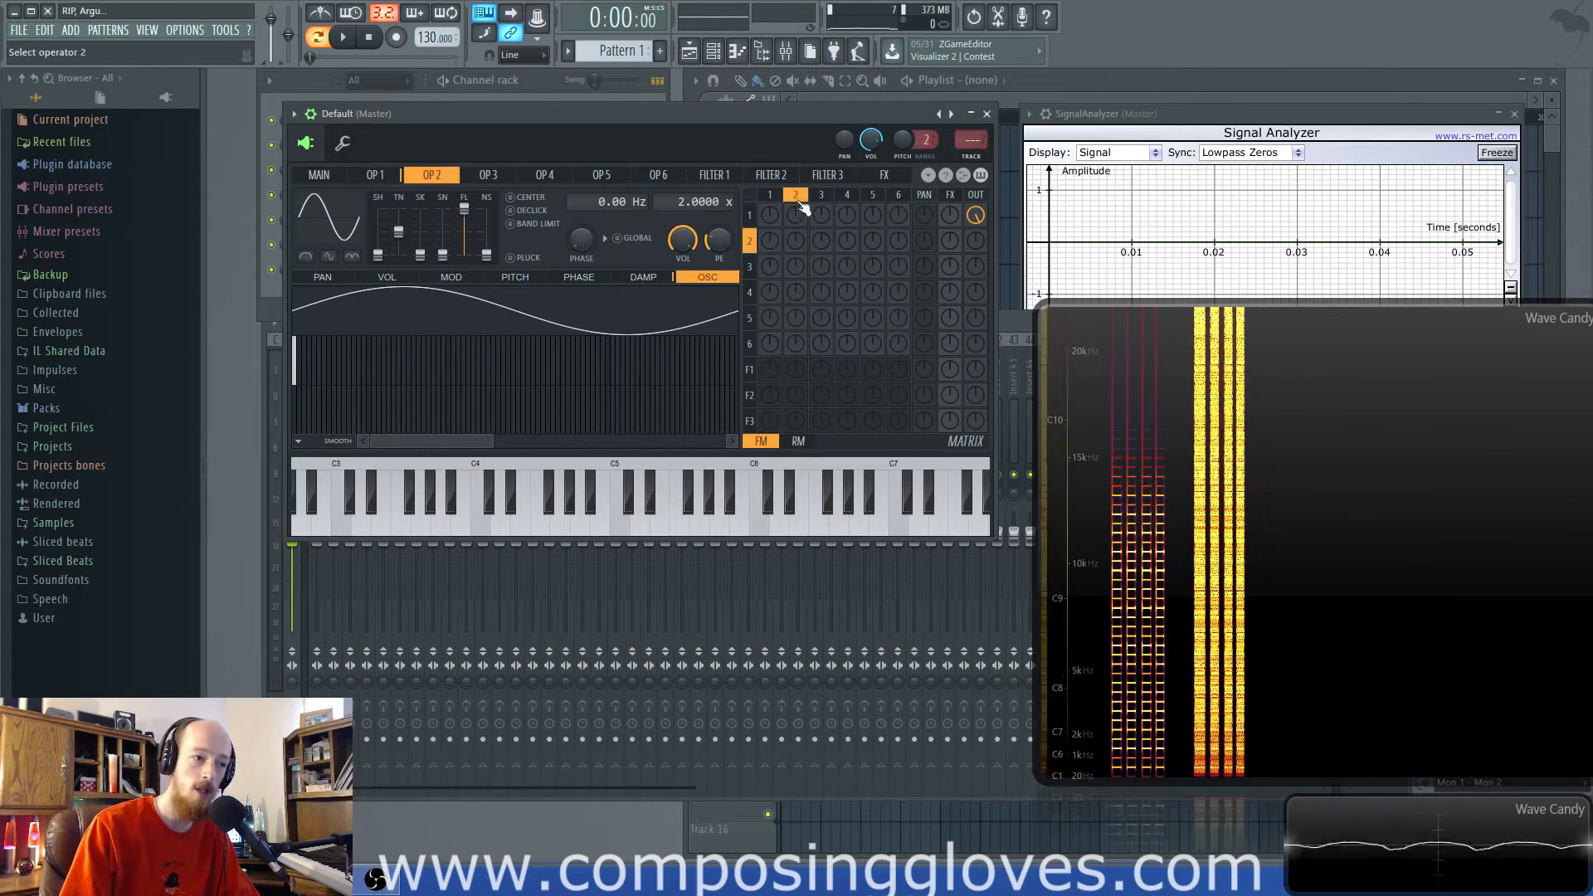
# - Set operator 2's ratio to 2.0000 and raise the 2→1 FM matrix knob
pyautogui.click(375, 175)
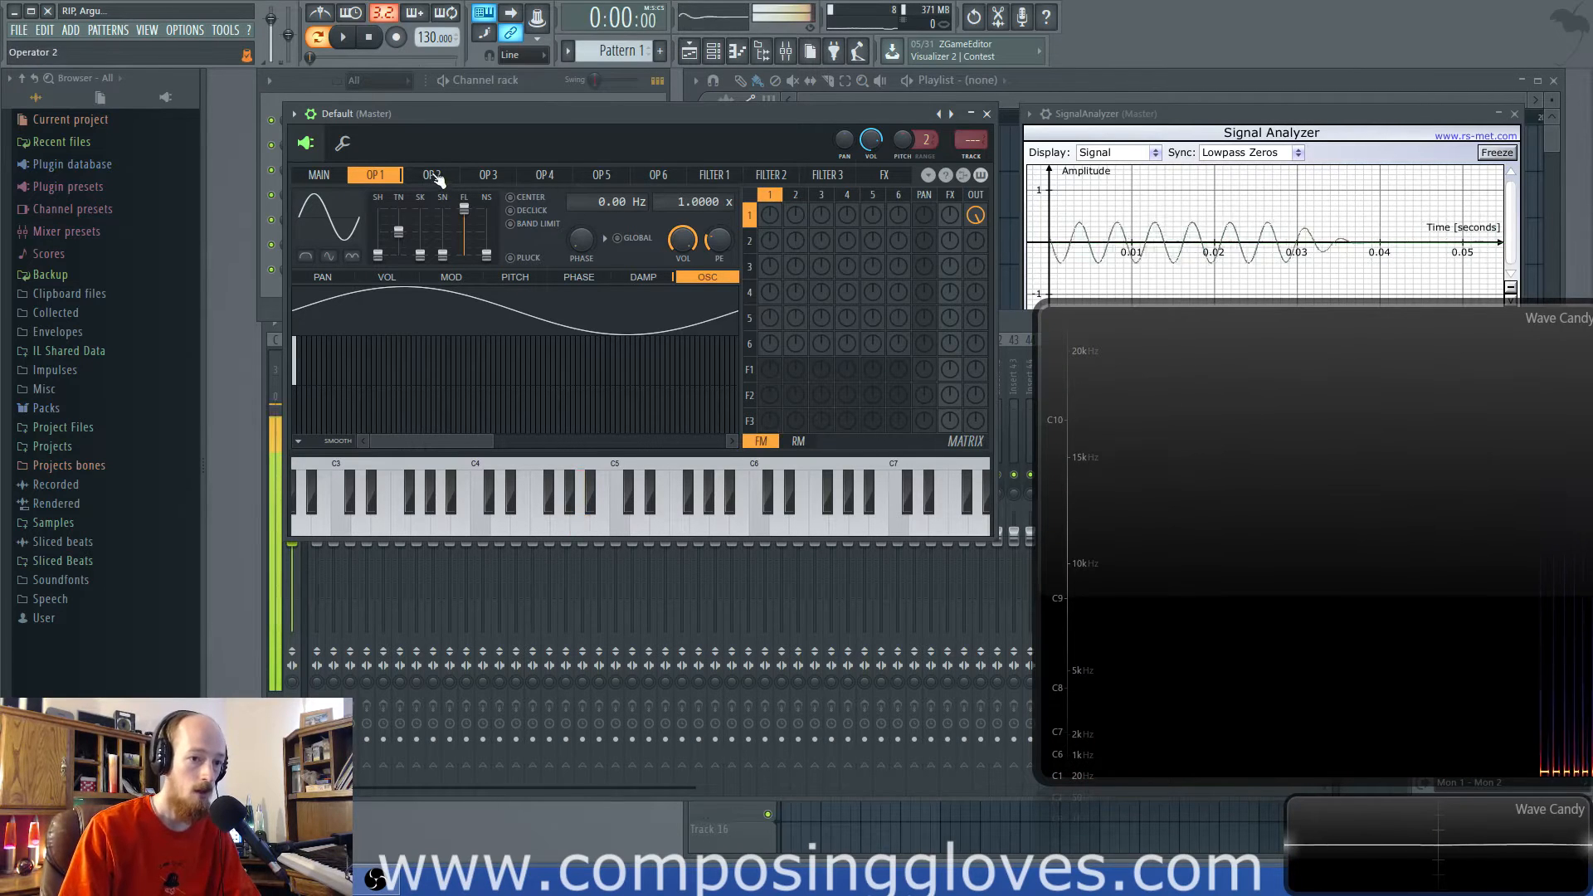
pyautogui.click(429, 175)
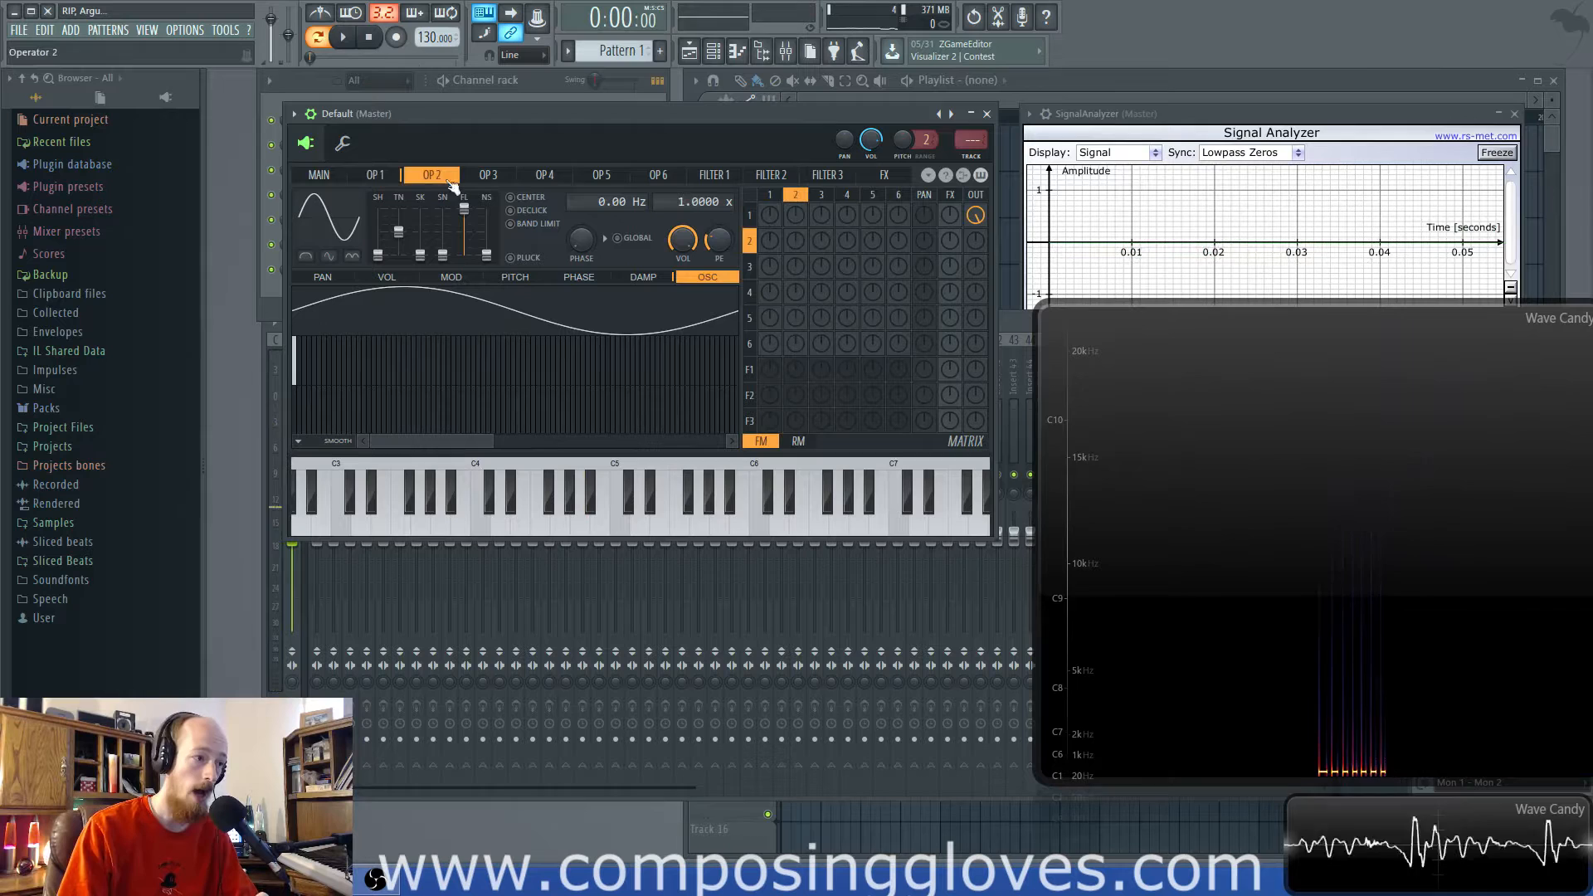
pyautogui.click(374, 175)
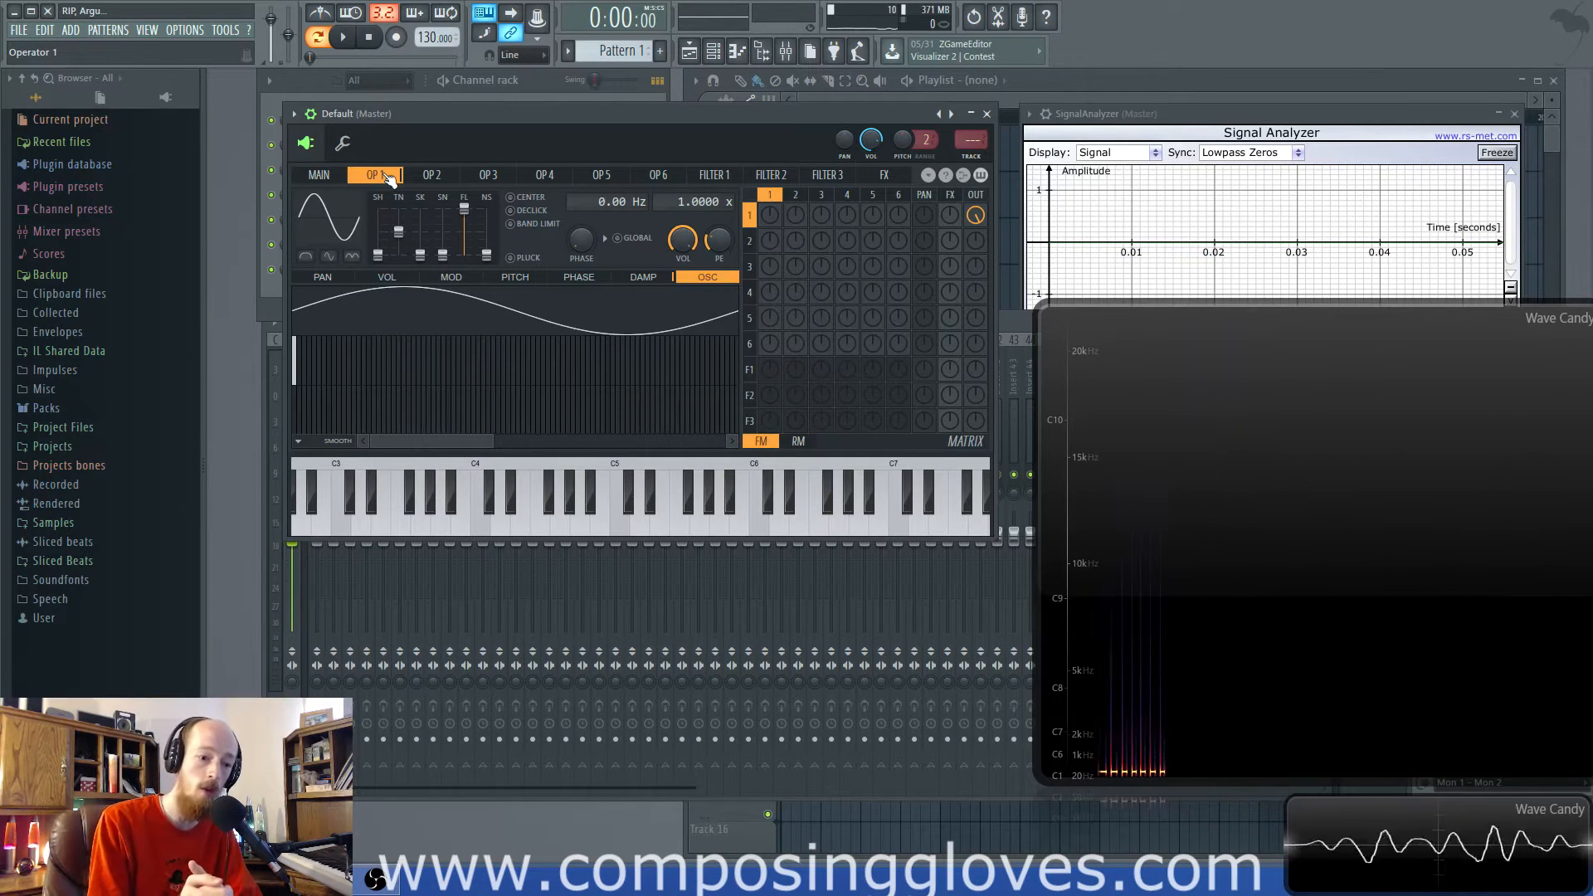
pyautogui.click(769, 175)
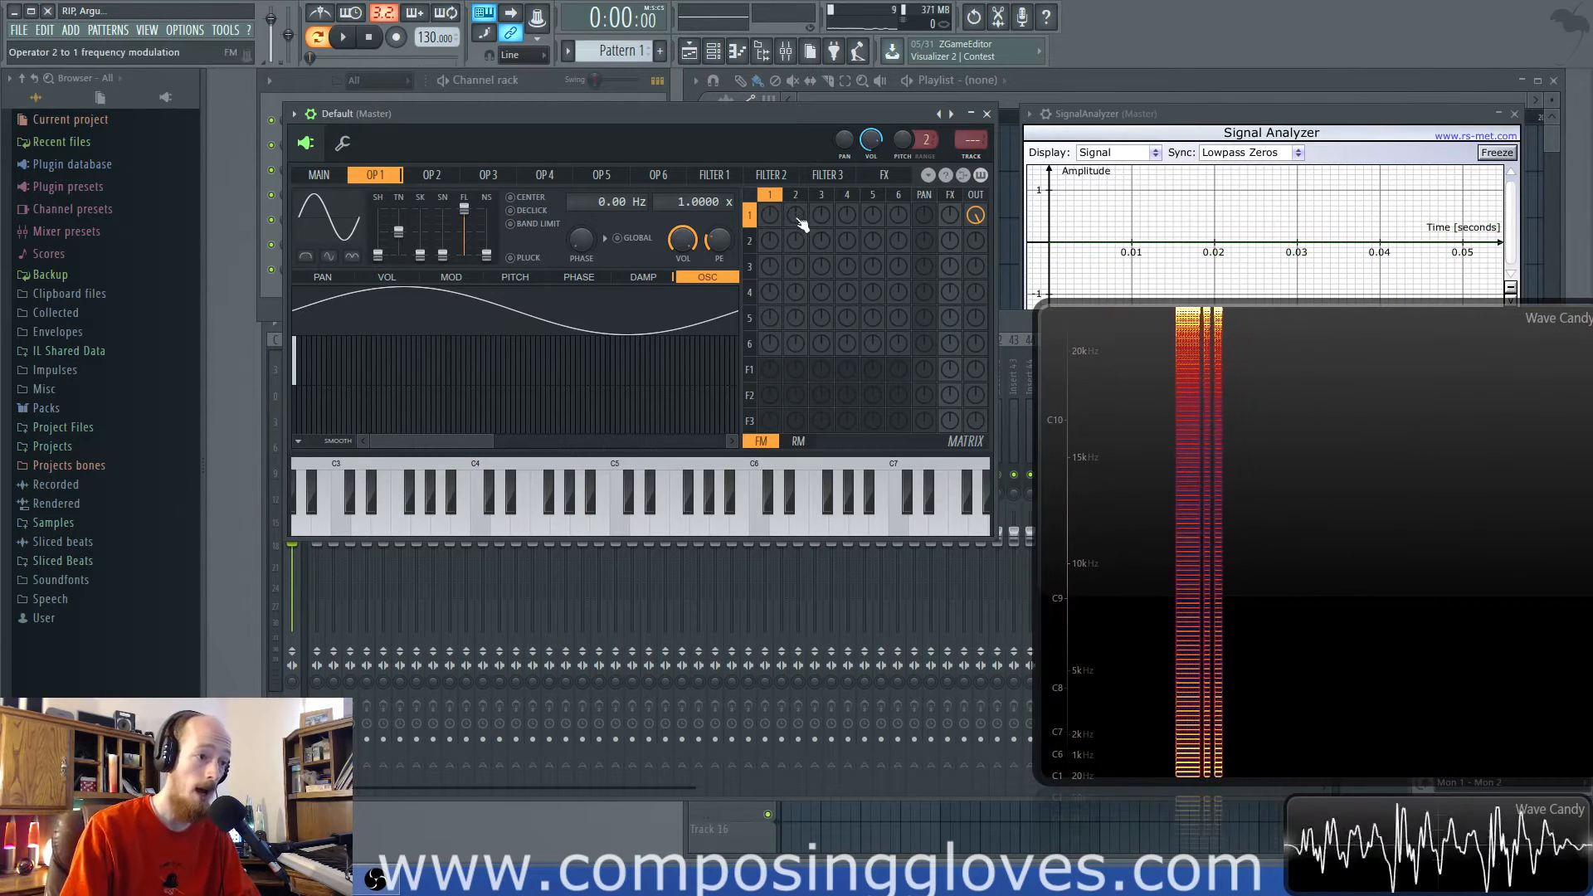
pyautogui.moveTo(796, 214); pyautogui.dragTo(796, 199)
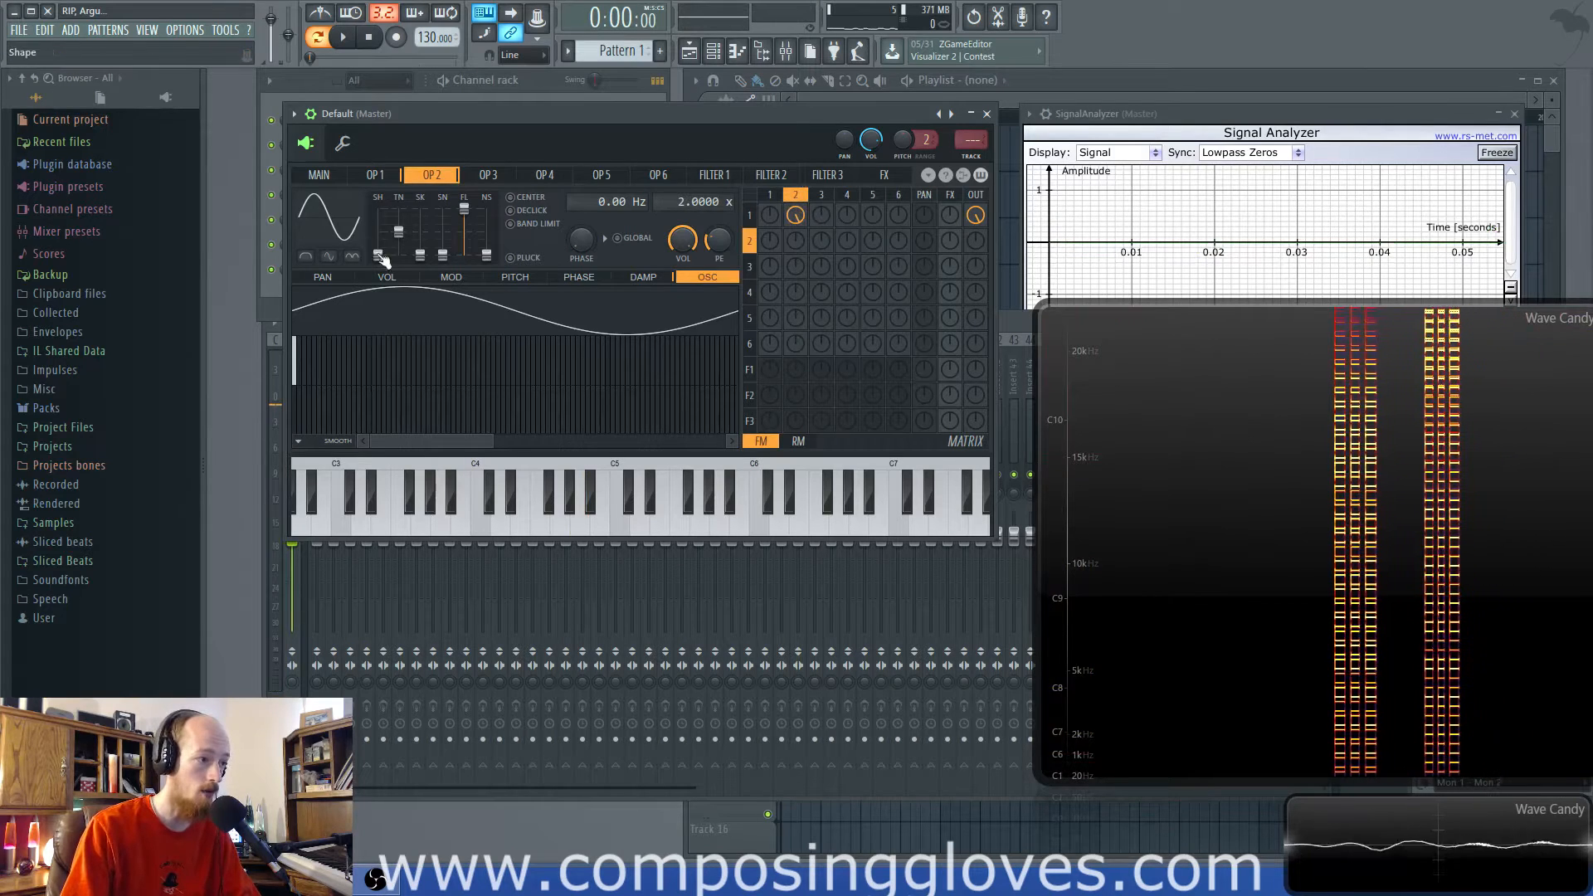
# - Give operator 2 a triangle waveform and try different OP 1 and OP 2 frequency ratios
pyautogui.click(376, 256)
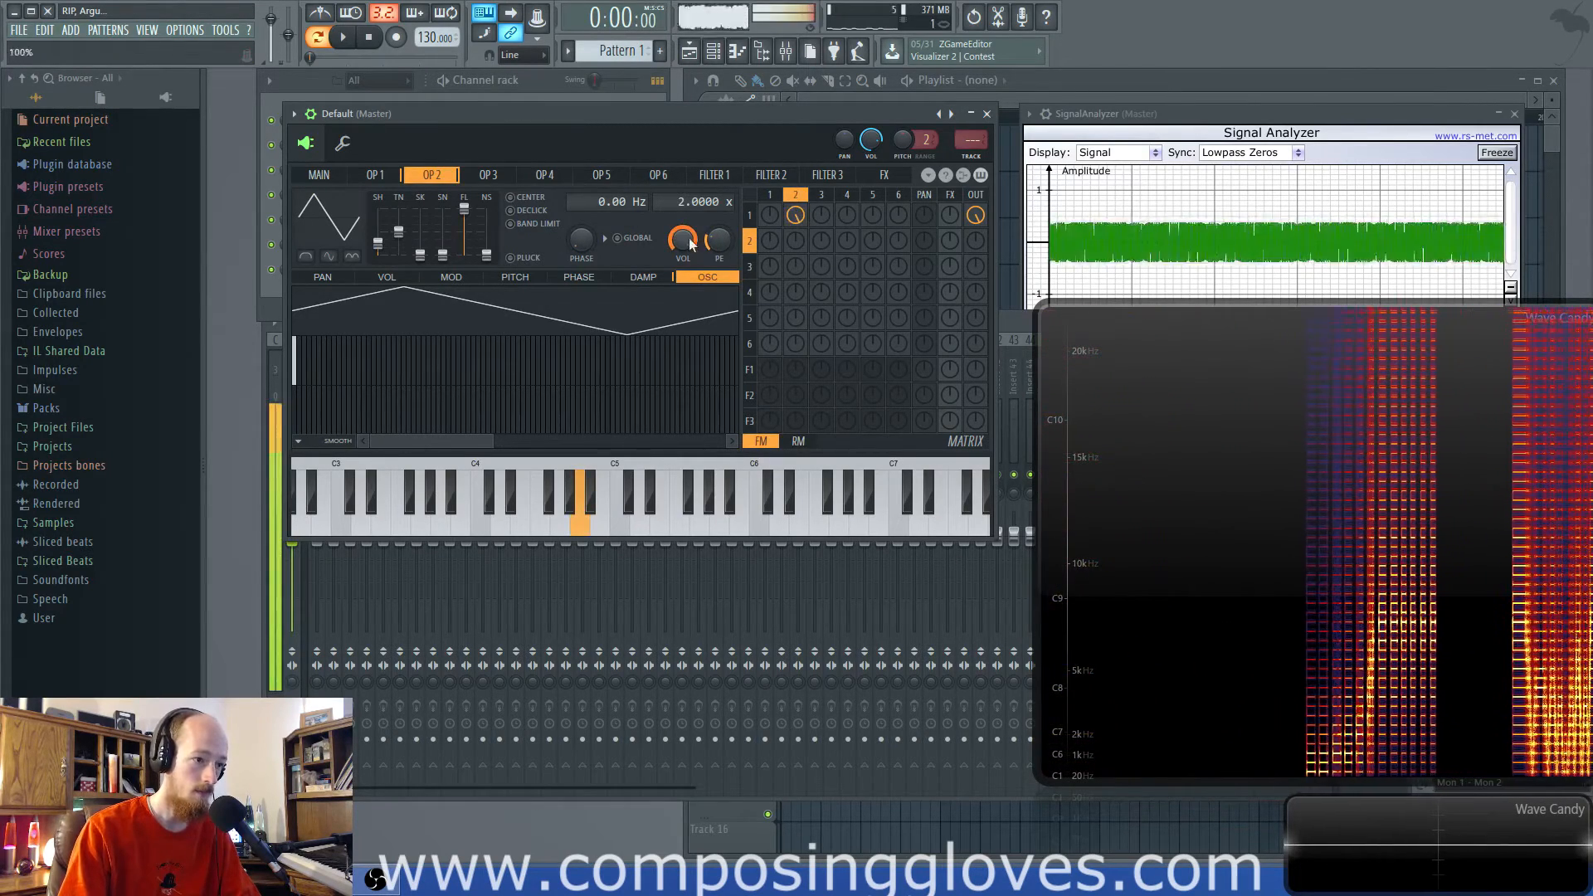
pyautogui.click(374, 175)
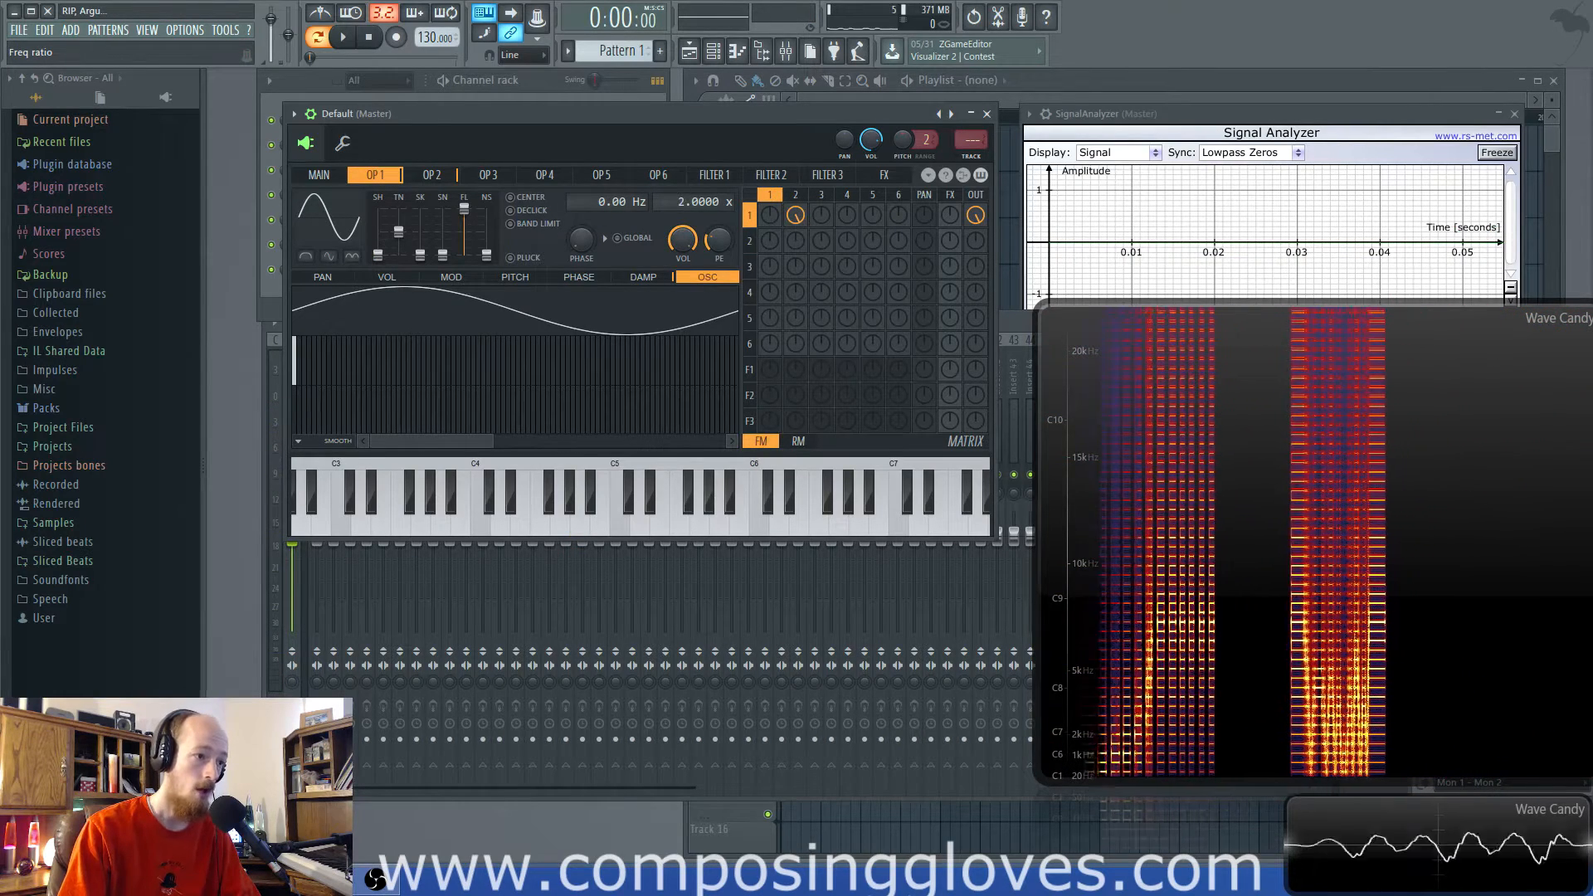
pyautogui.click(431, 175)
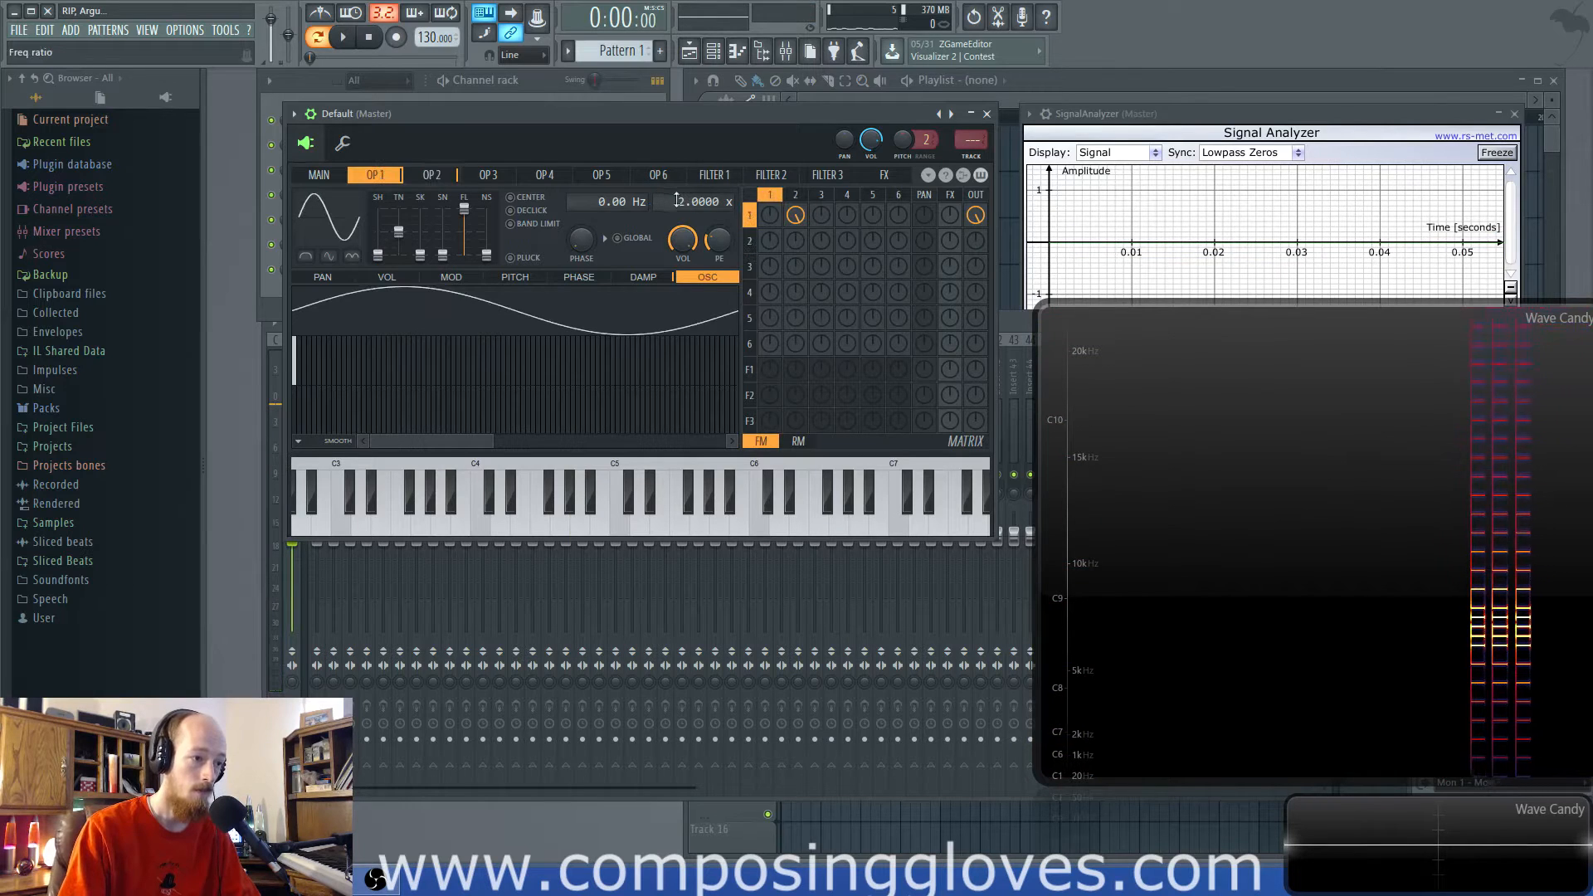
pyautogui.click(429, 175)
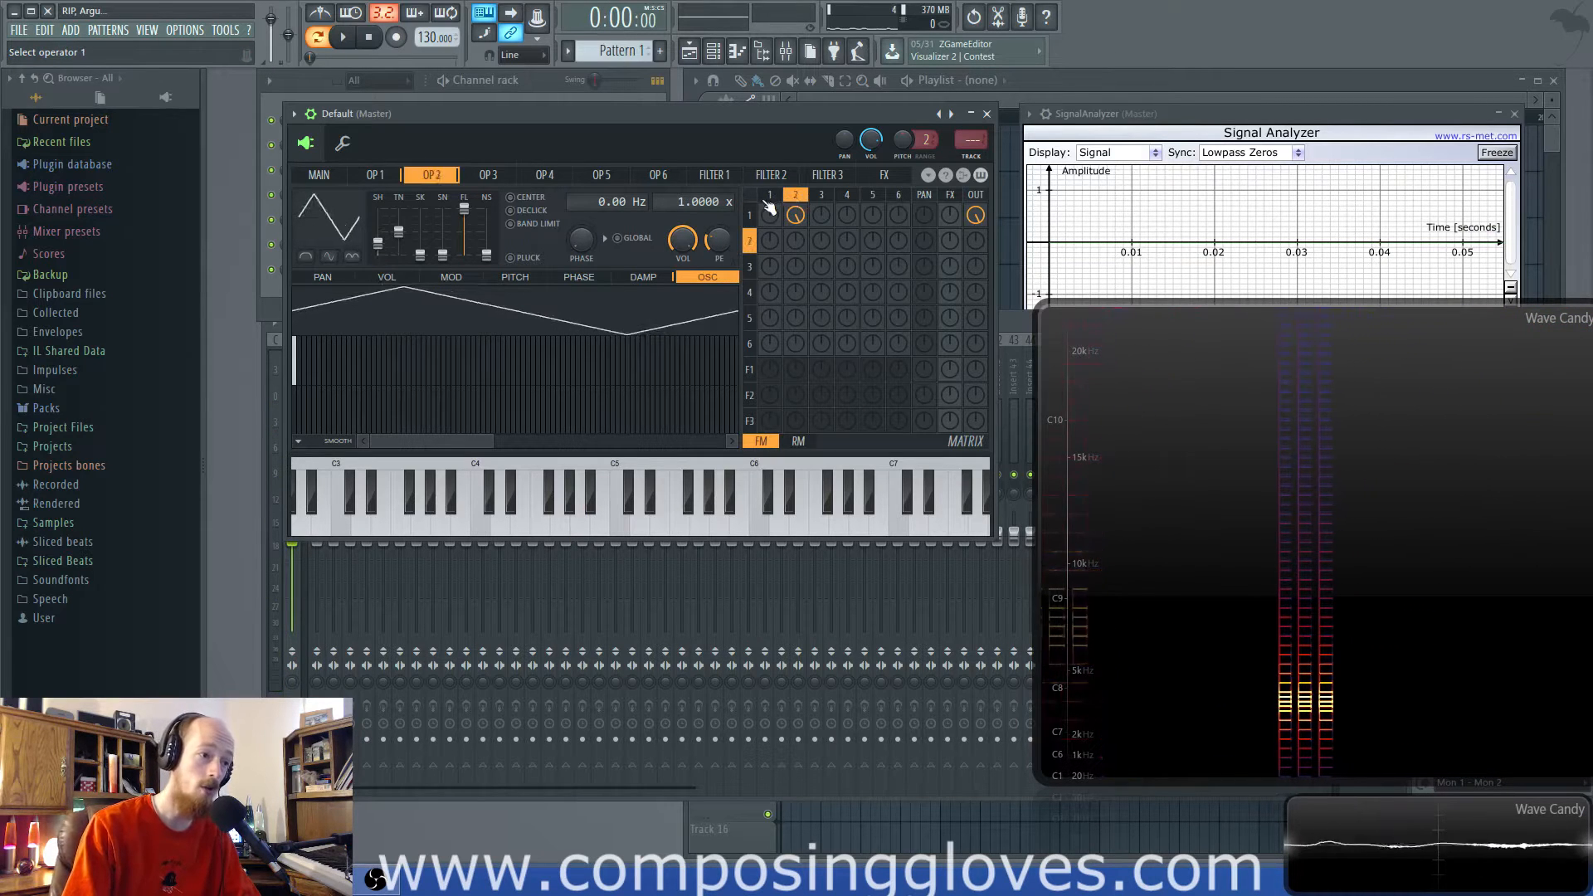
# - Raise operator 1's frequency ratio from 2.0000 toward 5.0000
pyautogui.click(375, 175)
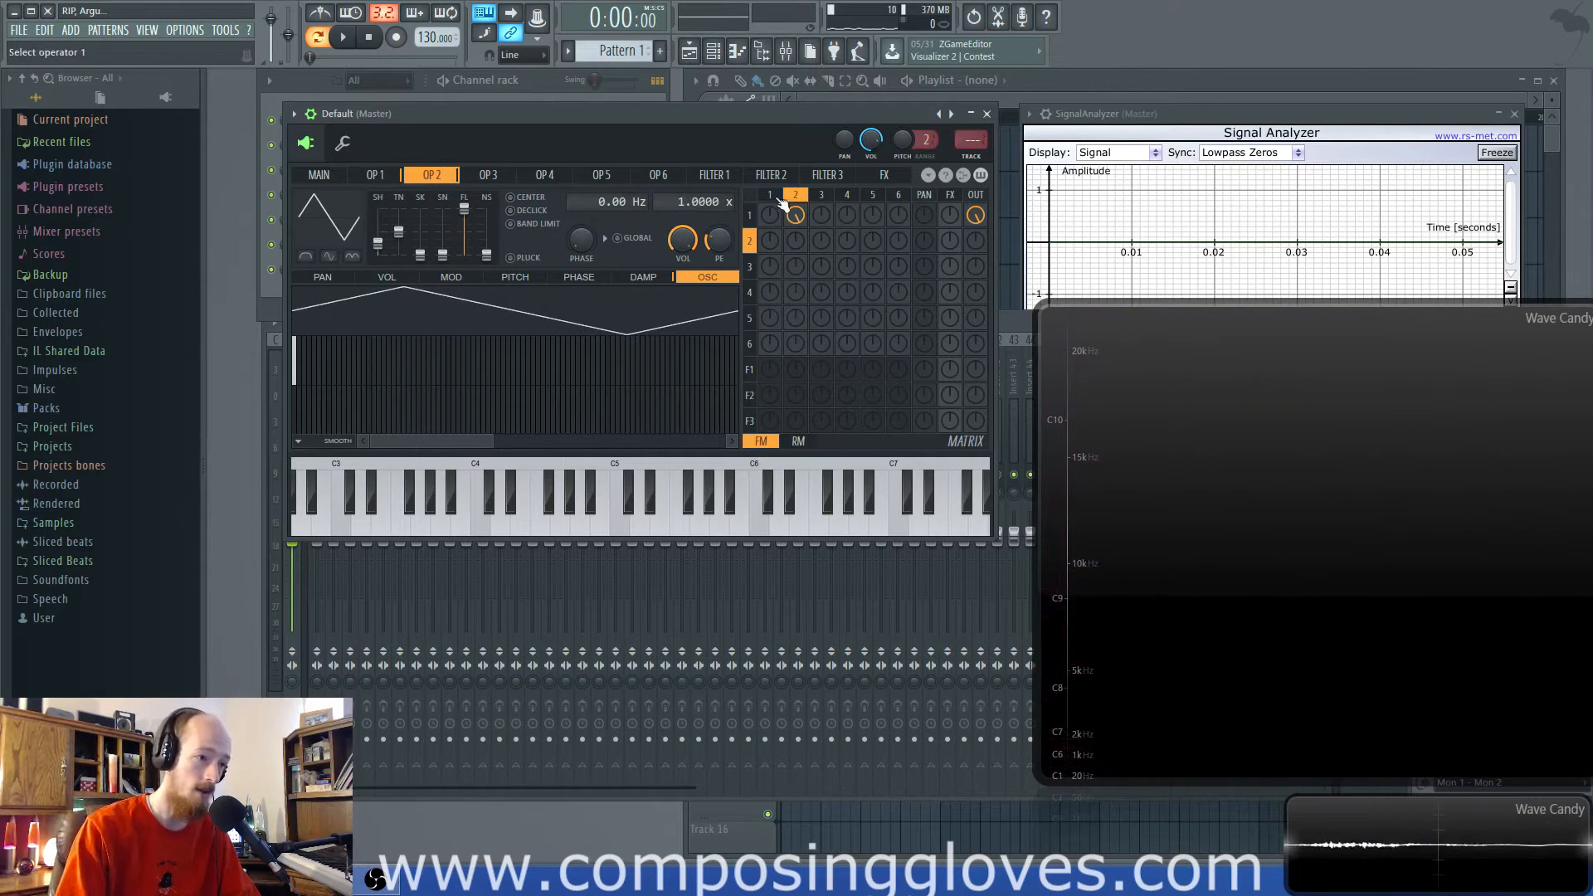
pyautogui.click(374, 173)
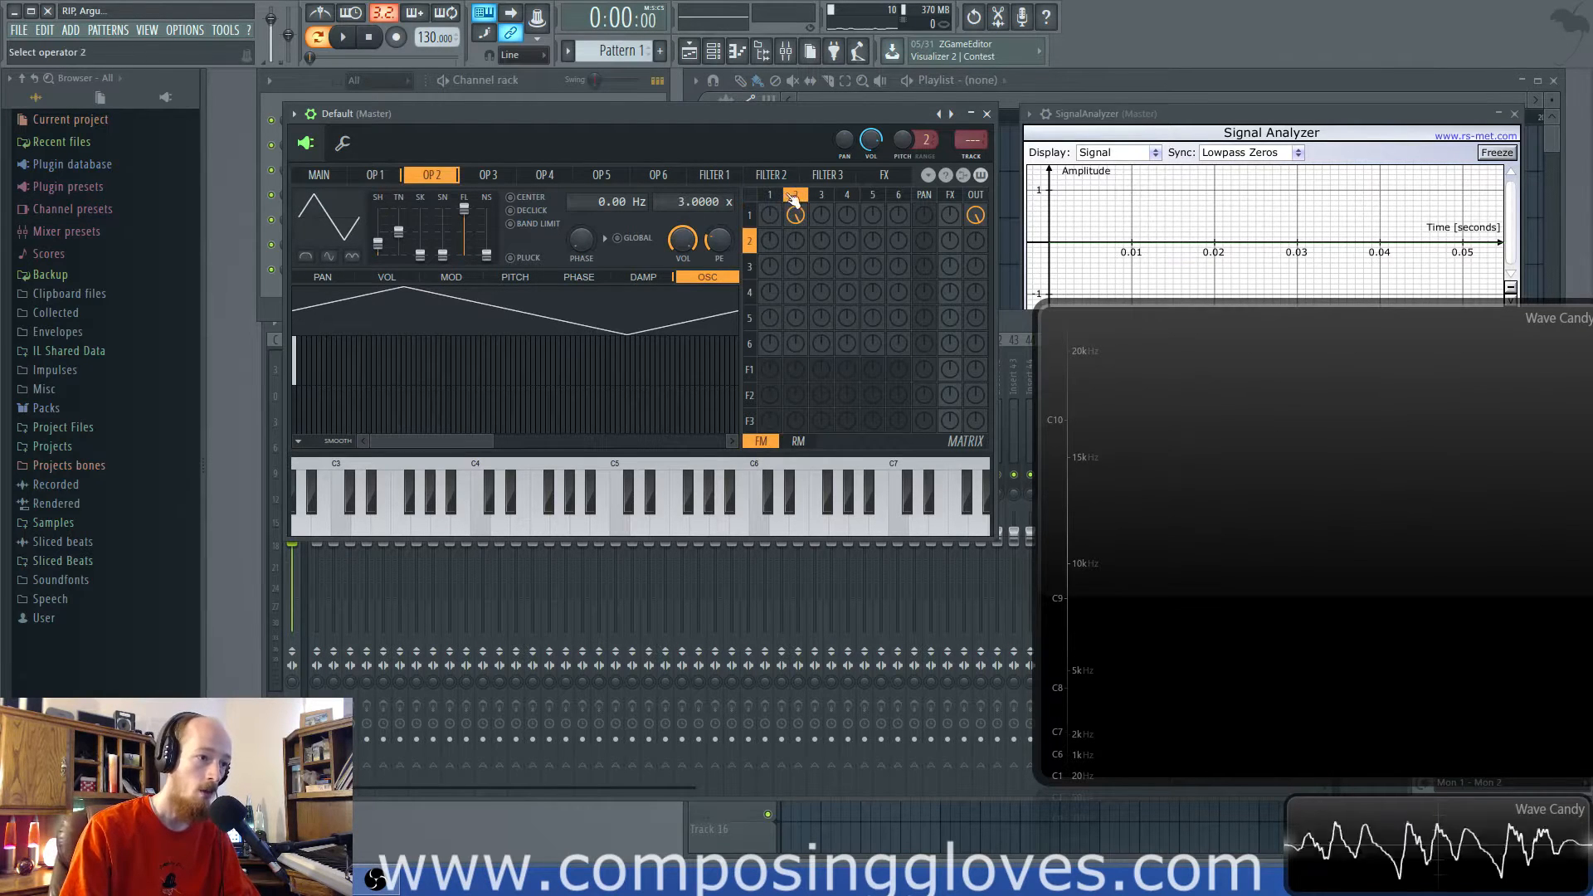
pyautogui.click(374, 174)
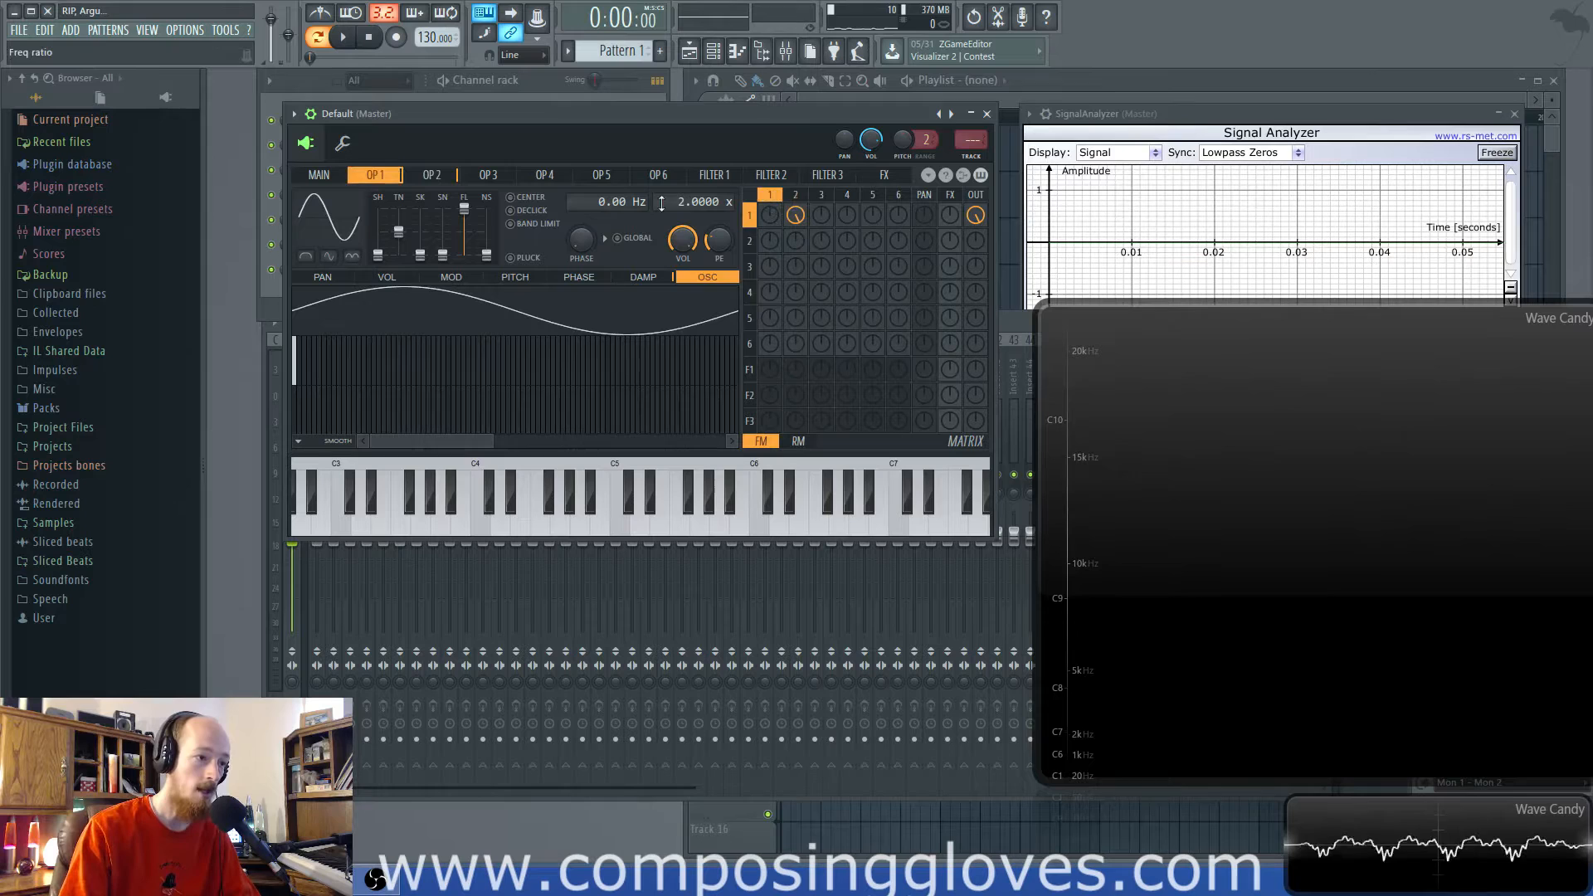
pyautogui.click(430, 173)
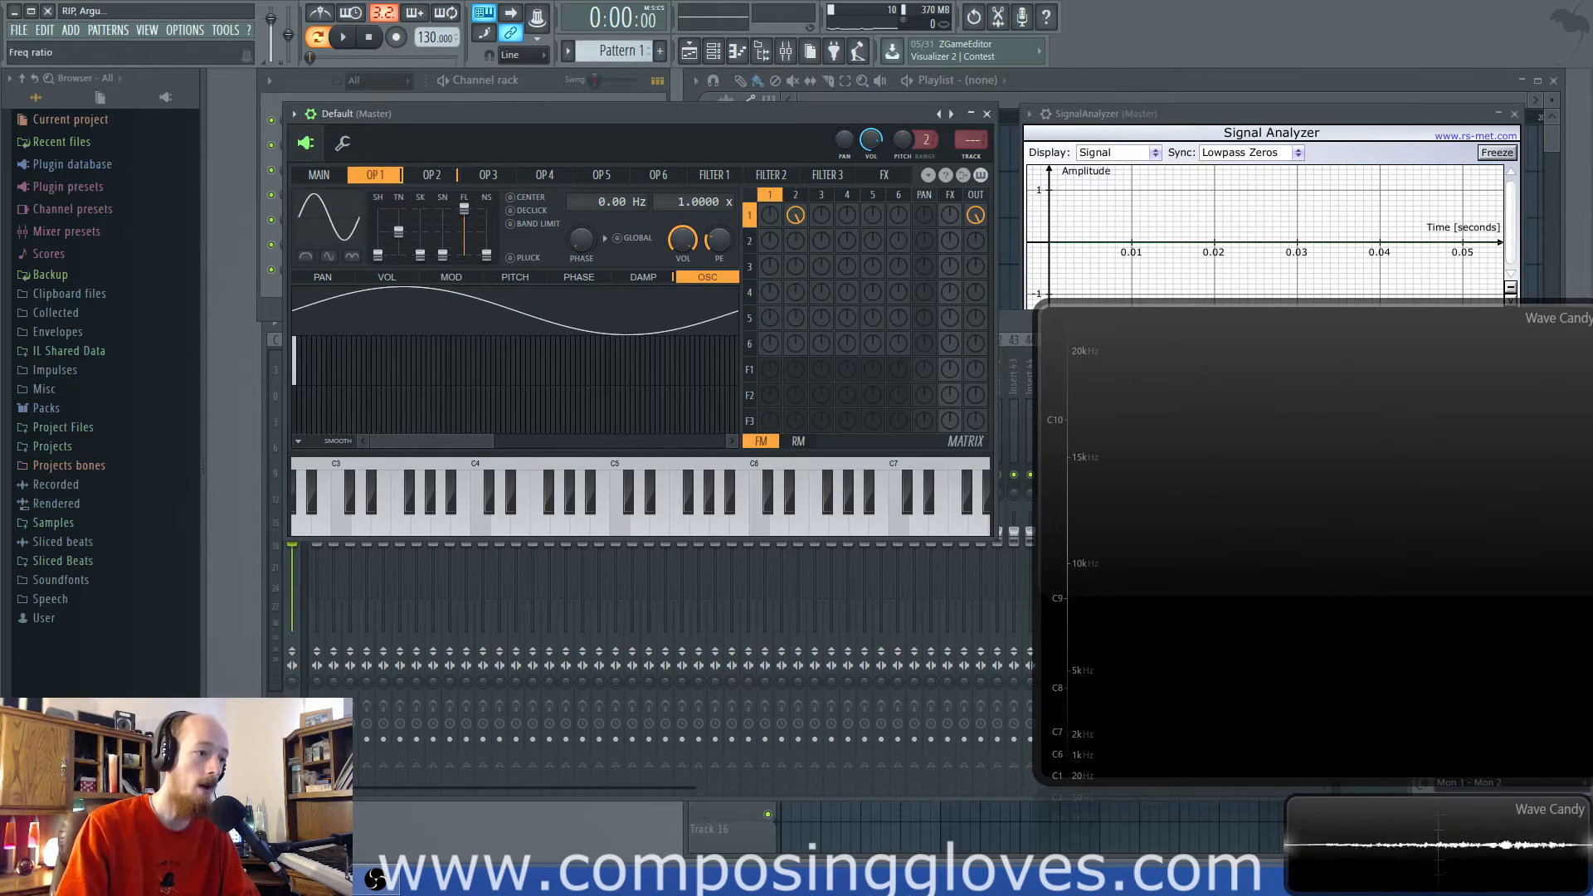
pyautogui.click(430, 175)
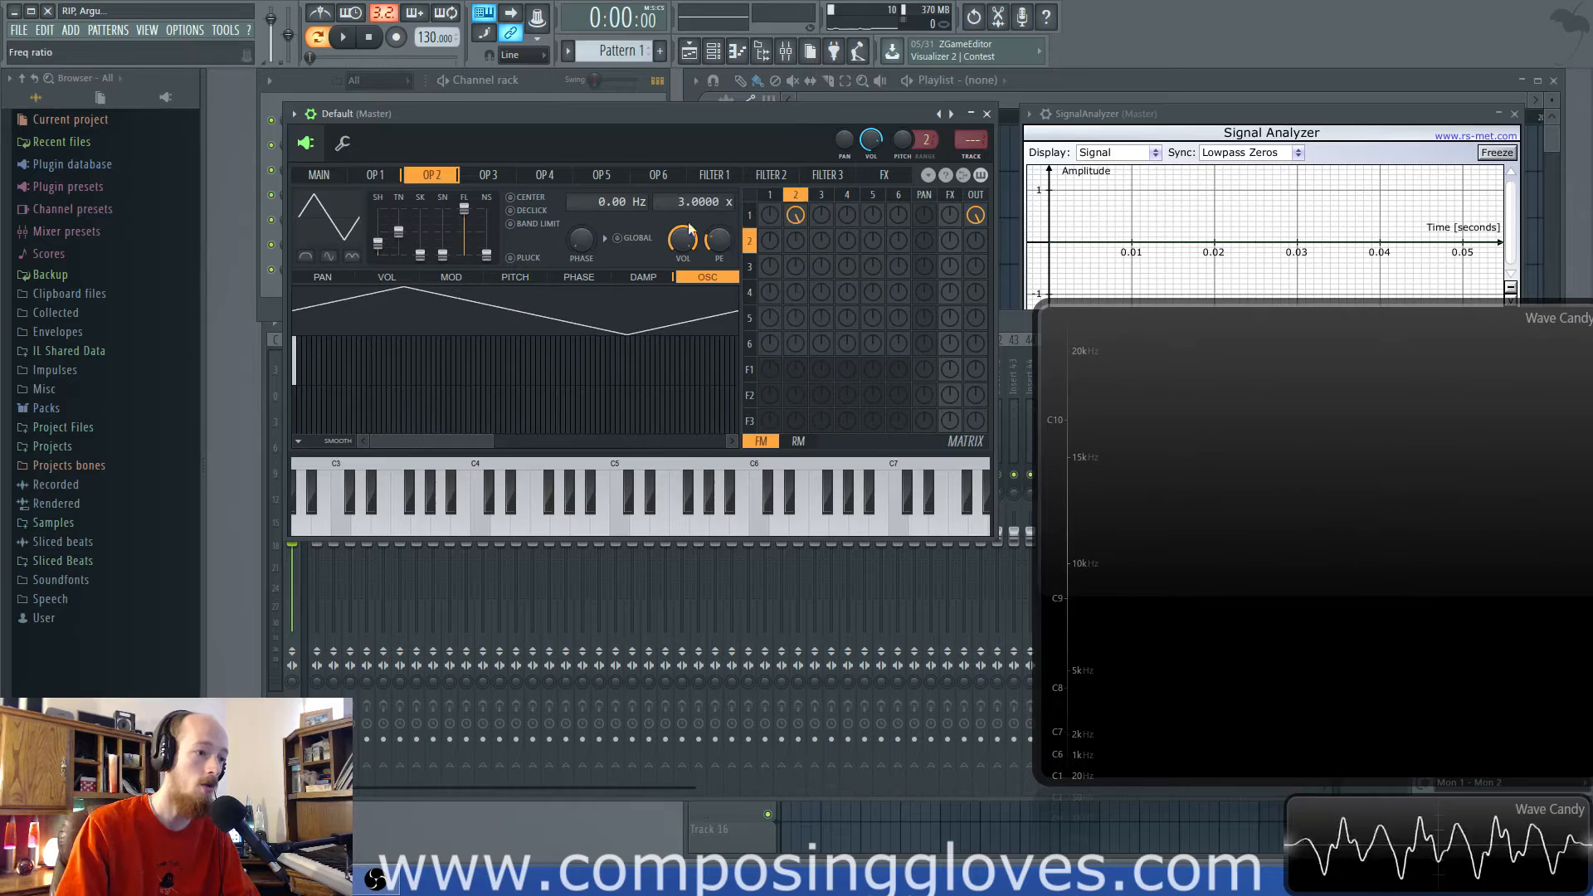
# - Check operator 2's 3x ratio and set how strongly it modulates operator 1
pyautogui.click(375, 175)
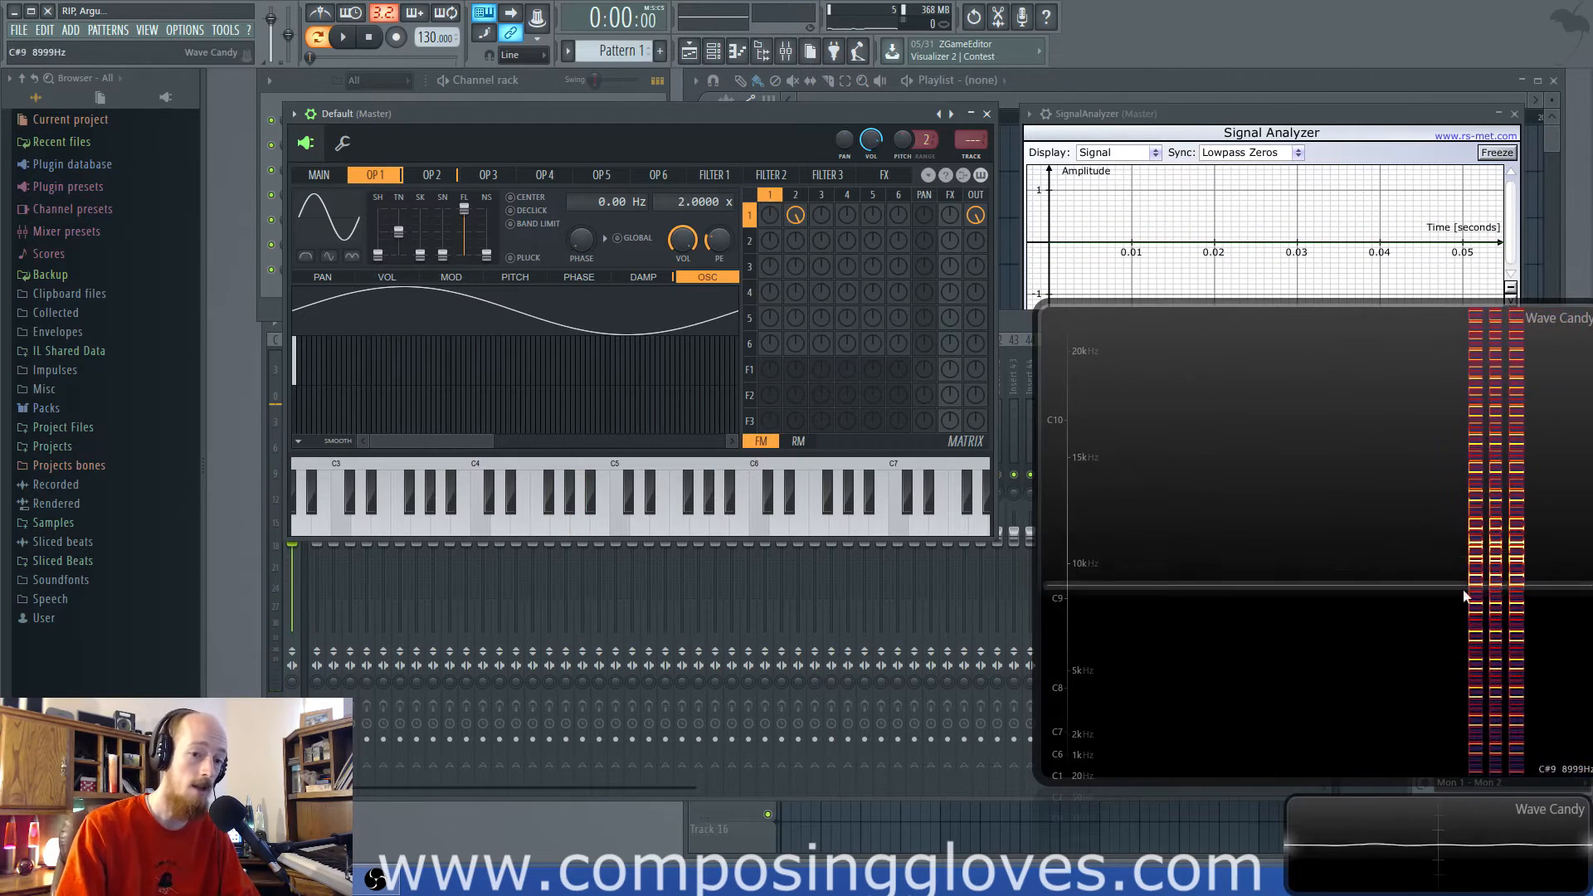
pyautogui.click(430, 175)
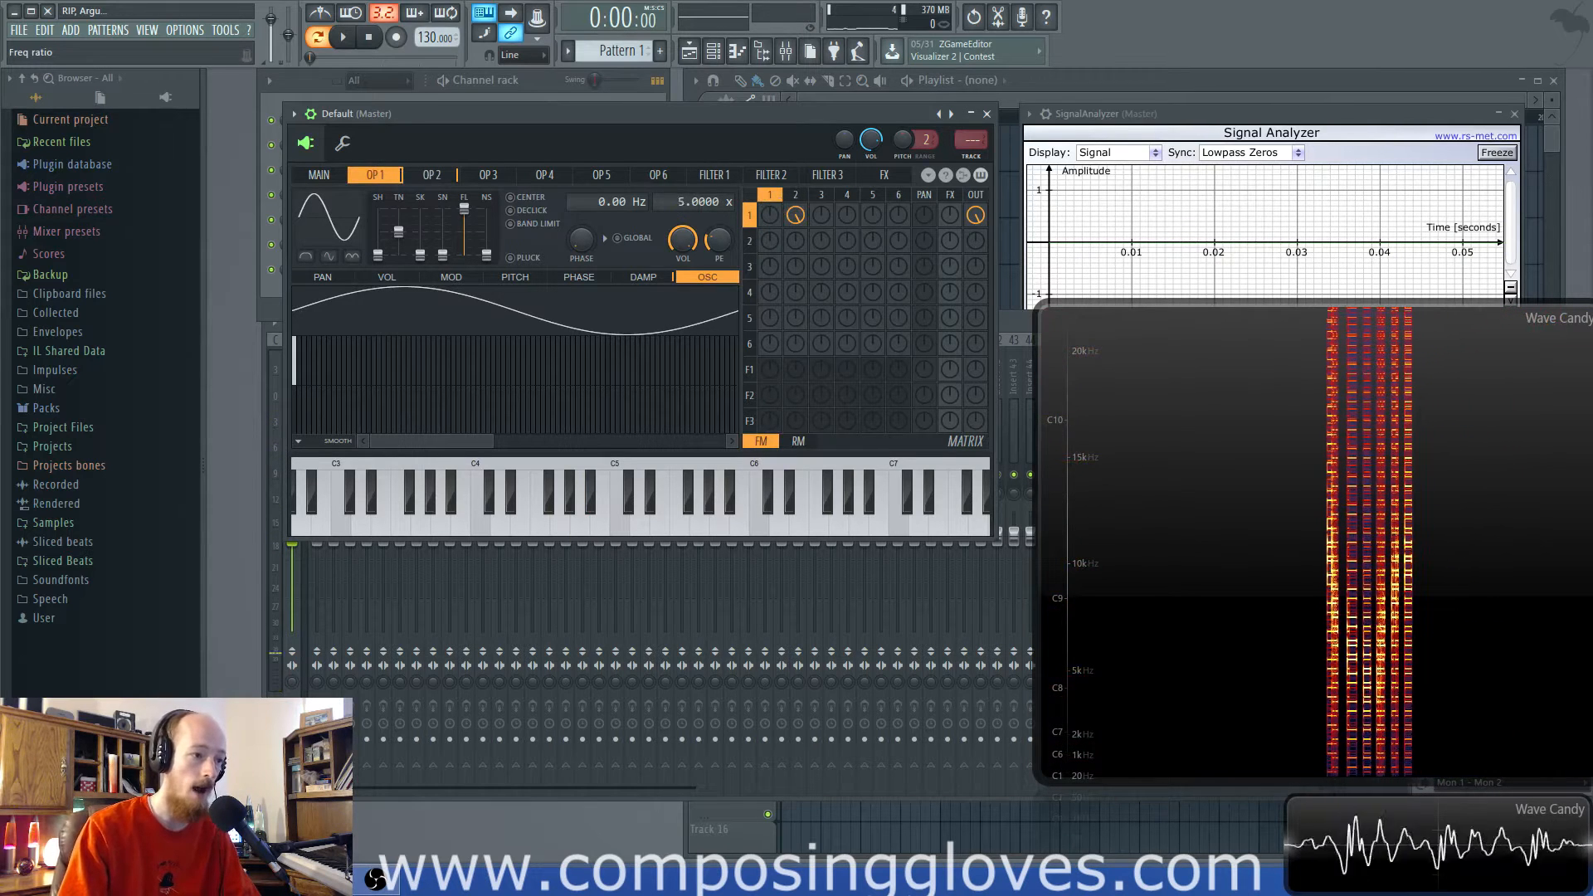
pyautogui.click(431, 175)
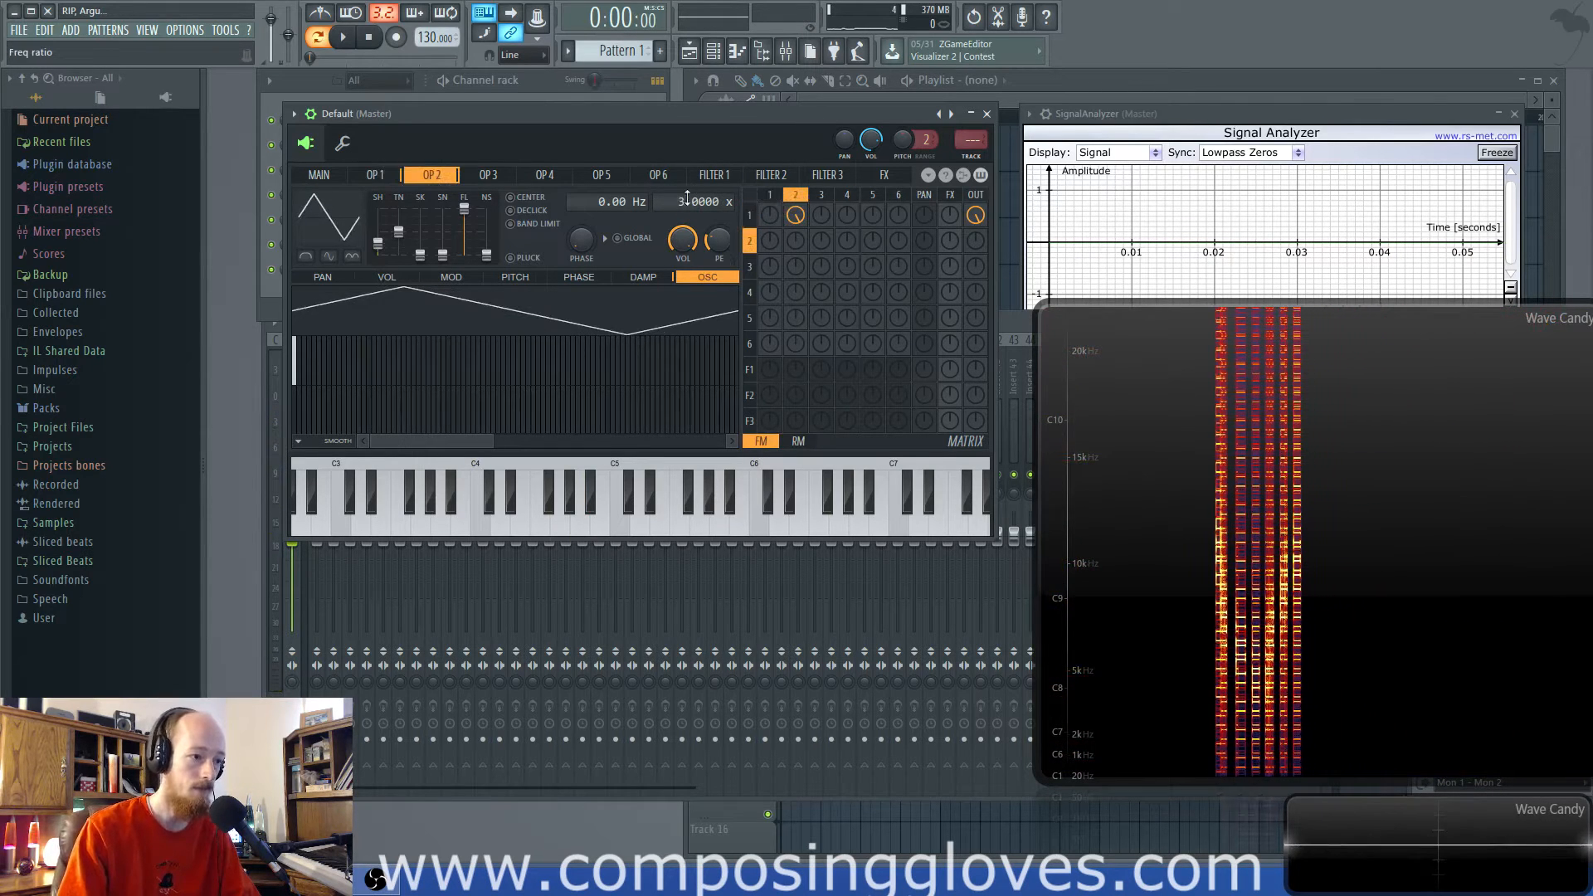
pyautogui.click(375, 175)
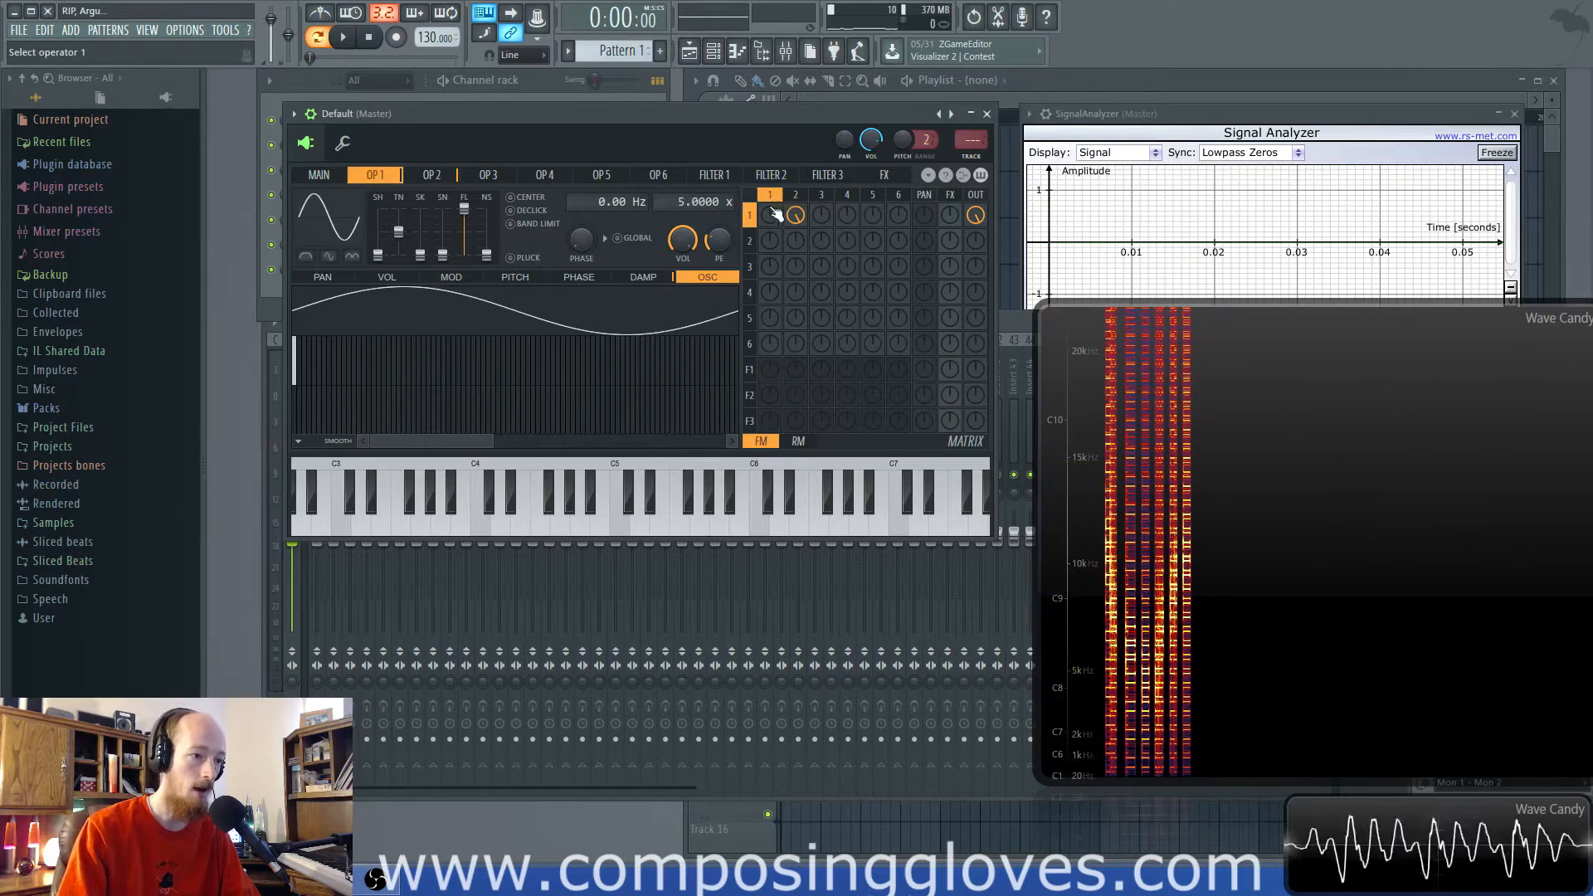
pyautogui.click(579, 508)
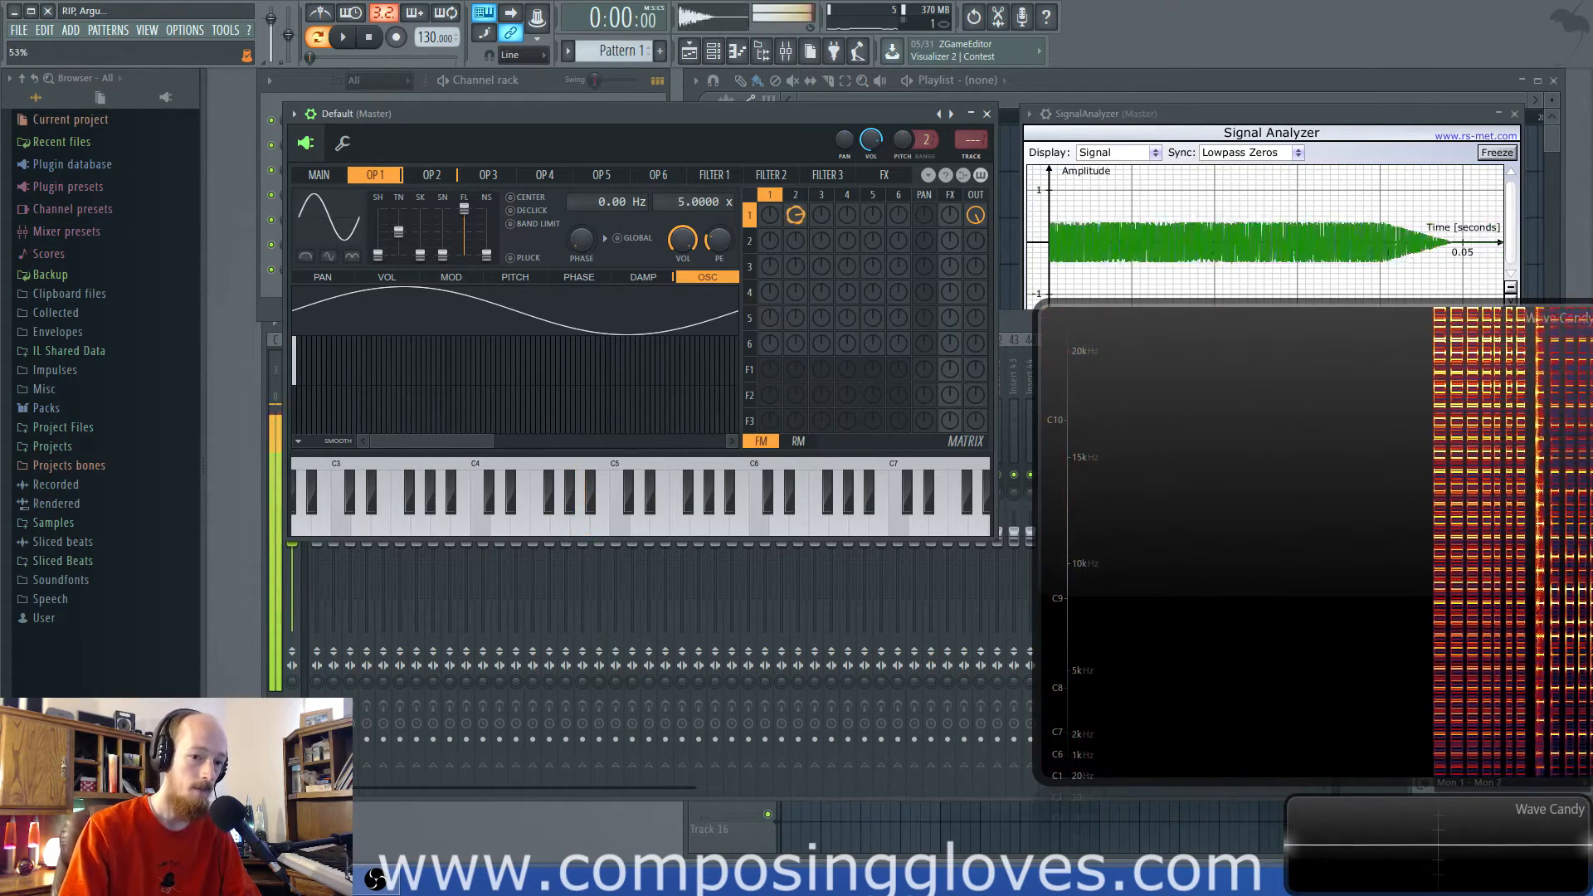
# - Set operator 1 to ratio 2 and operator 2 to ratio 4, zeroing the 2→1 knob
pyautogui.click(577, 498)
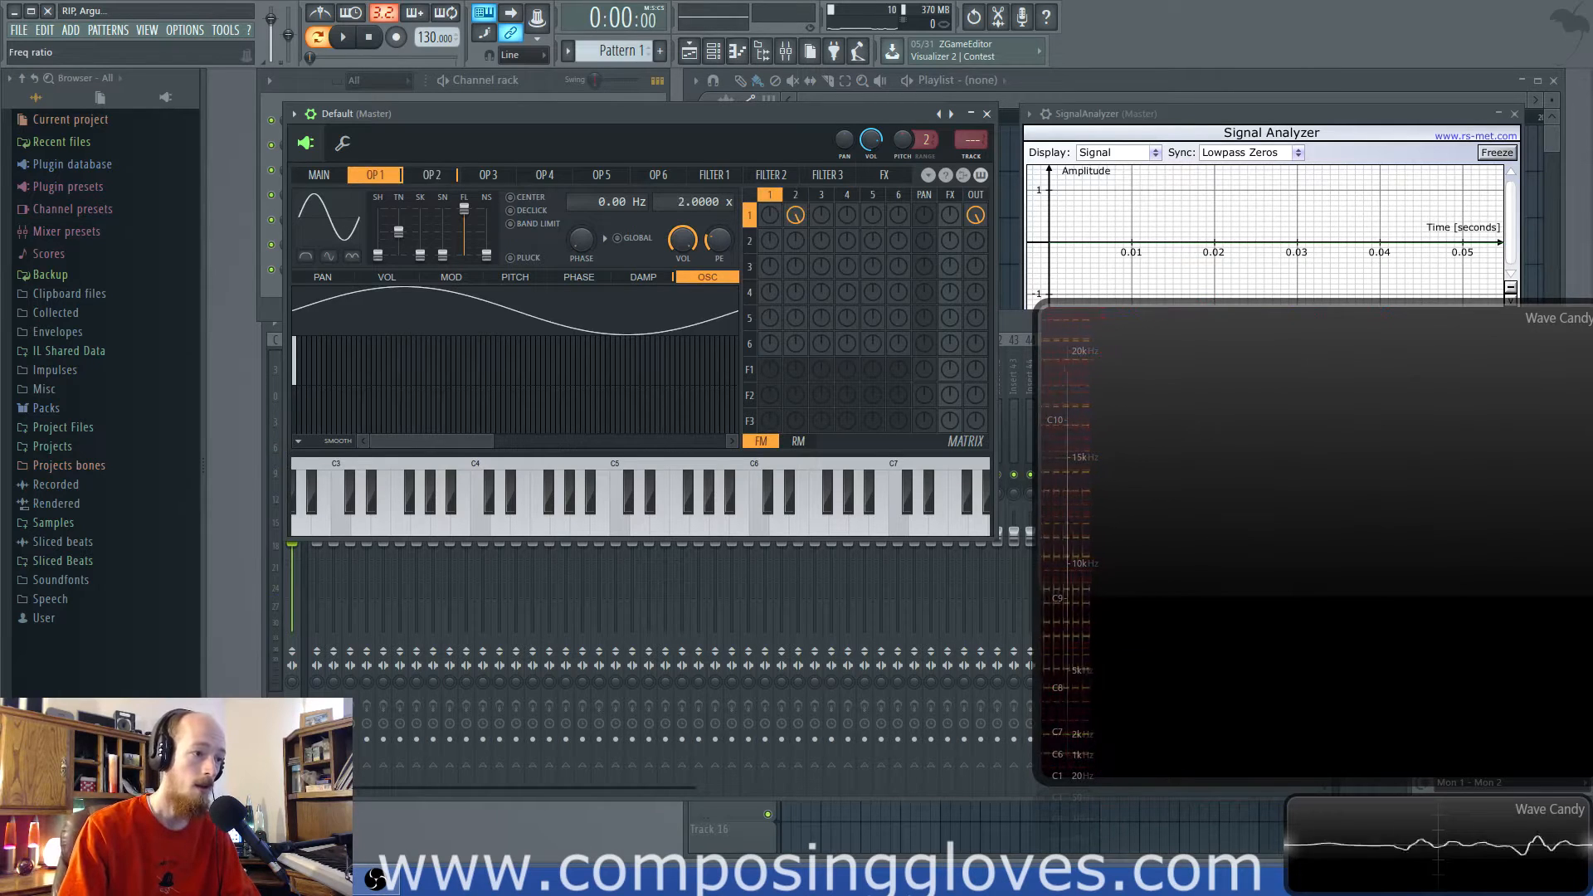
pyautogui.click(429, 173)
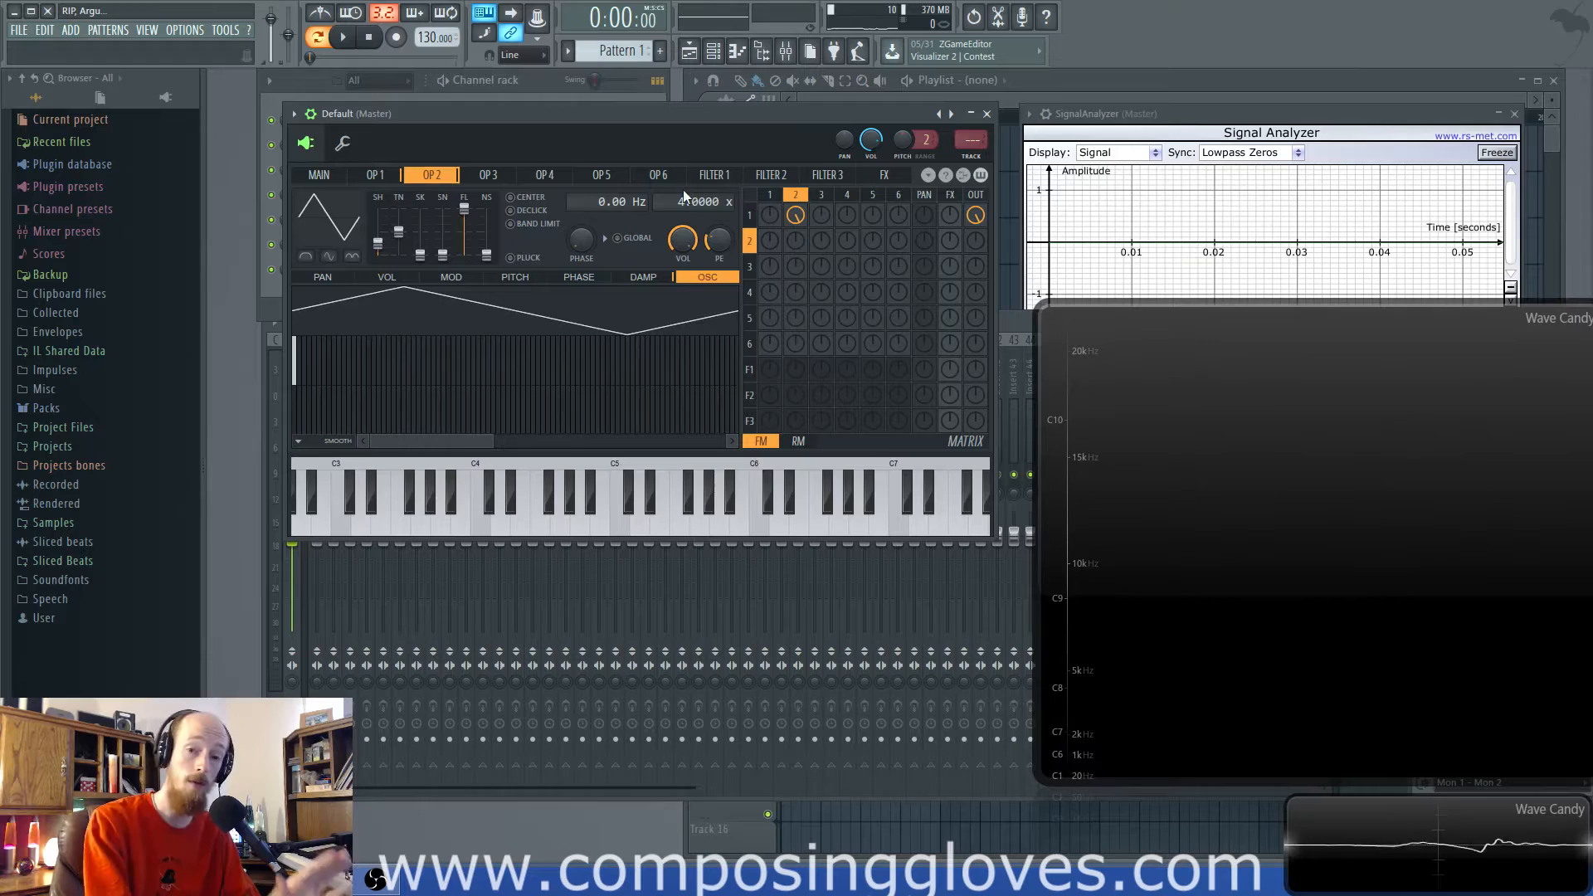
pyautogui.click(675, 498)
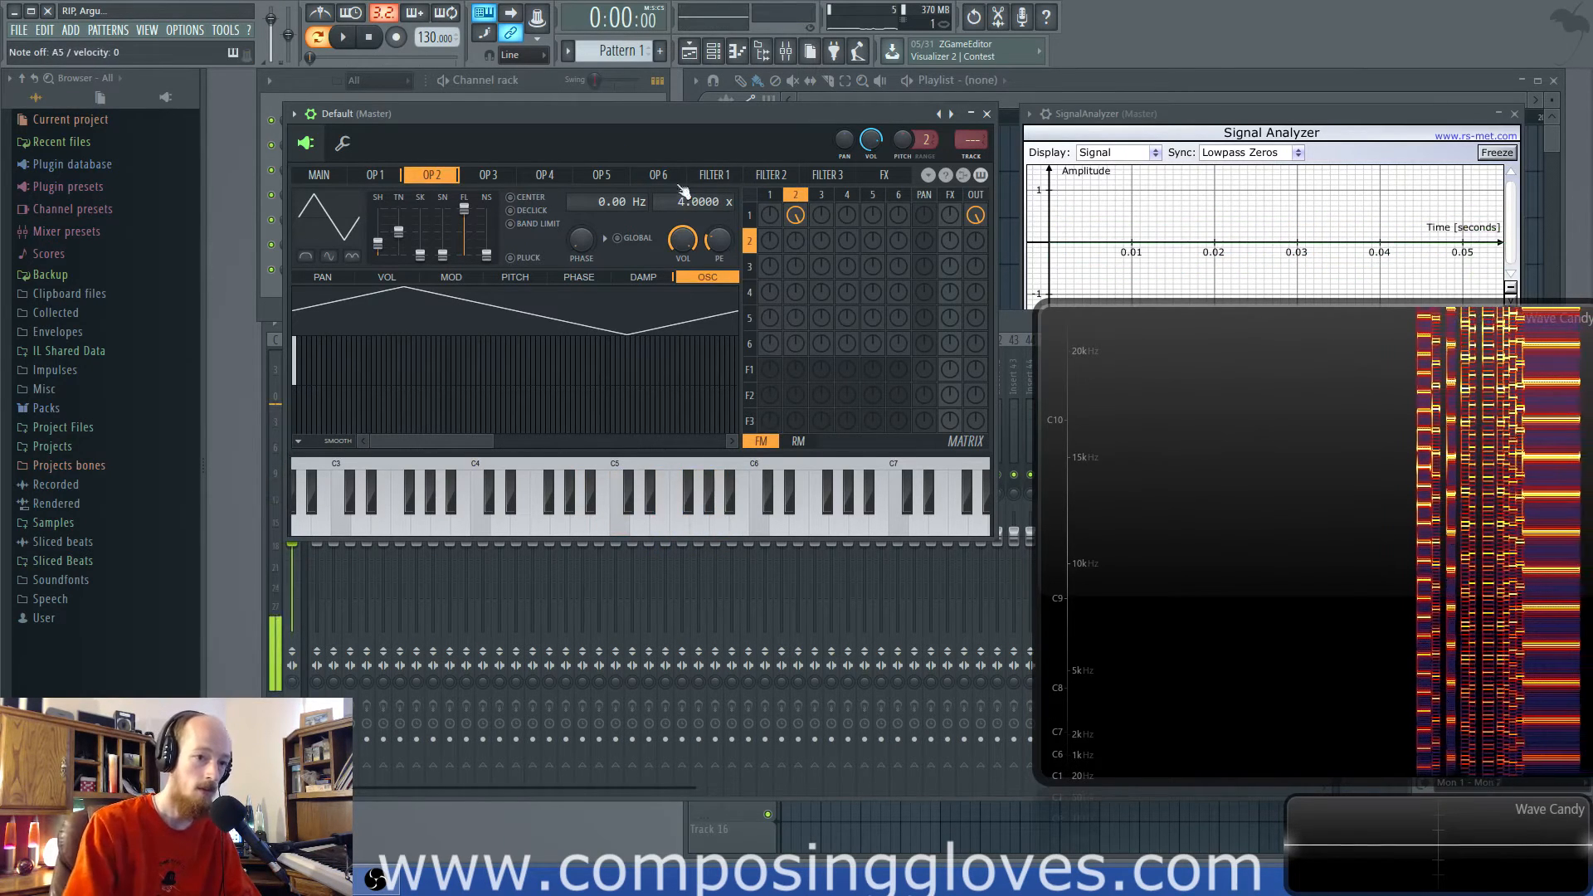
pyautogui.click(374, 173)
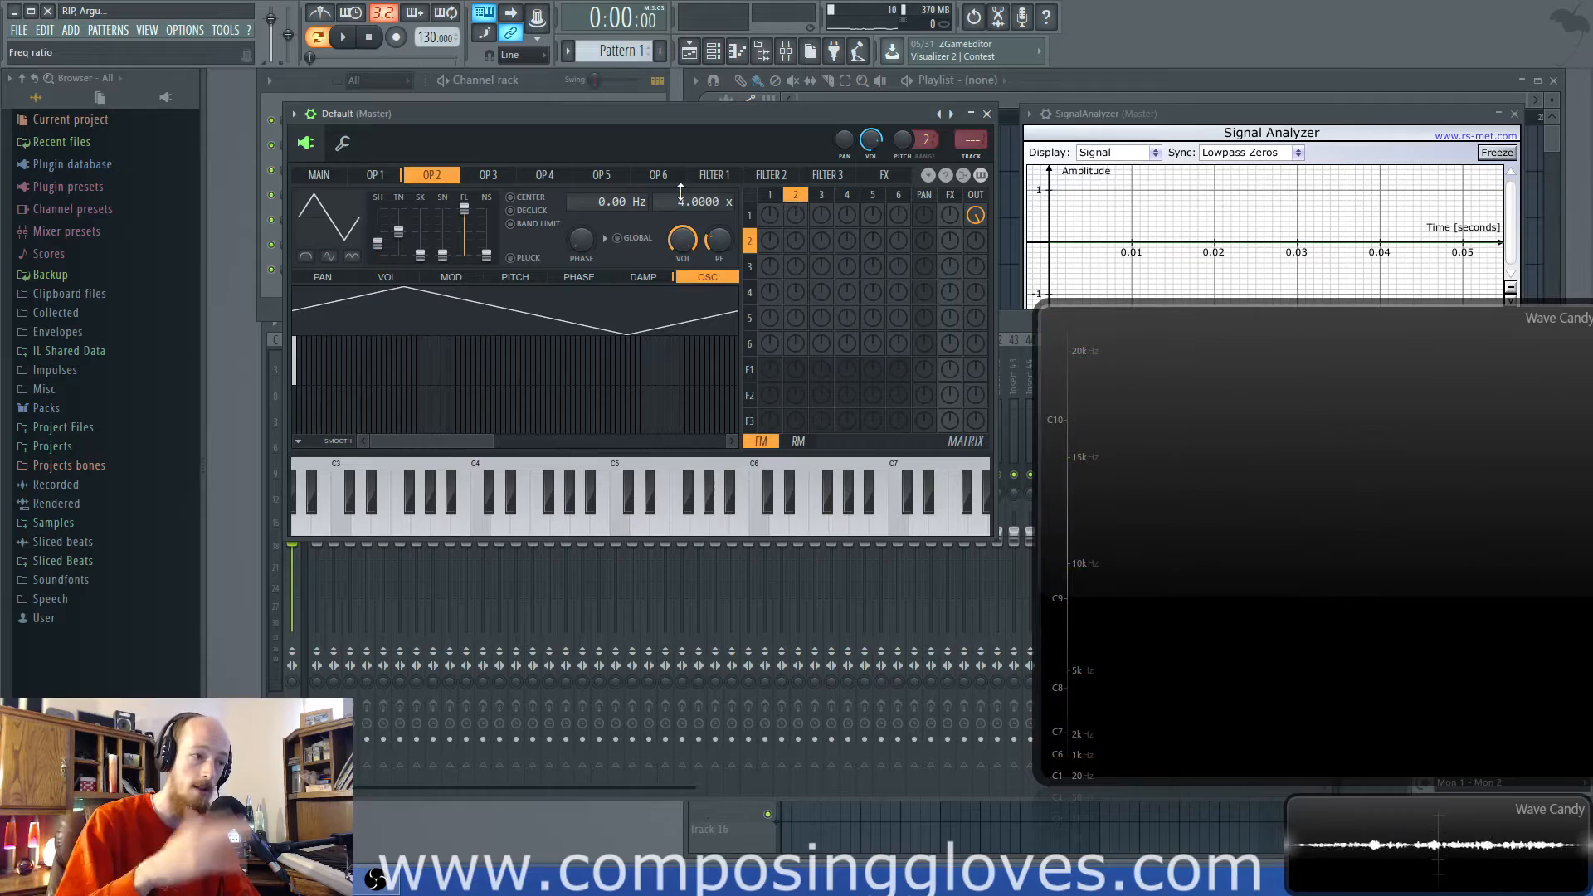
pyautogui.click(318, 175)
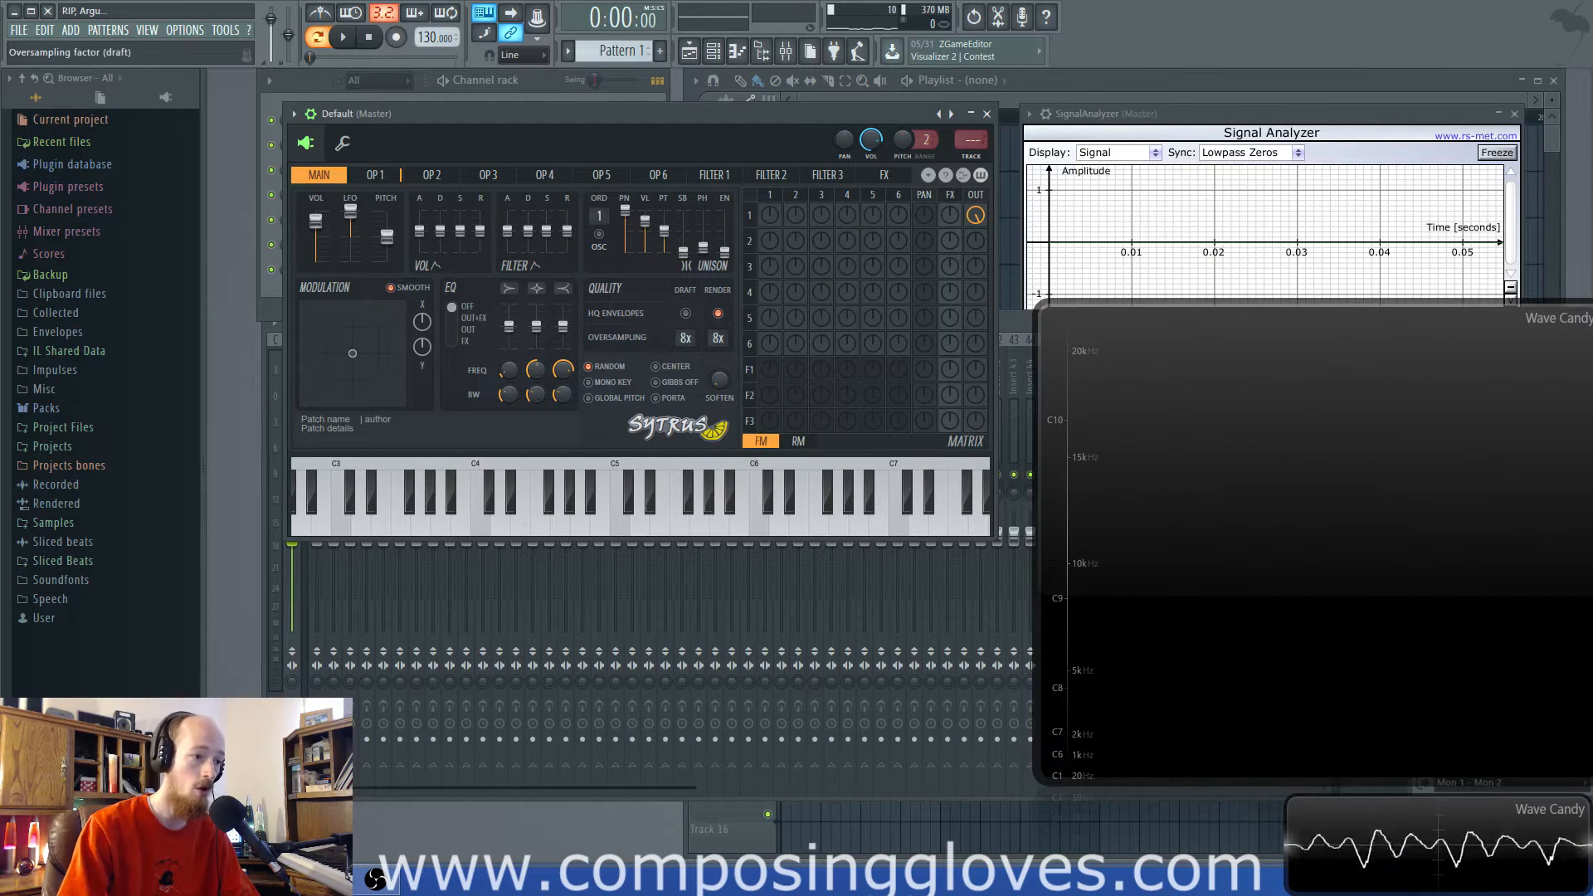
# - Return to operator 1's page and confirm its 2.0000 frequency ratio
pyautogui.click(431, 175)
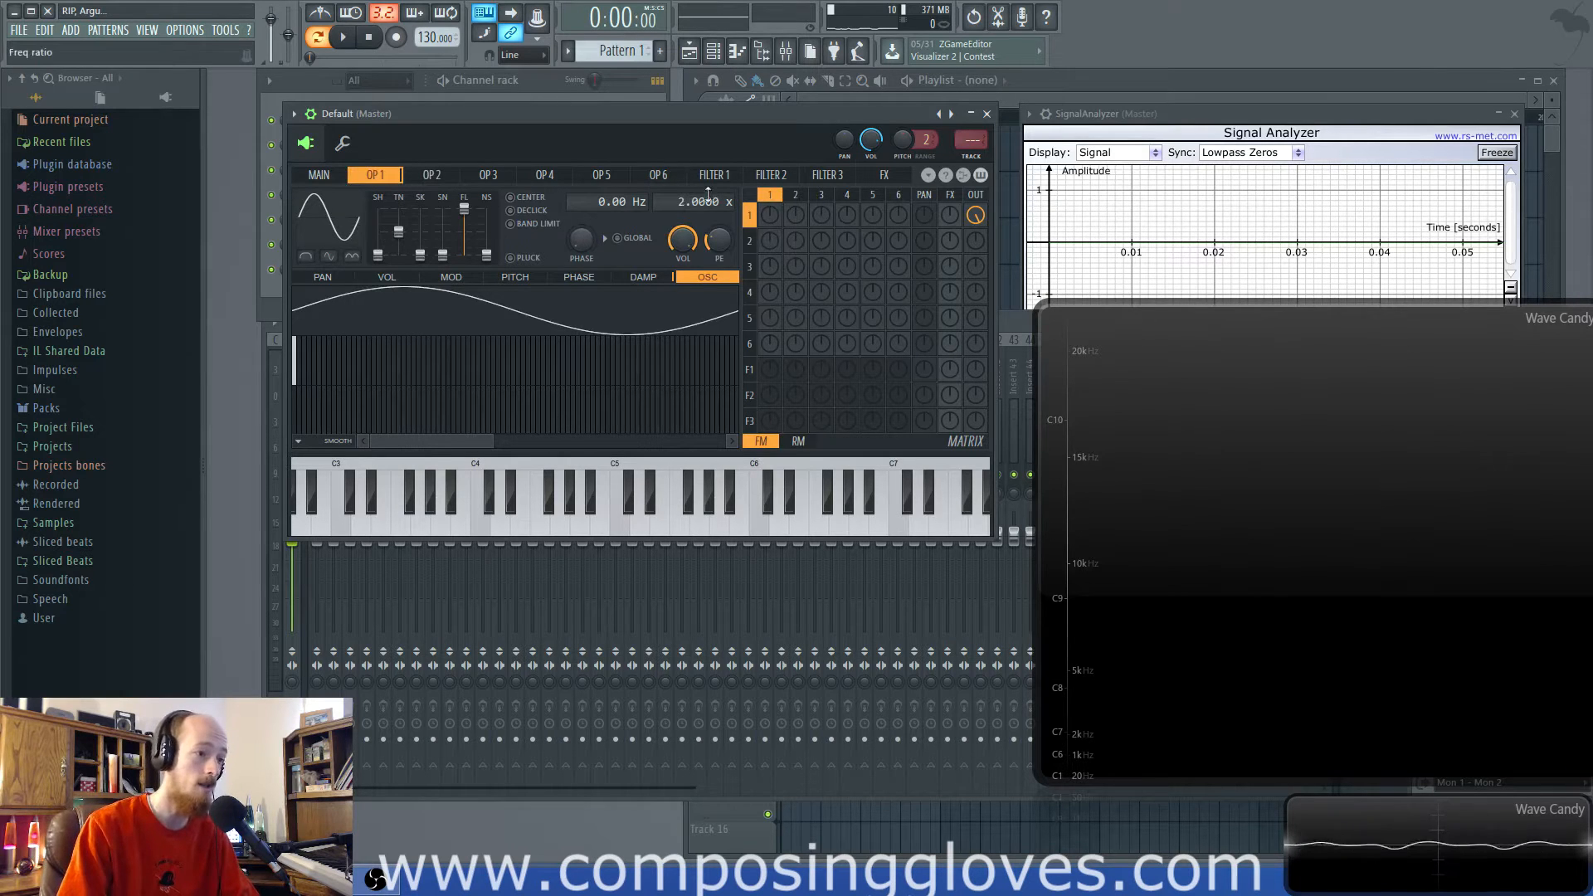
pyautogui.moveTo(701, 200); pyautogui.dragTo(701, 234)
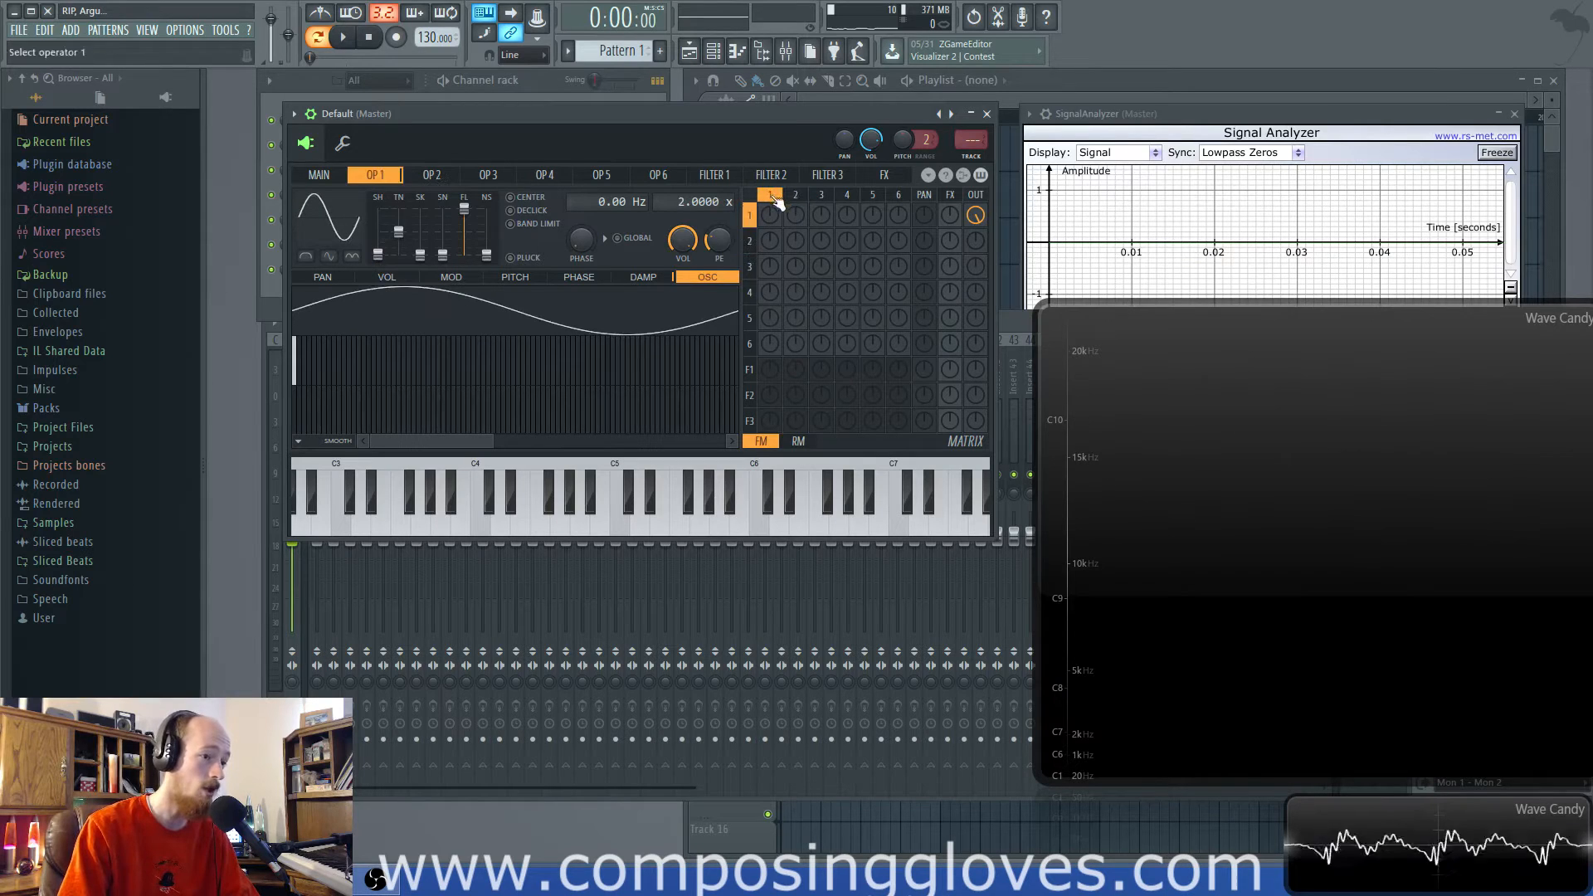
pyautogui.click(431, 173)
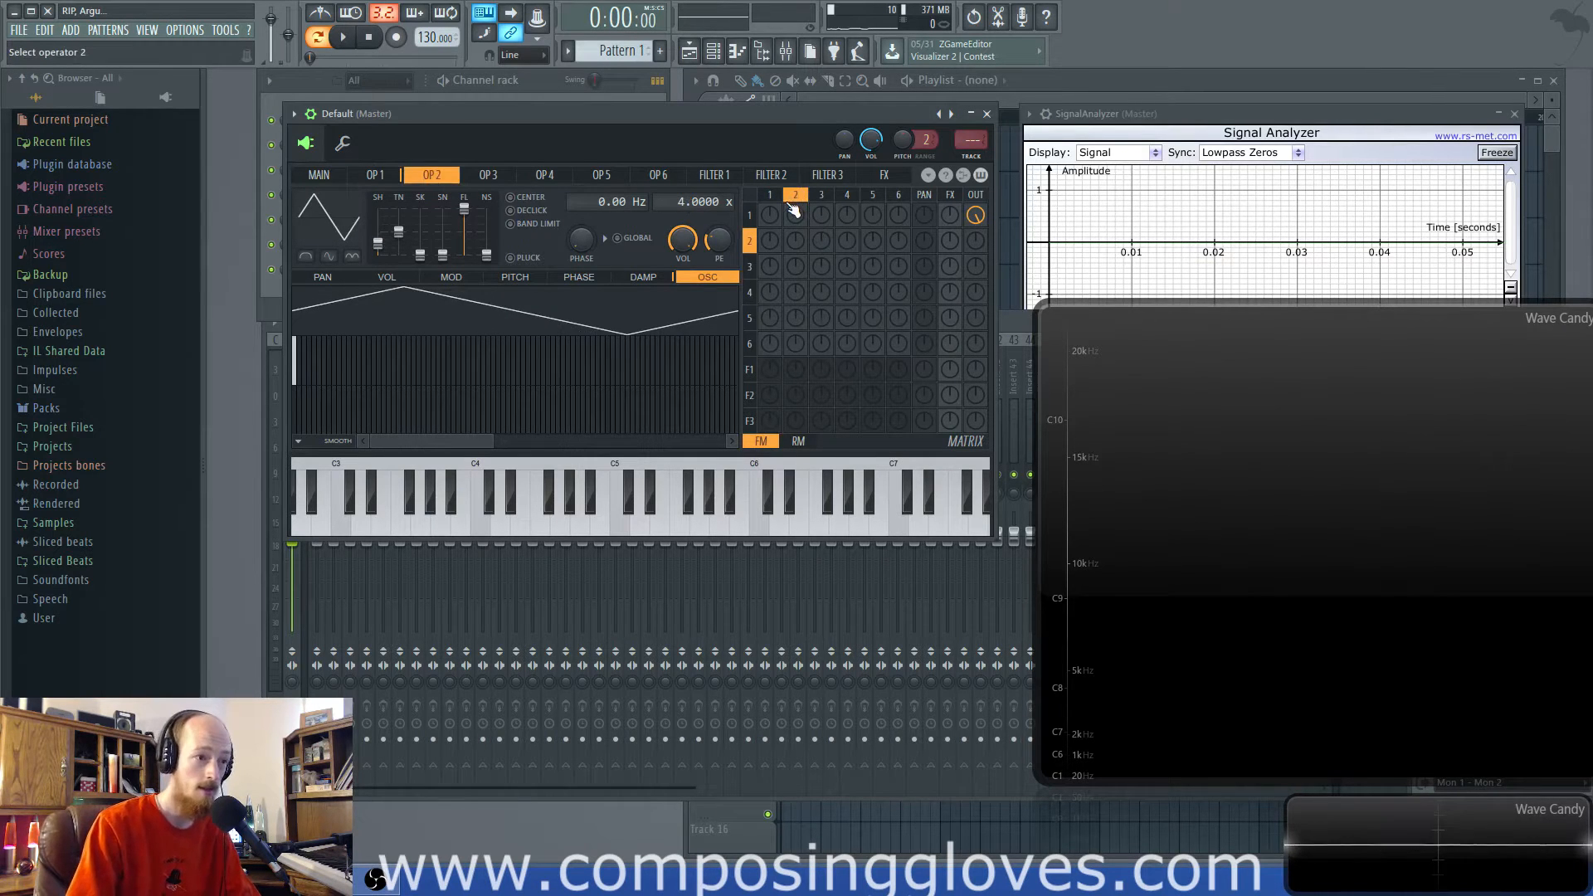
# - Turn up the 2→1 FM knob, set operator 2 to ratio 2.0000 and operator 1 to 1.0000
pyautogui.click(374, 175)
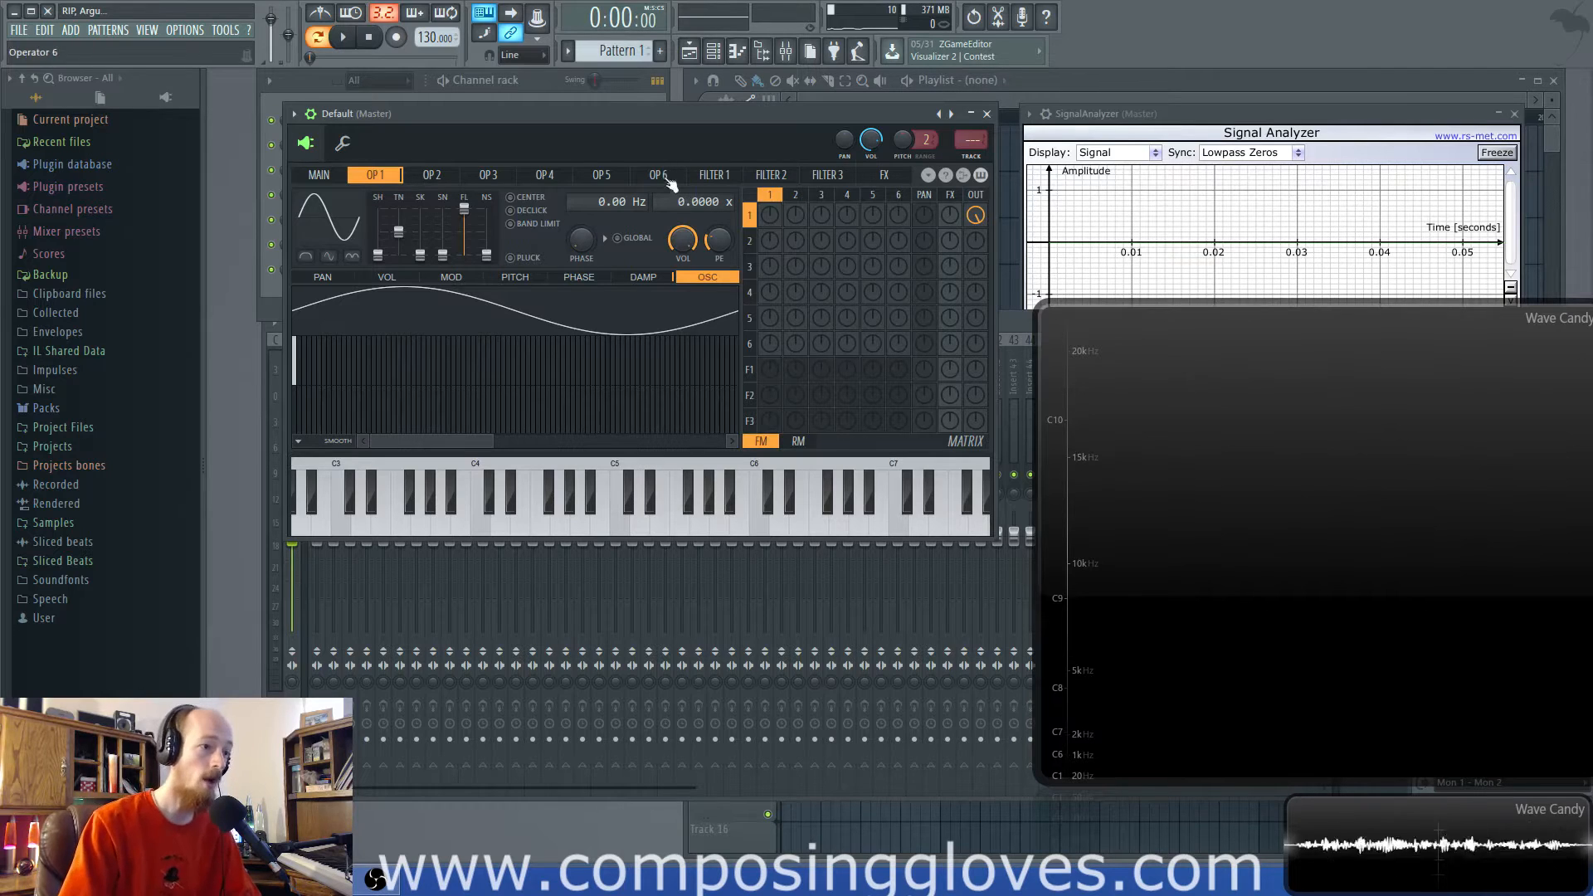
pyautogui.click(431, 175)
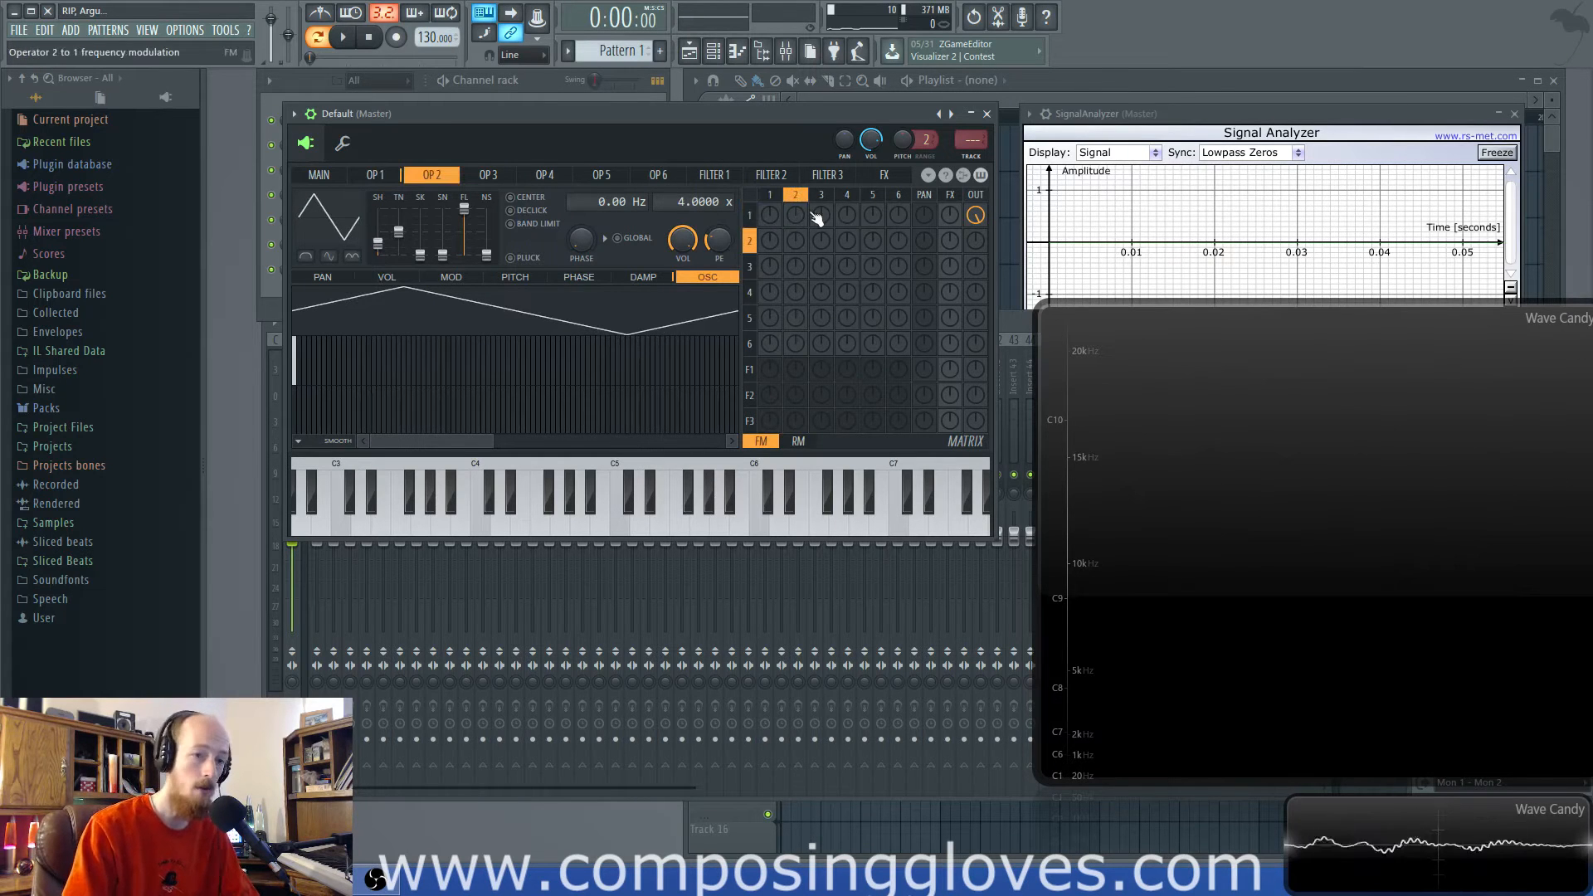
pyautogui.click(795, 214)
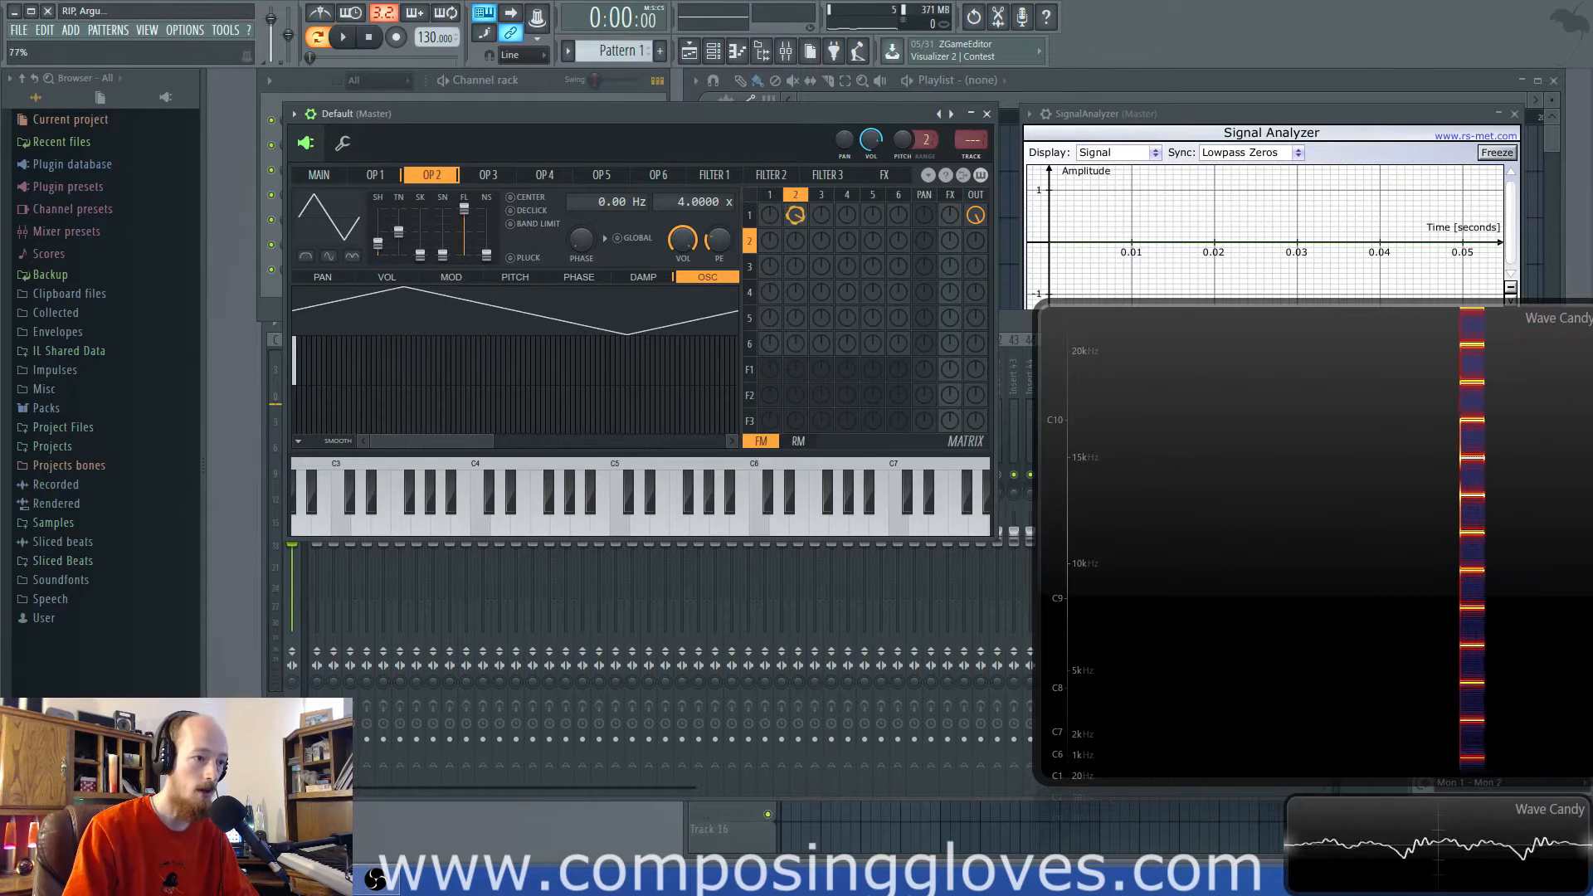
pyautogui.click(579, 523)
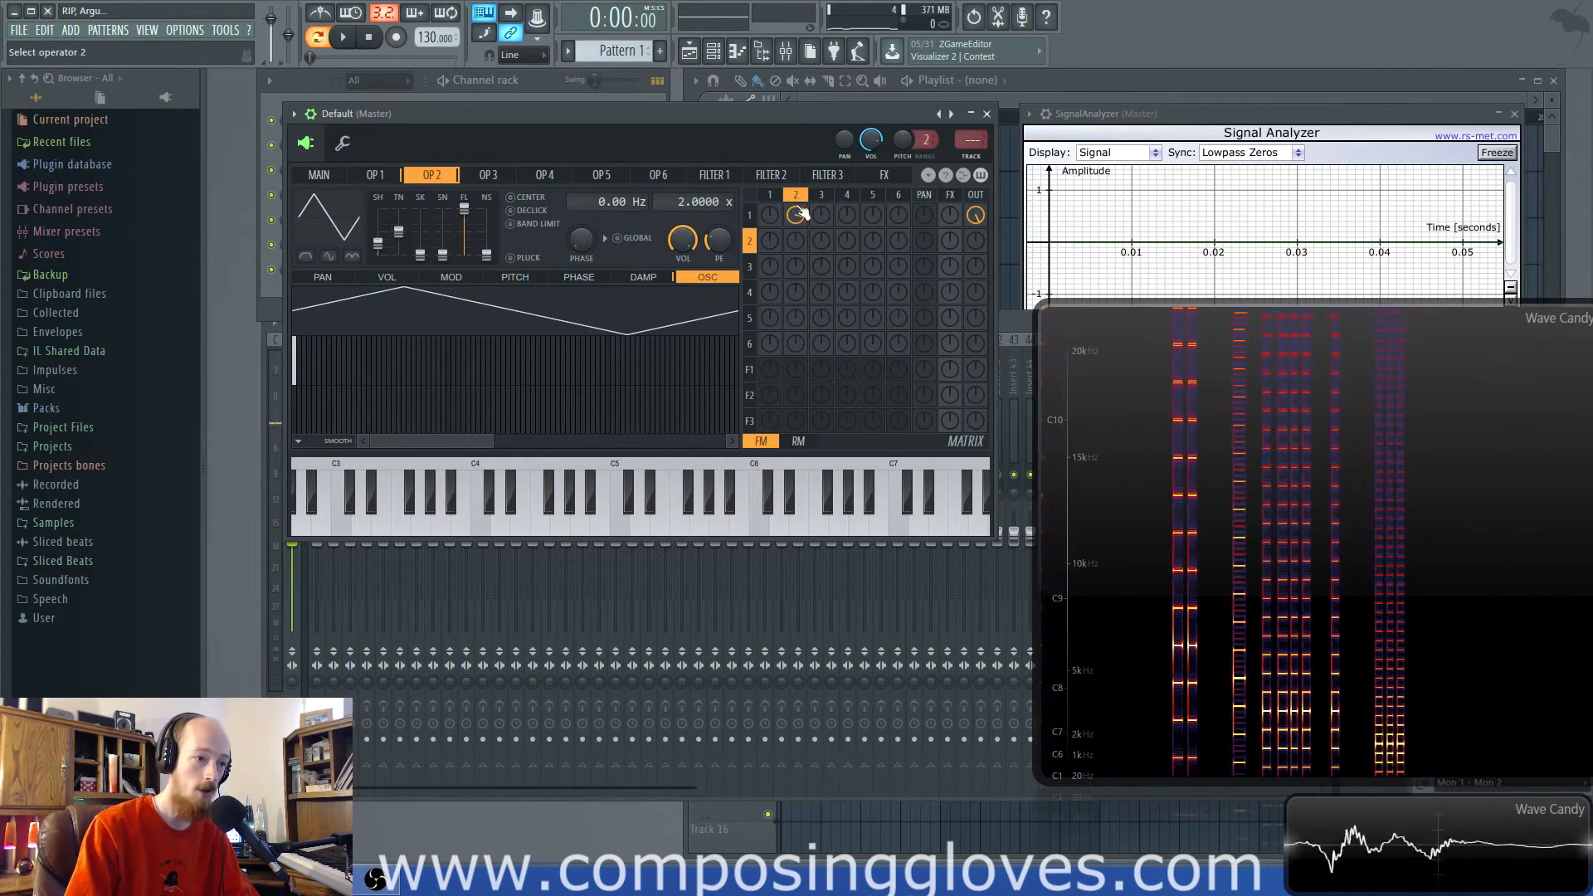
pyautogui.click(374, 175)
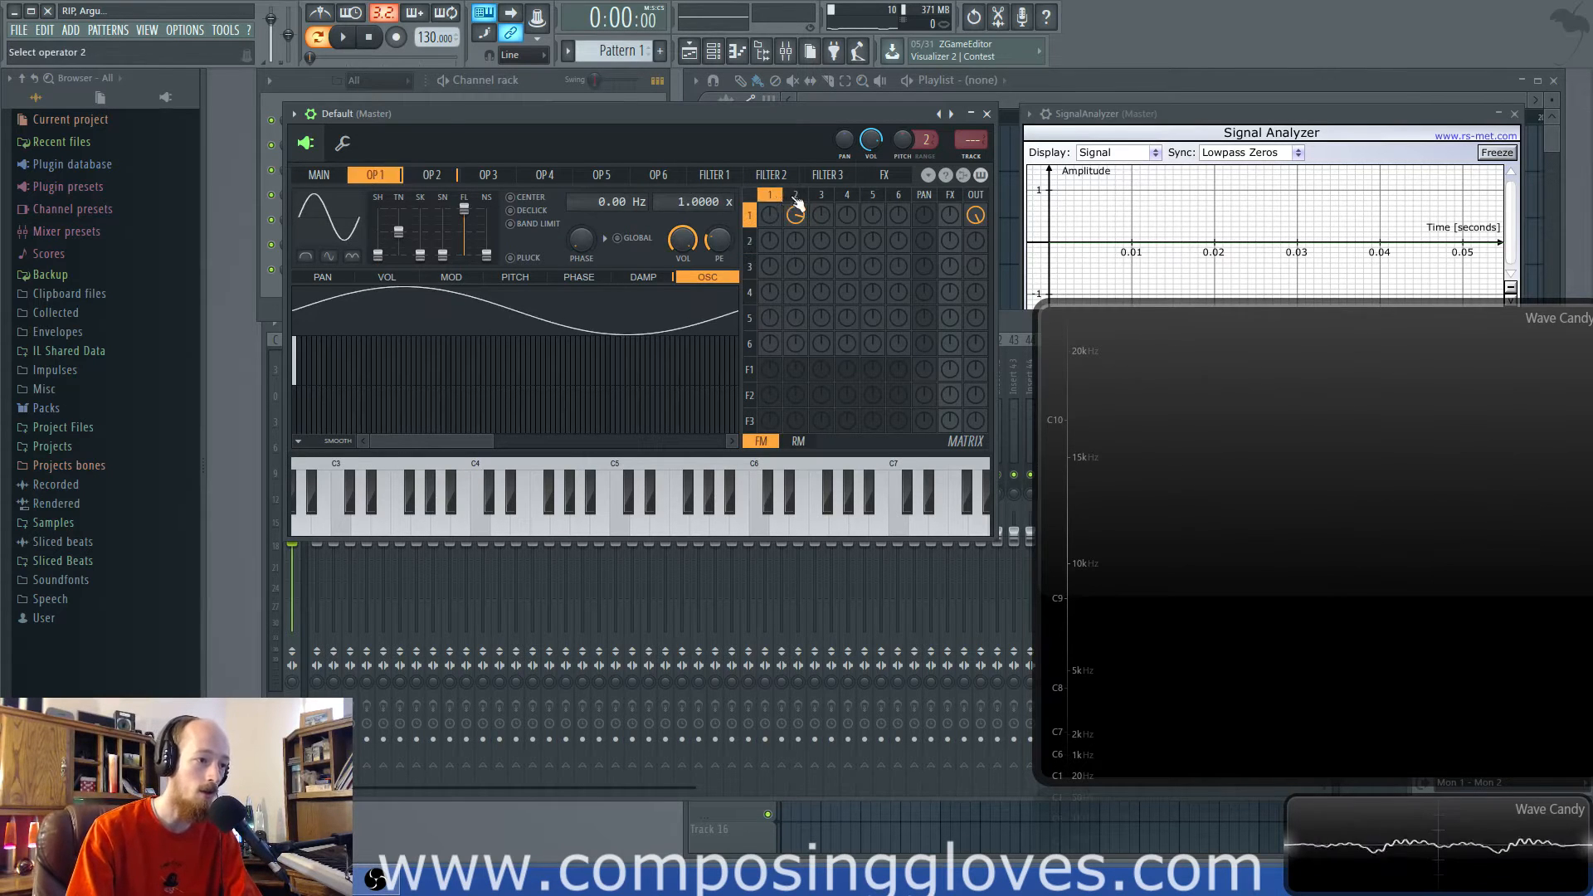
# - Turn up and fine-tune the 3→2 FM matrix knob so operator 3 feeds operator 2
pyautogui.click(430, 175)
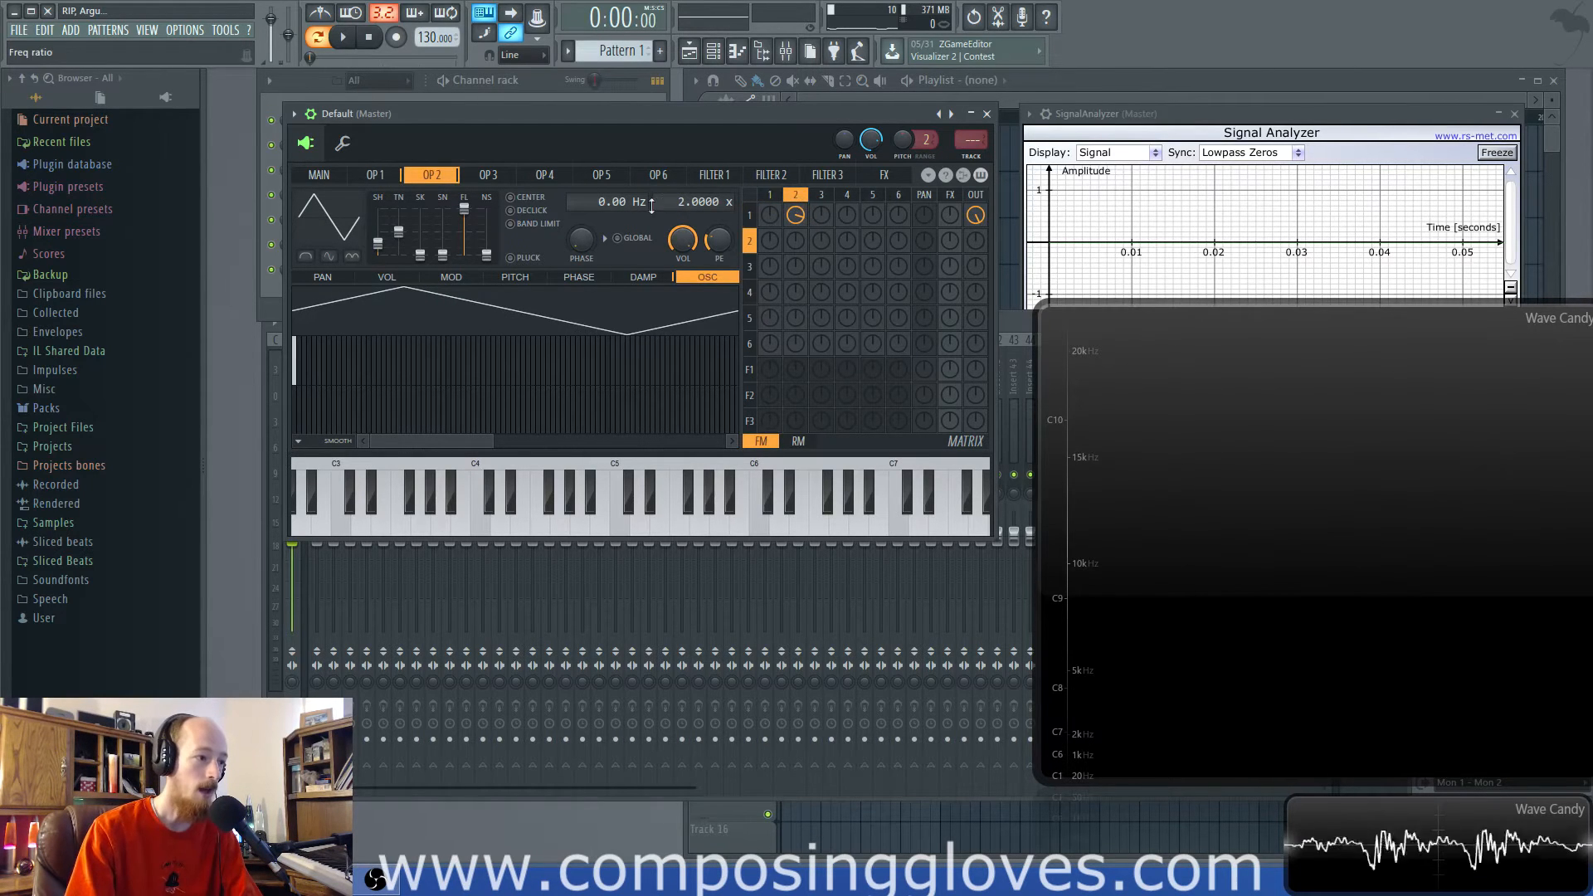
pyautogui.click(794, 214)
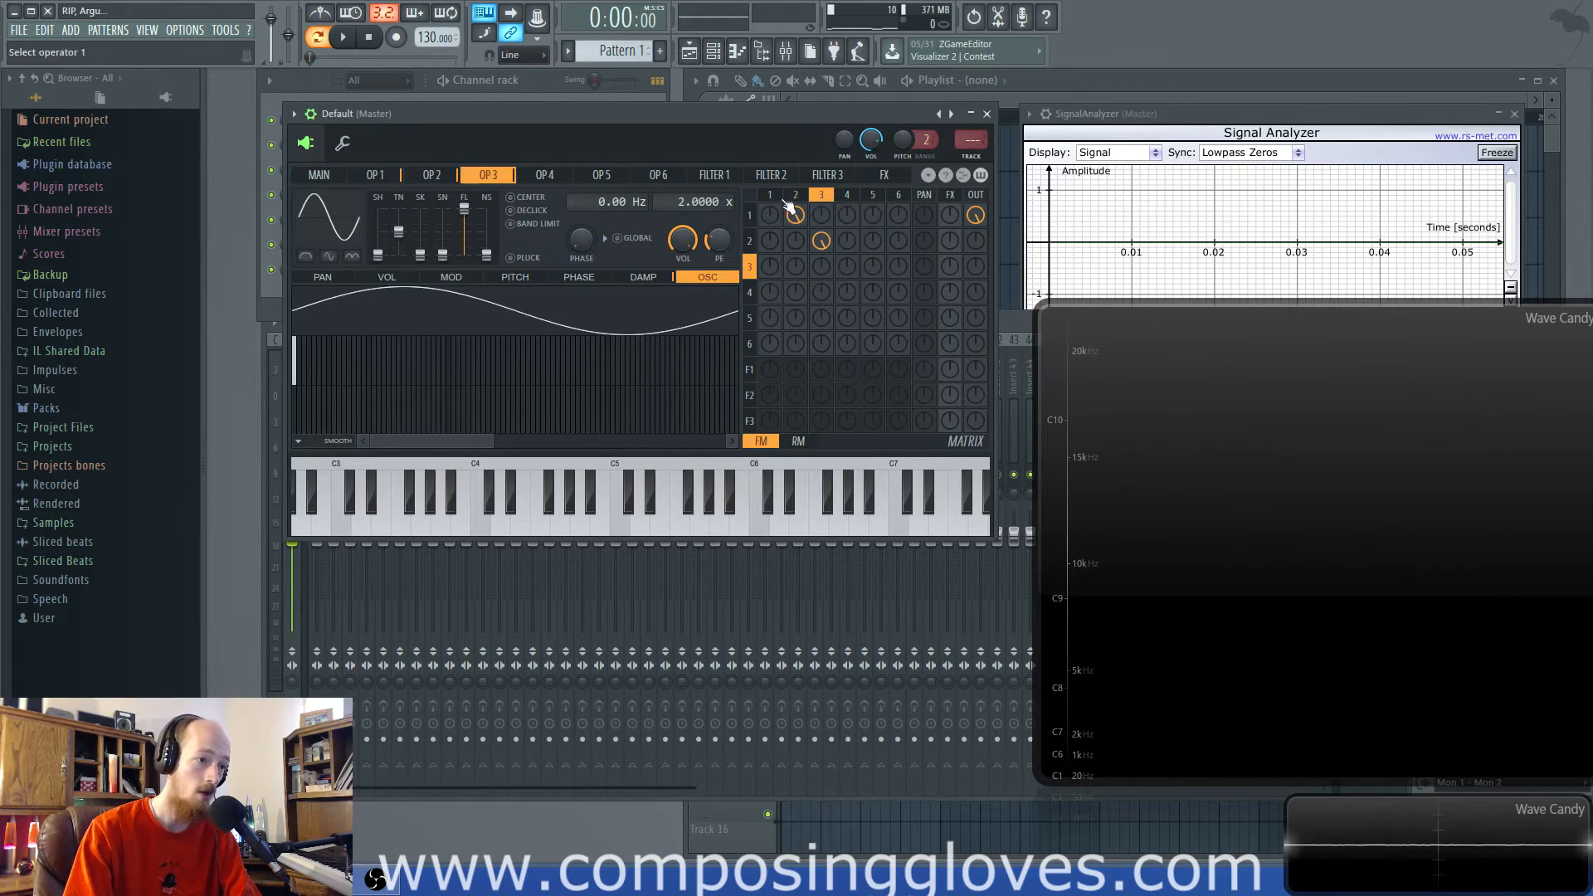
pyautogui.click(374, 175)
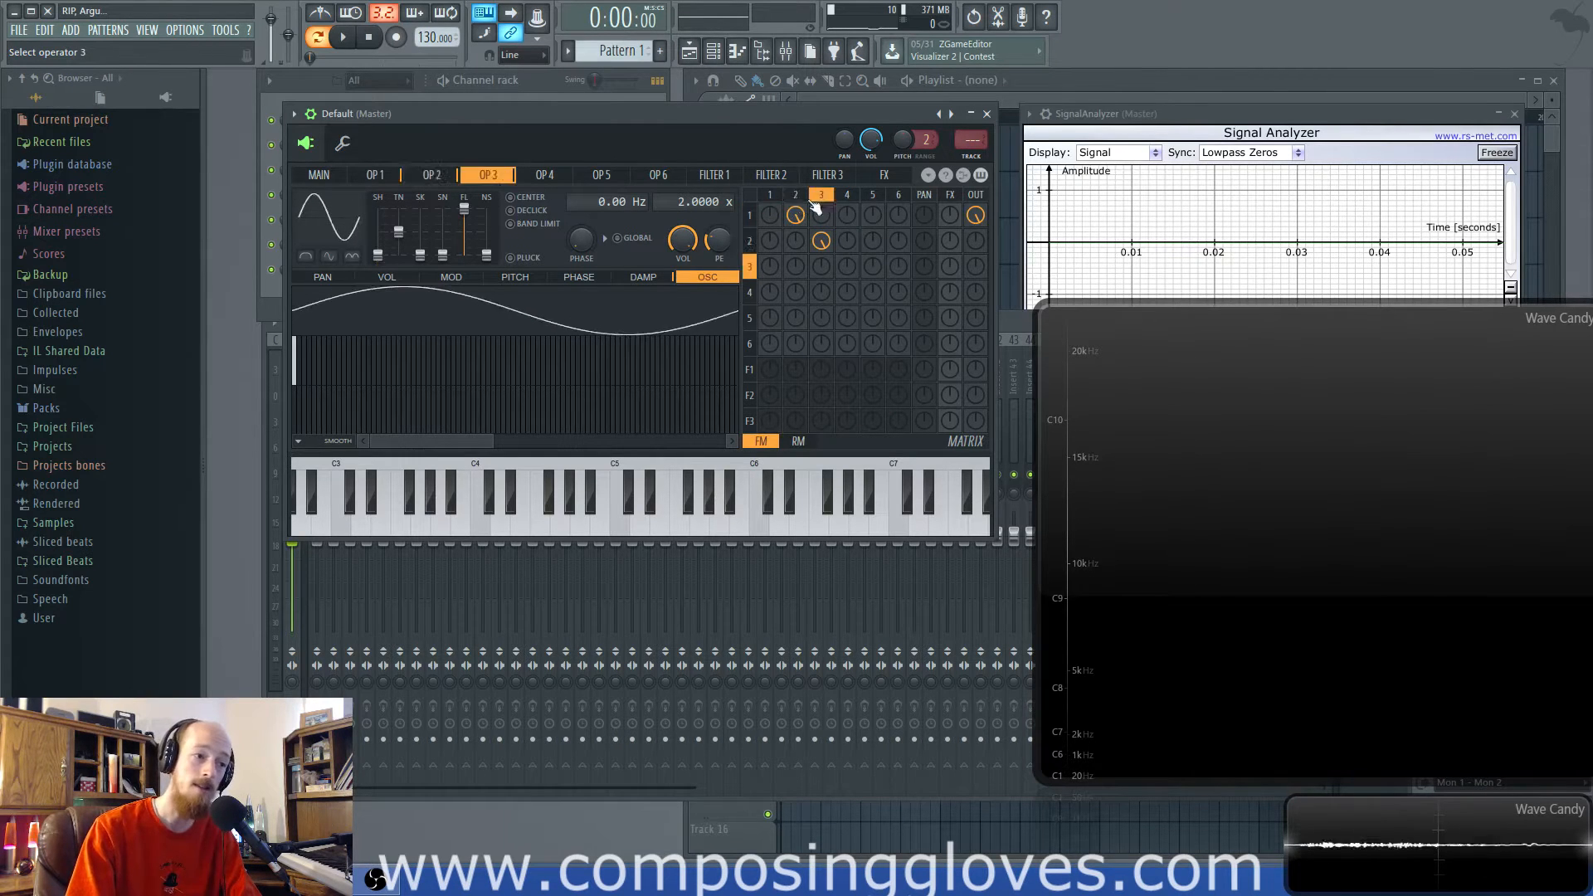
pyautogui.click(431, 175)
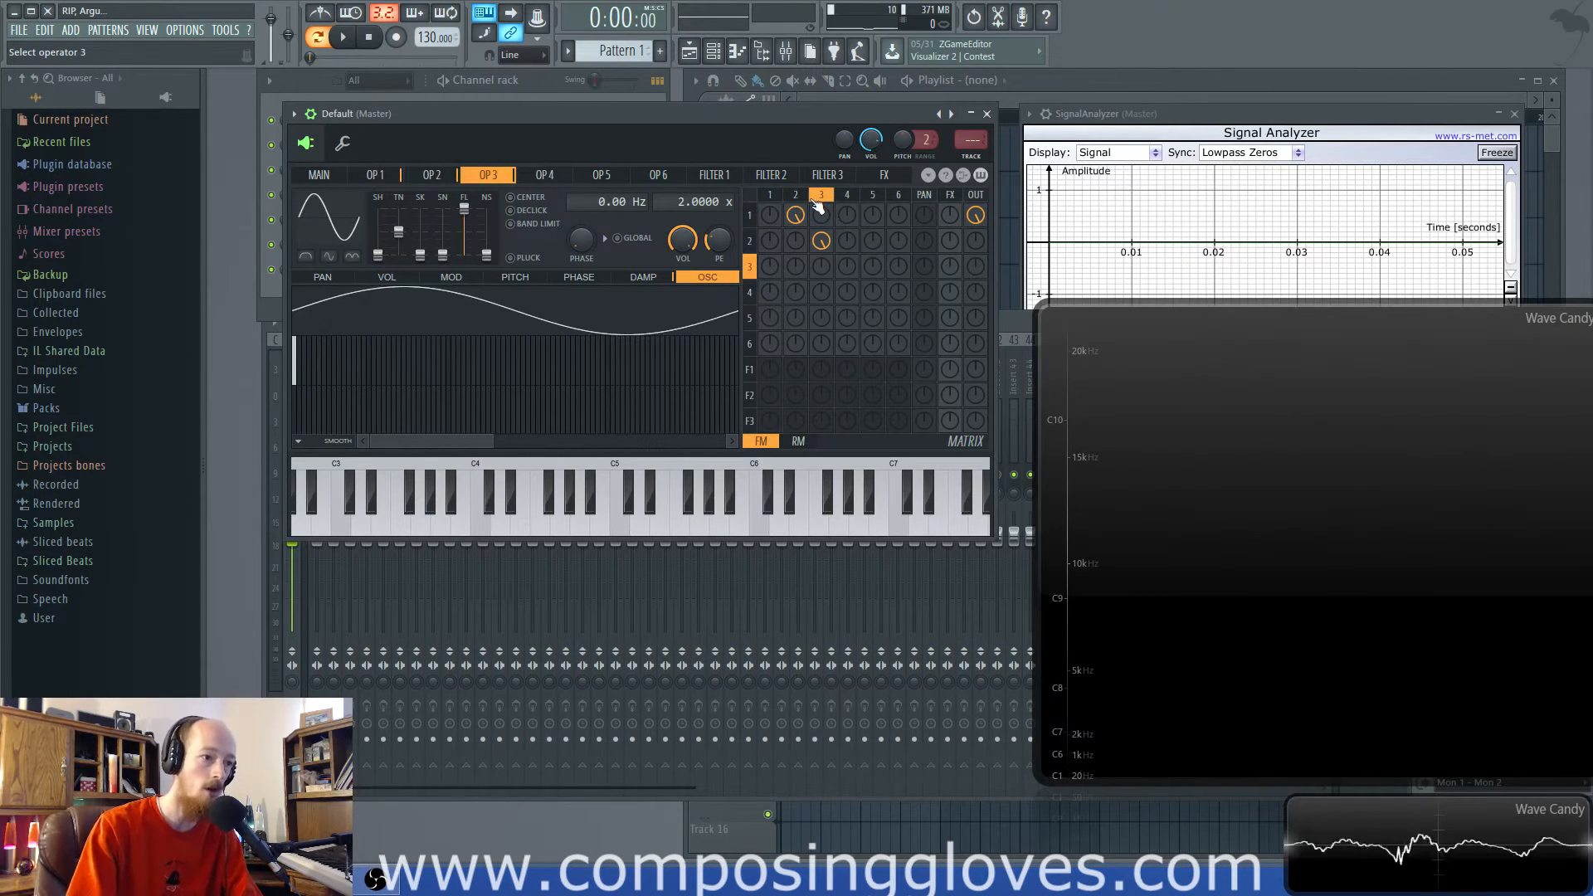
pyautogui.click(430, 173)
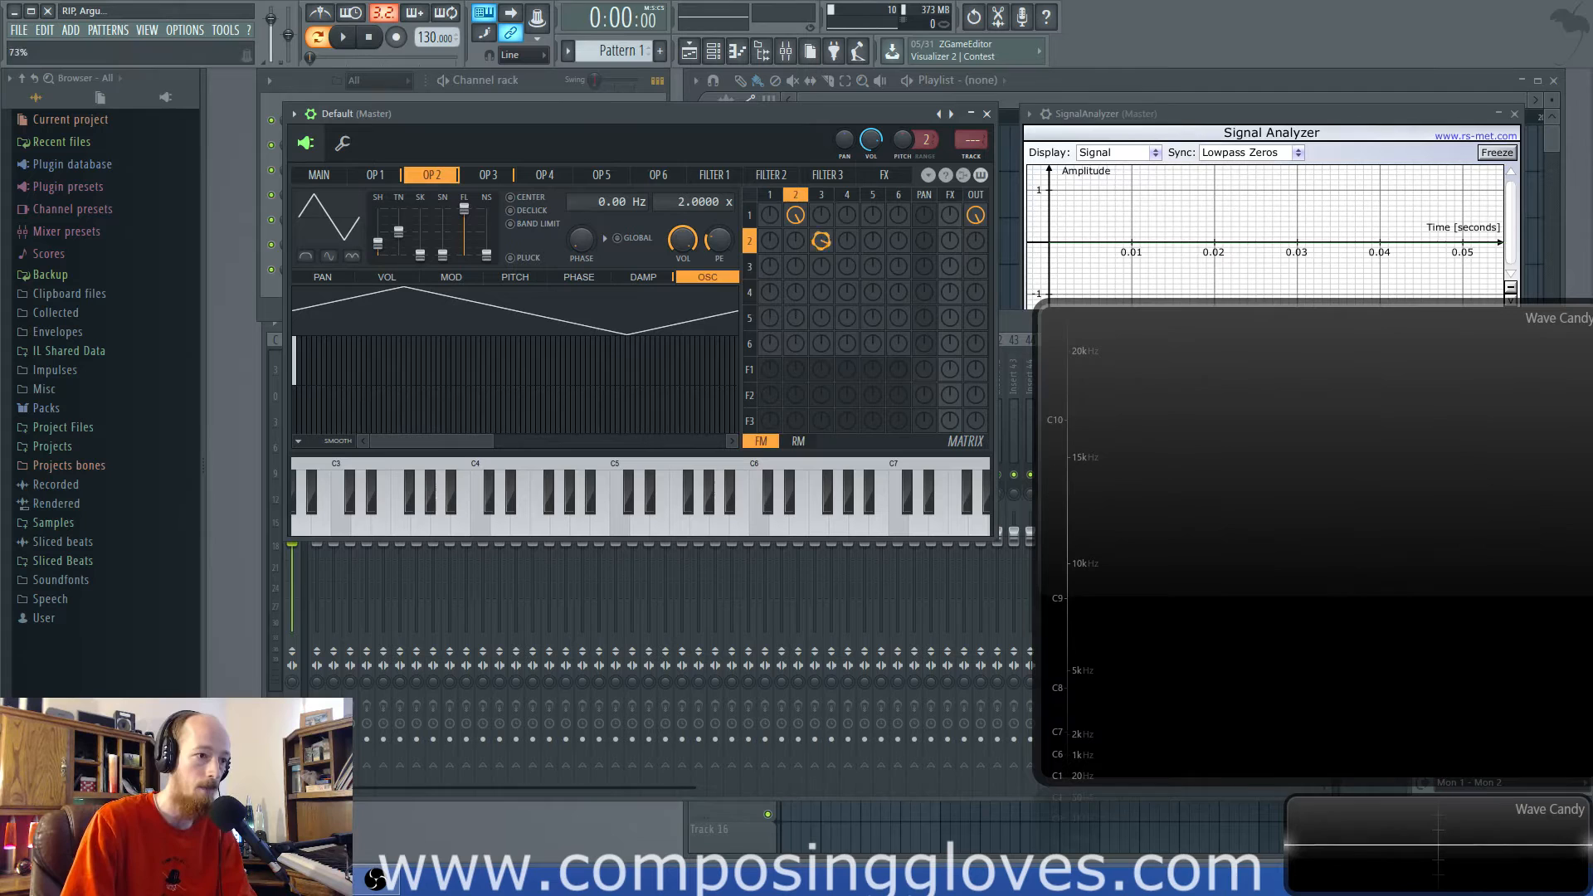
pyautogui.click(561, 493)
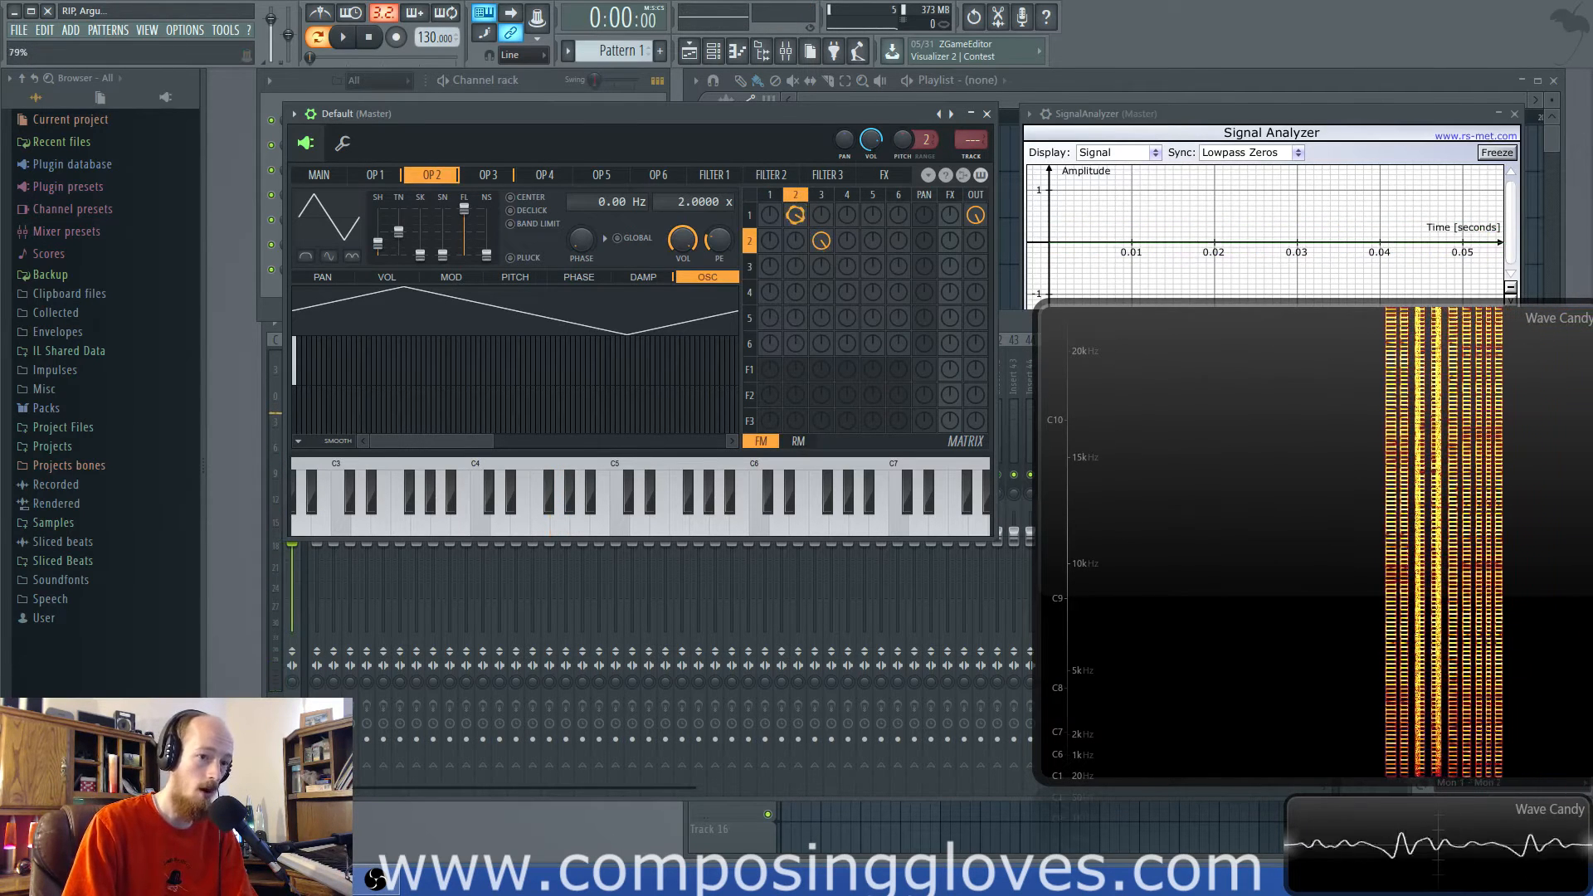
pyautogui.click(565, 508)
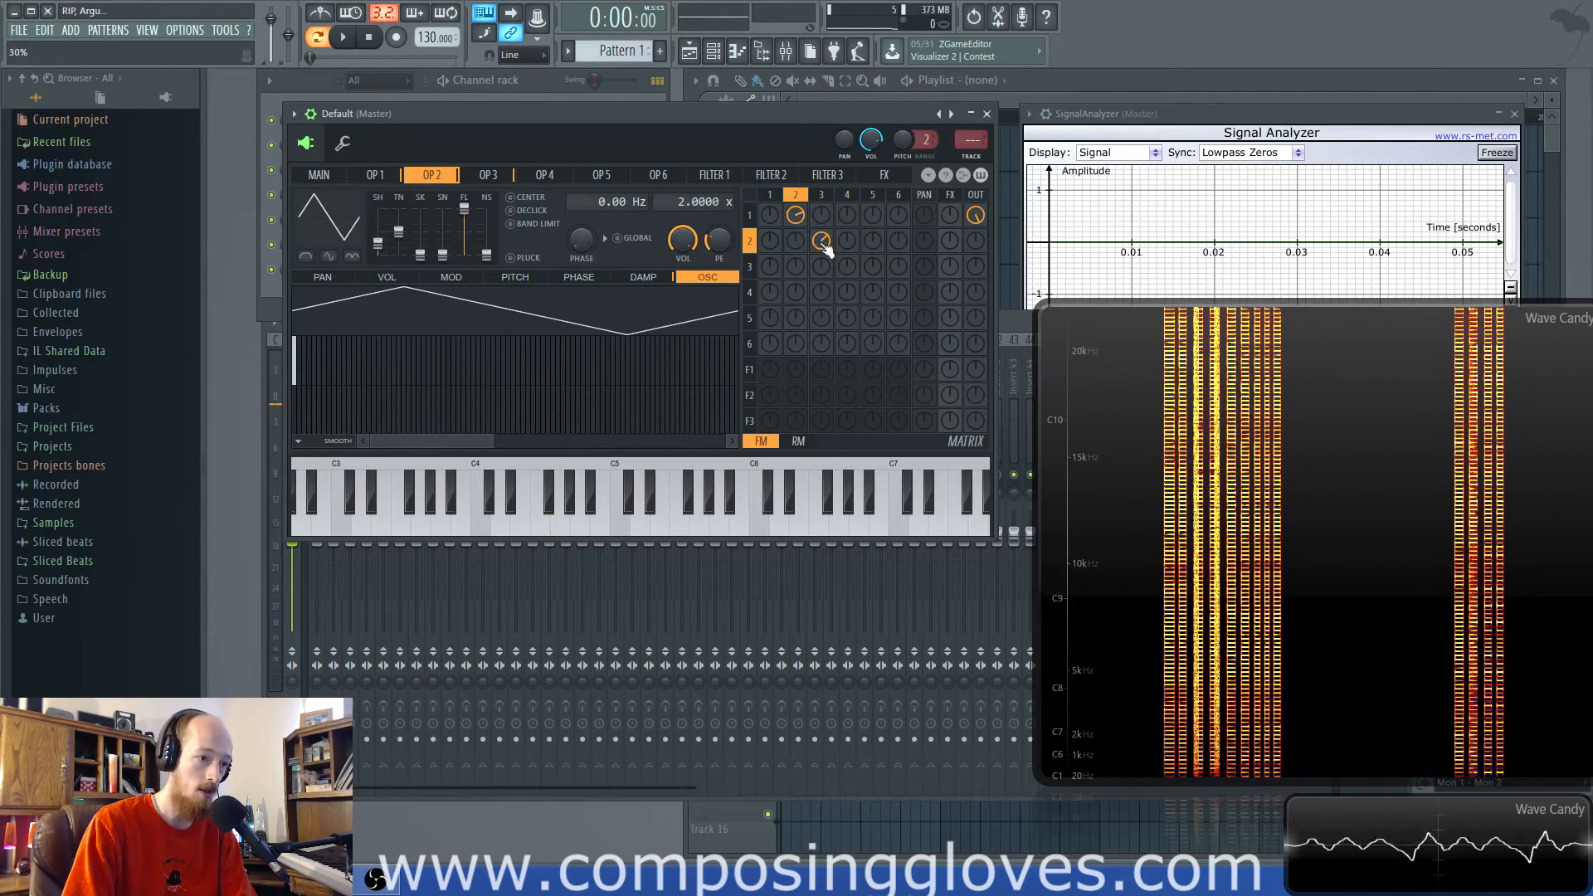
pyautogui.click(558, 517)
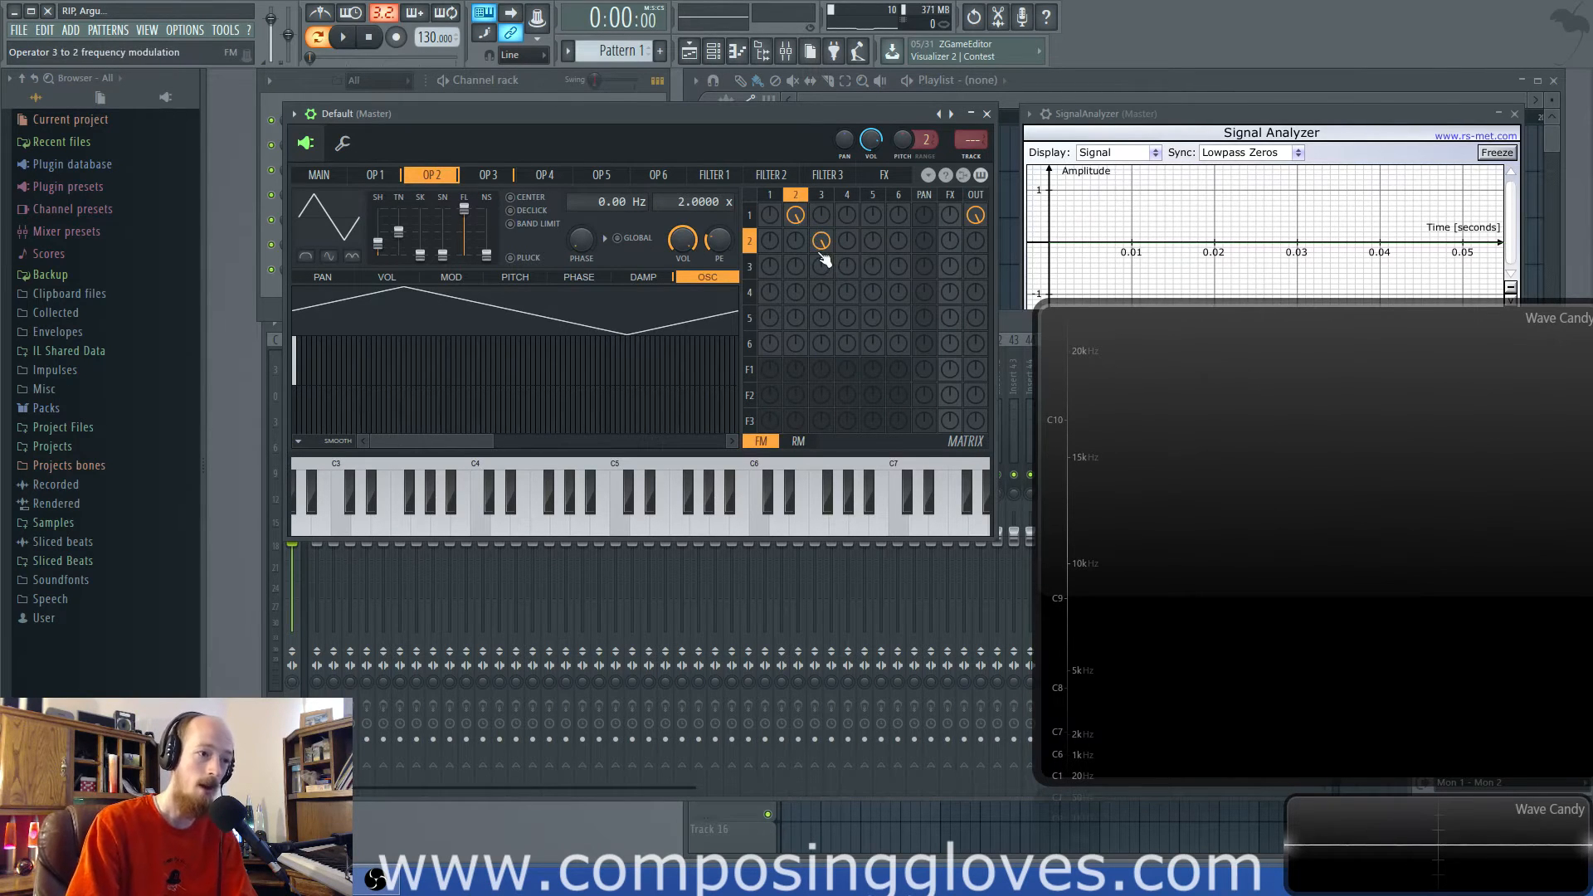
# - Move operator 3's FM routing from operator 2 to operator 1
pyautogui.click(579, 517)
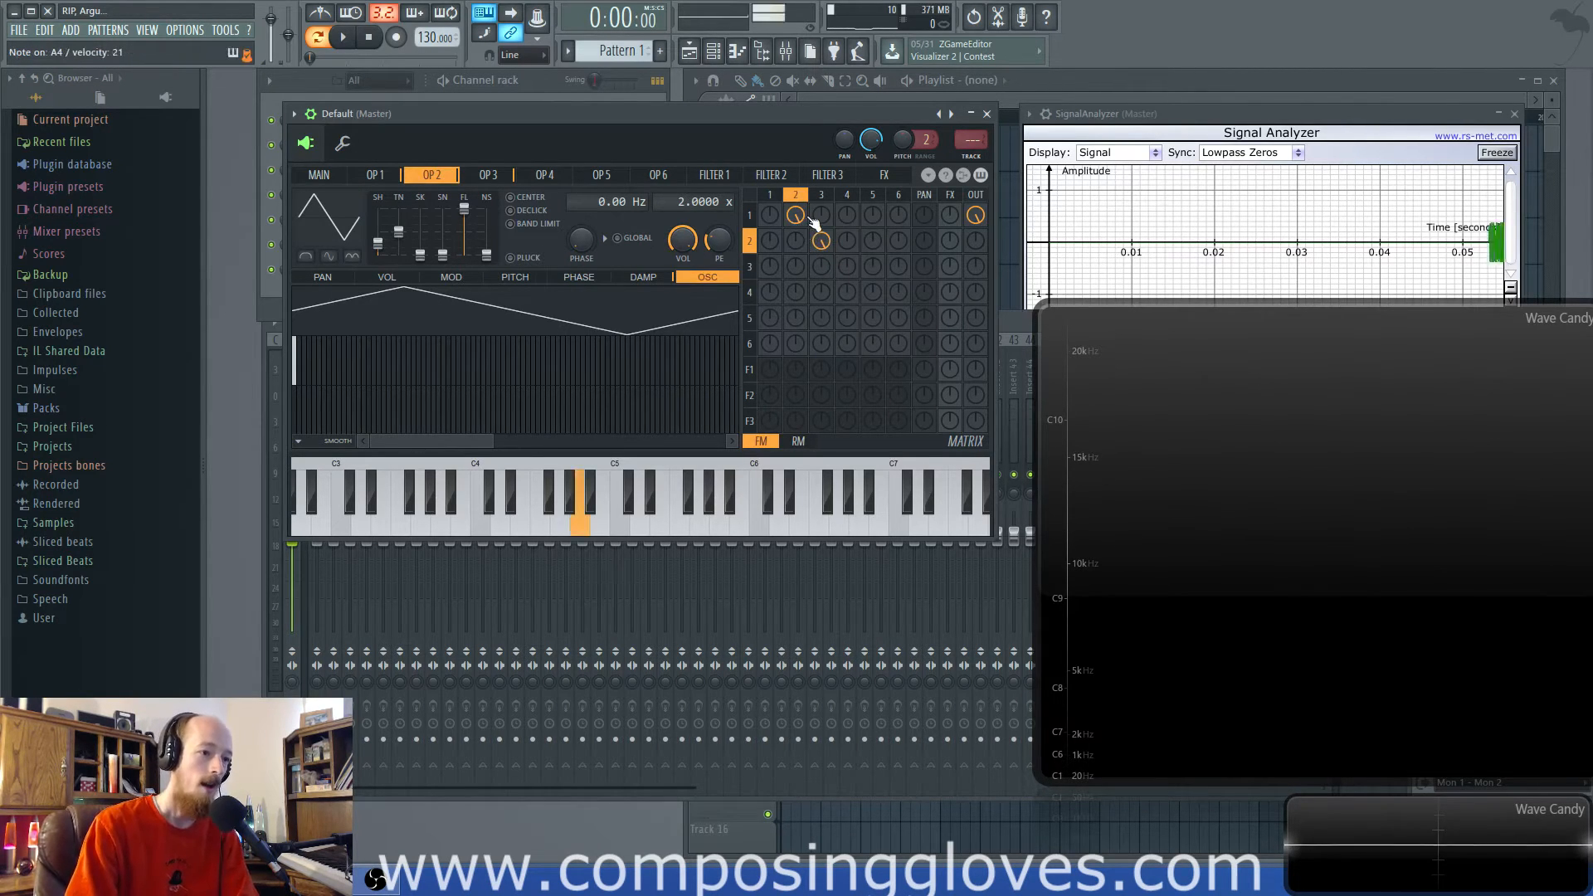
pyautogui.click(487, 175)
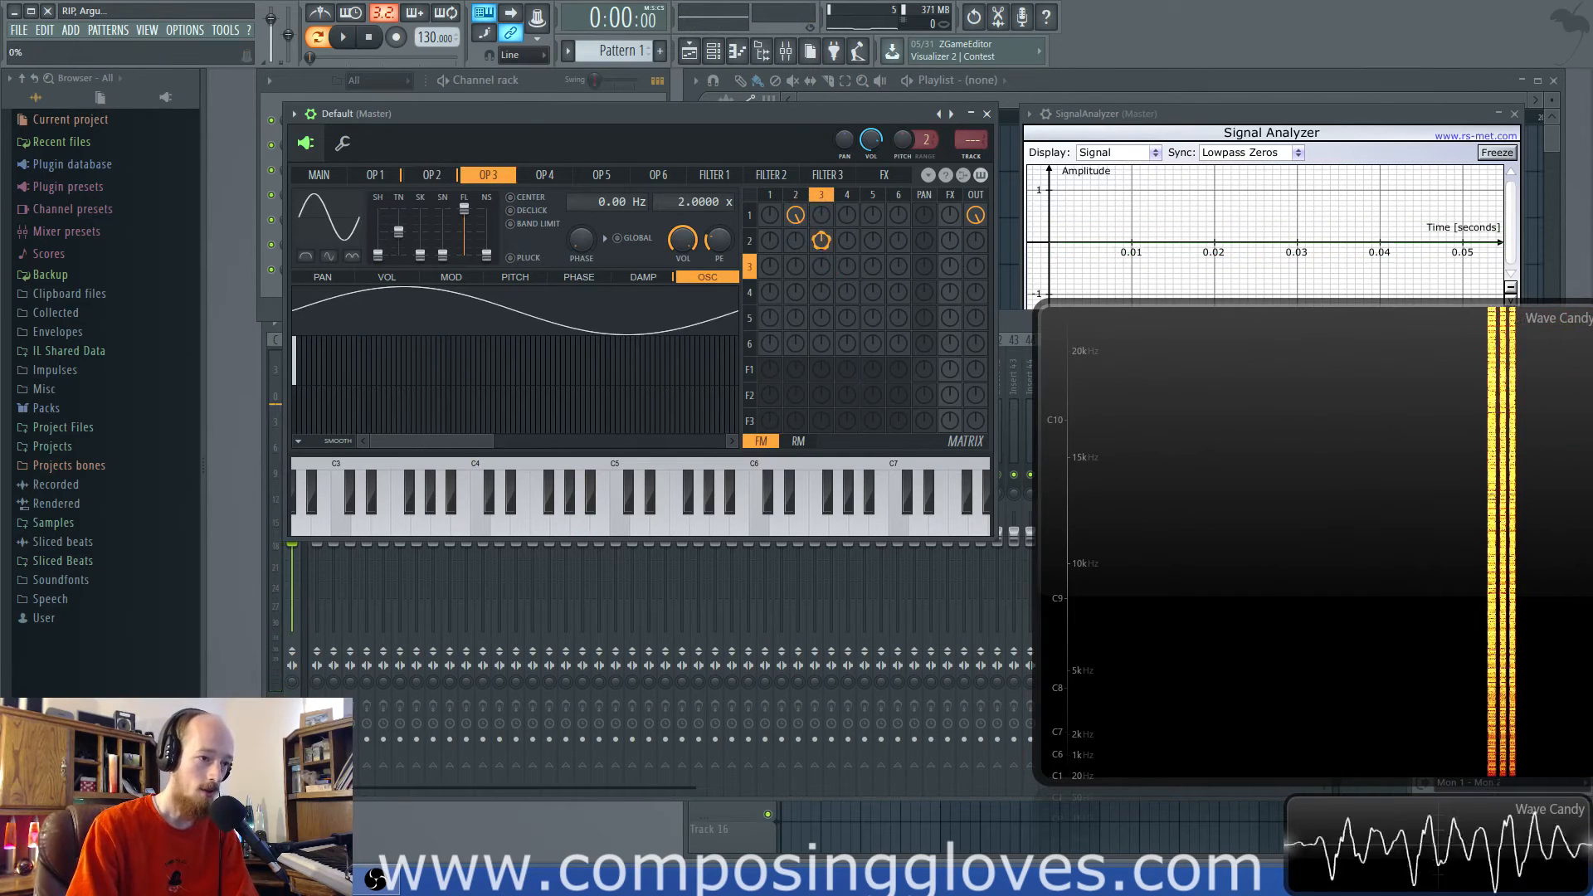
pyautogui.click(579, 497)
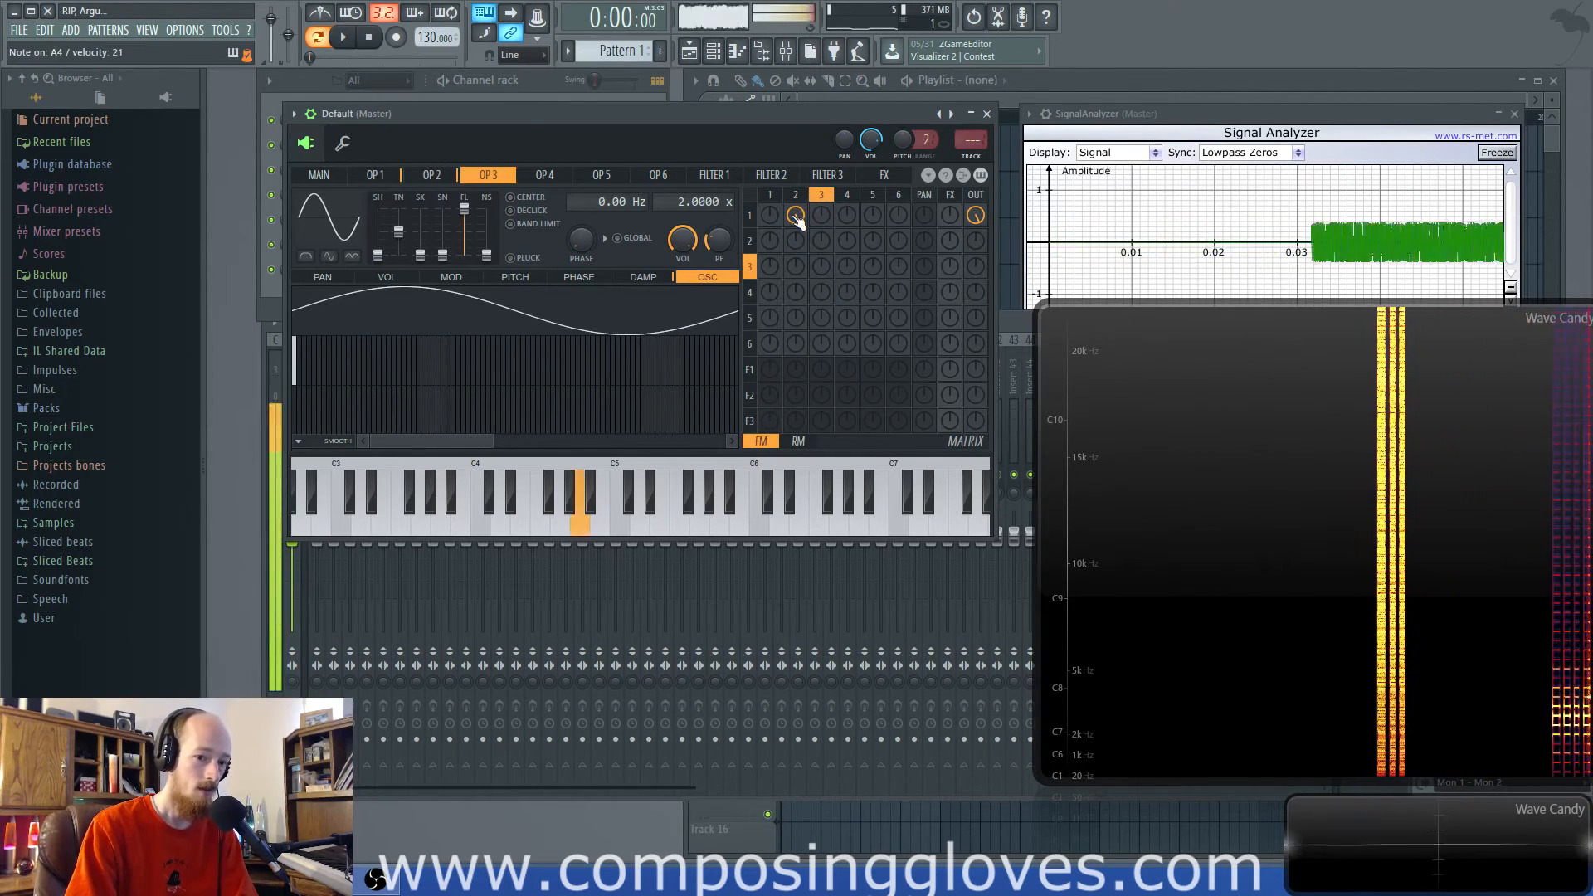
pyautogui.click(796, 214)
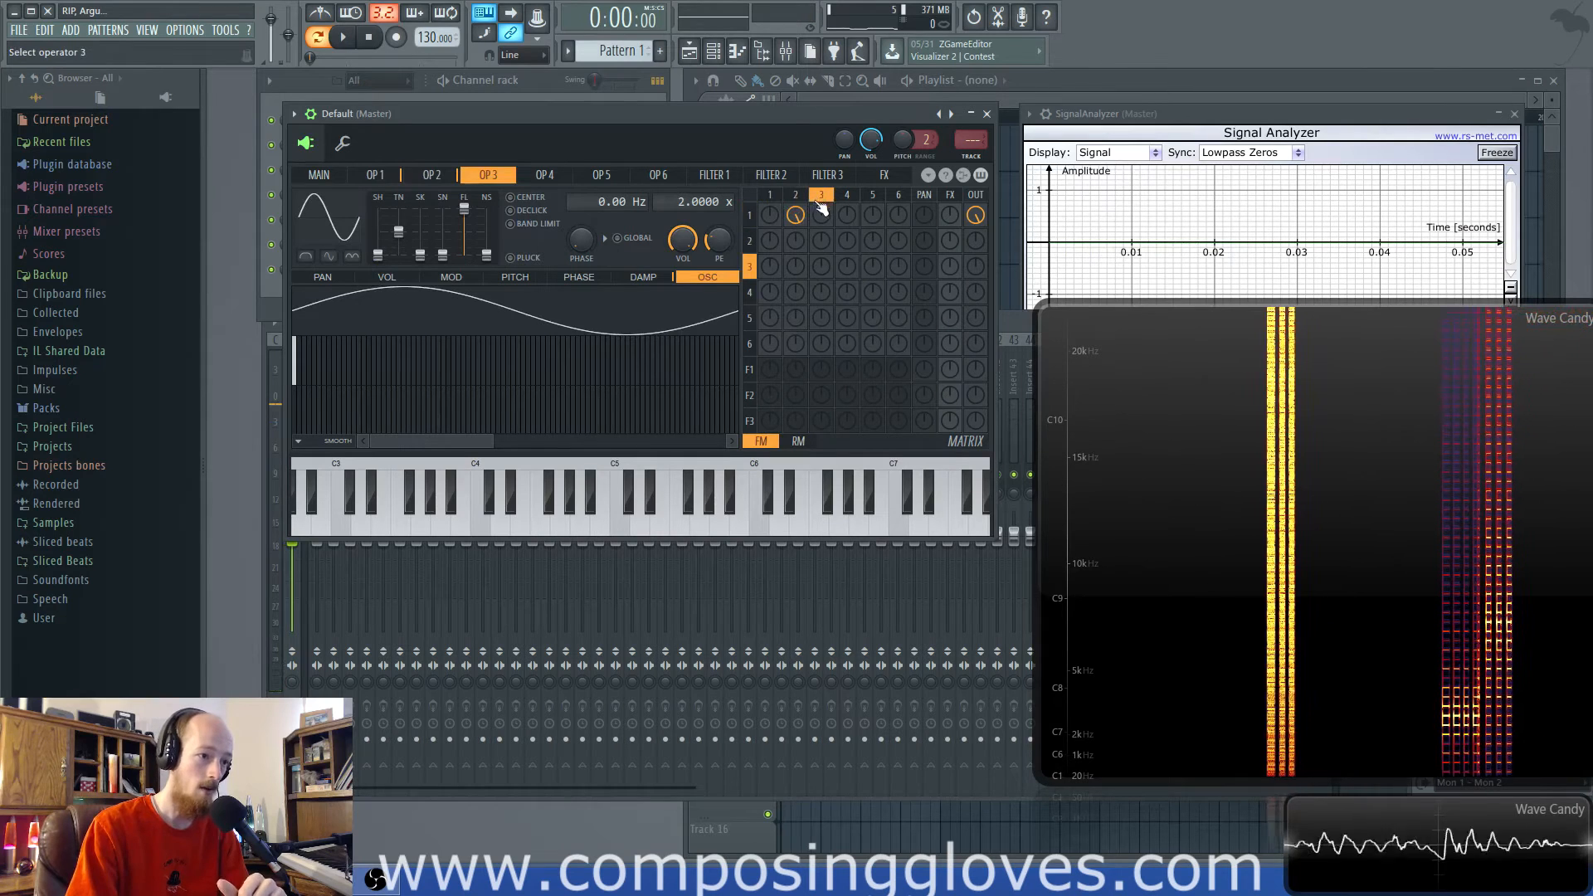
pyautogui.click(430, 173)
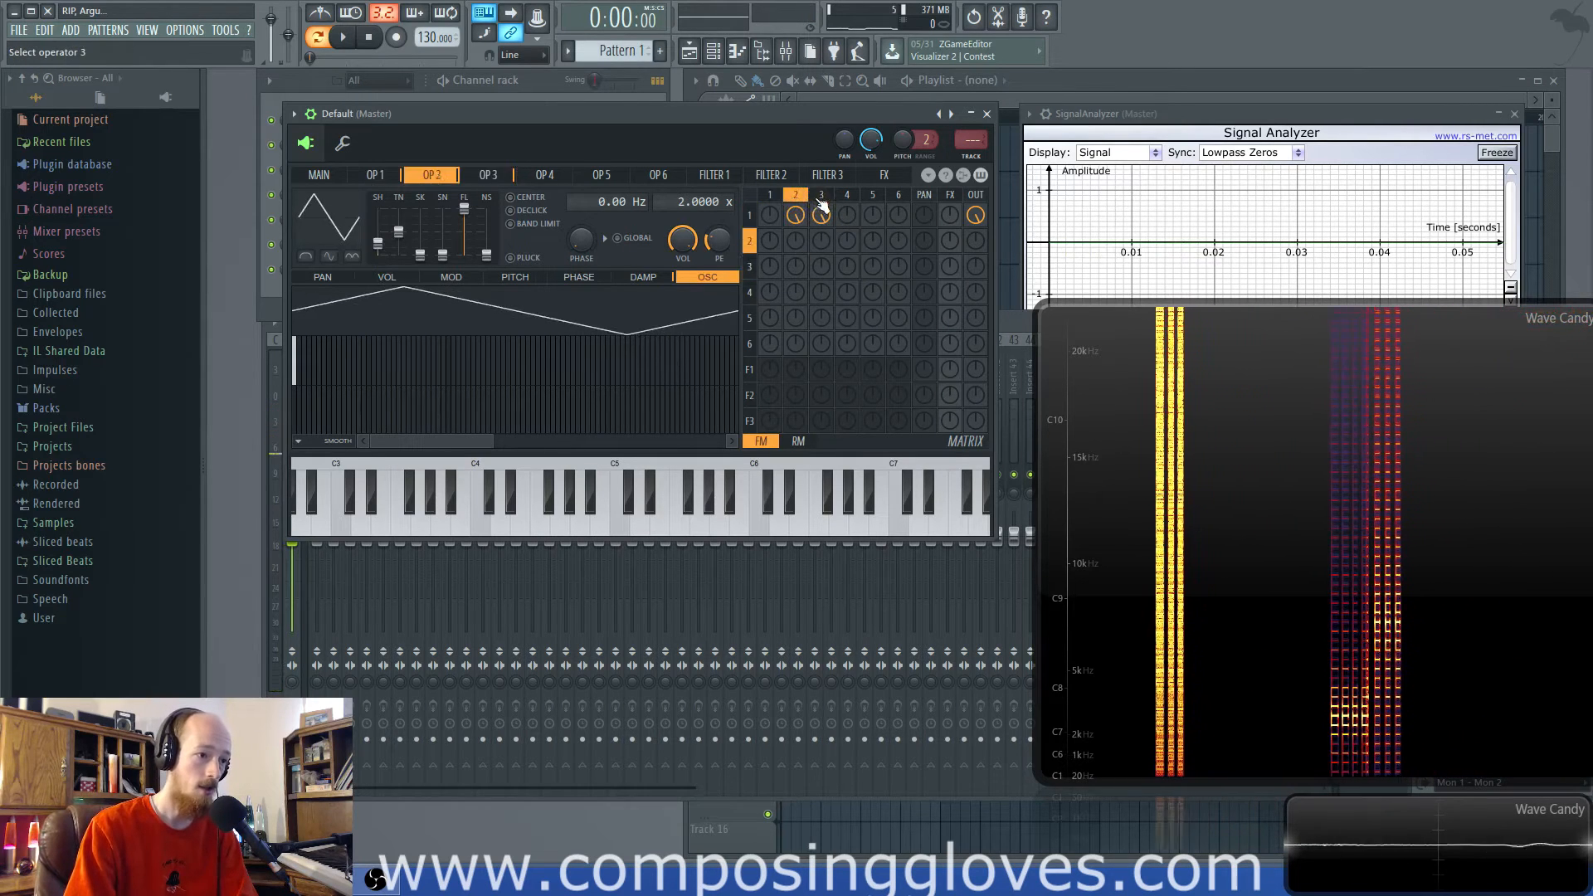
pyautogui.click(487, 175)
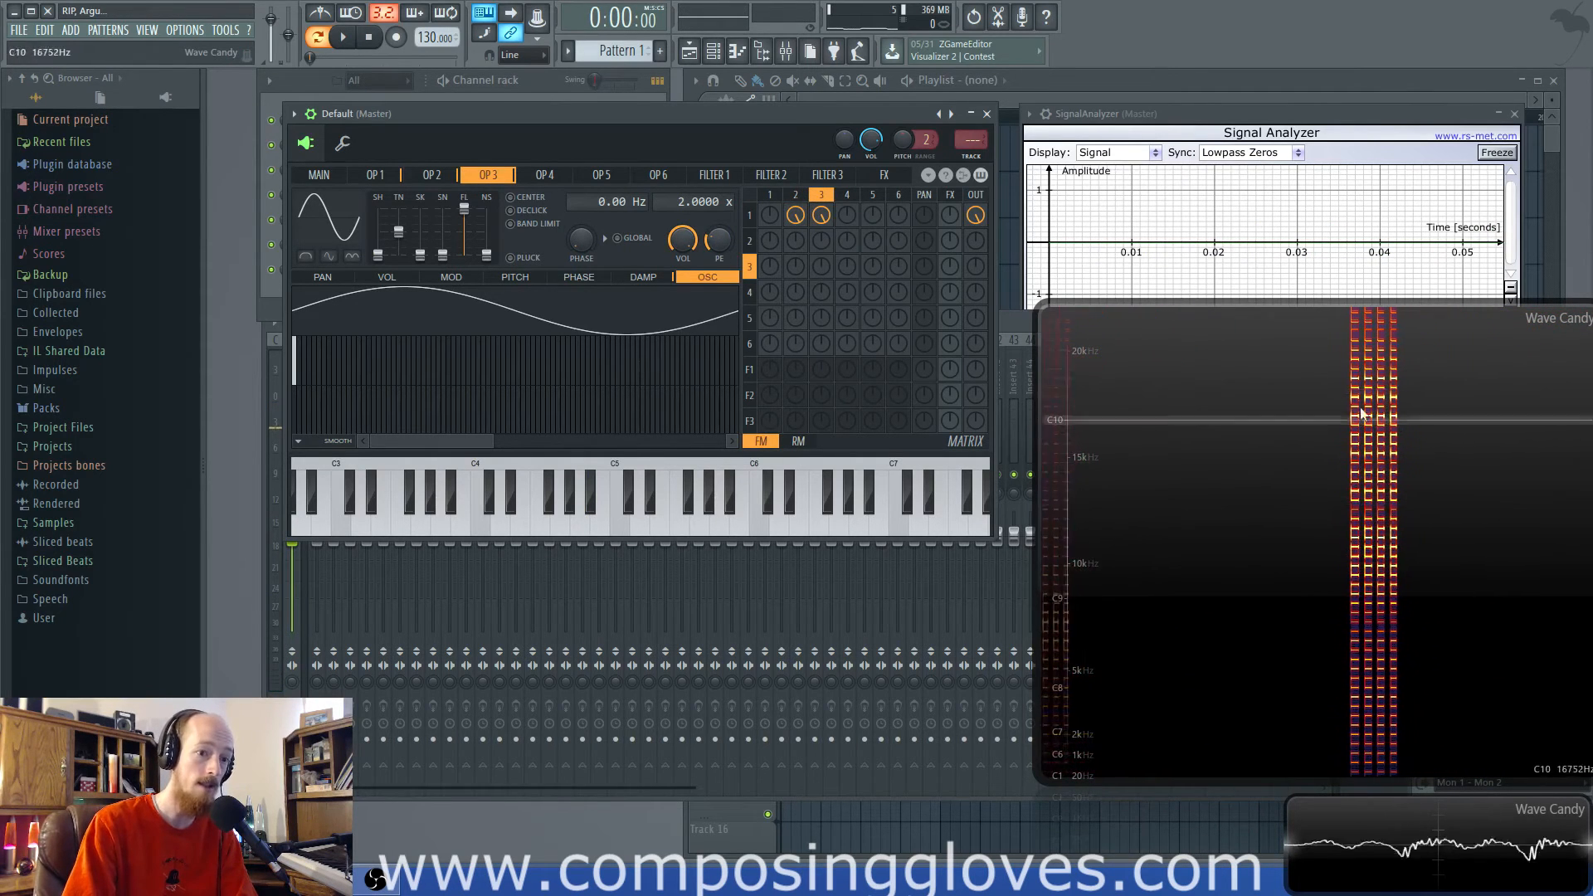
# - Set operator 3's frequency ratio to 1.0000x and return to operator 1's page
pyautogui.click(430, 175)
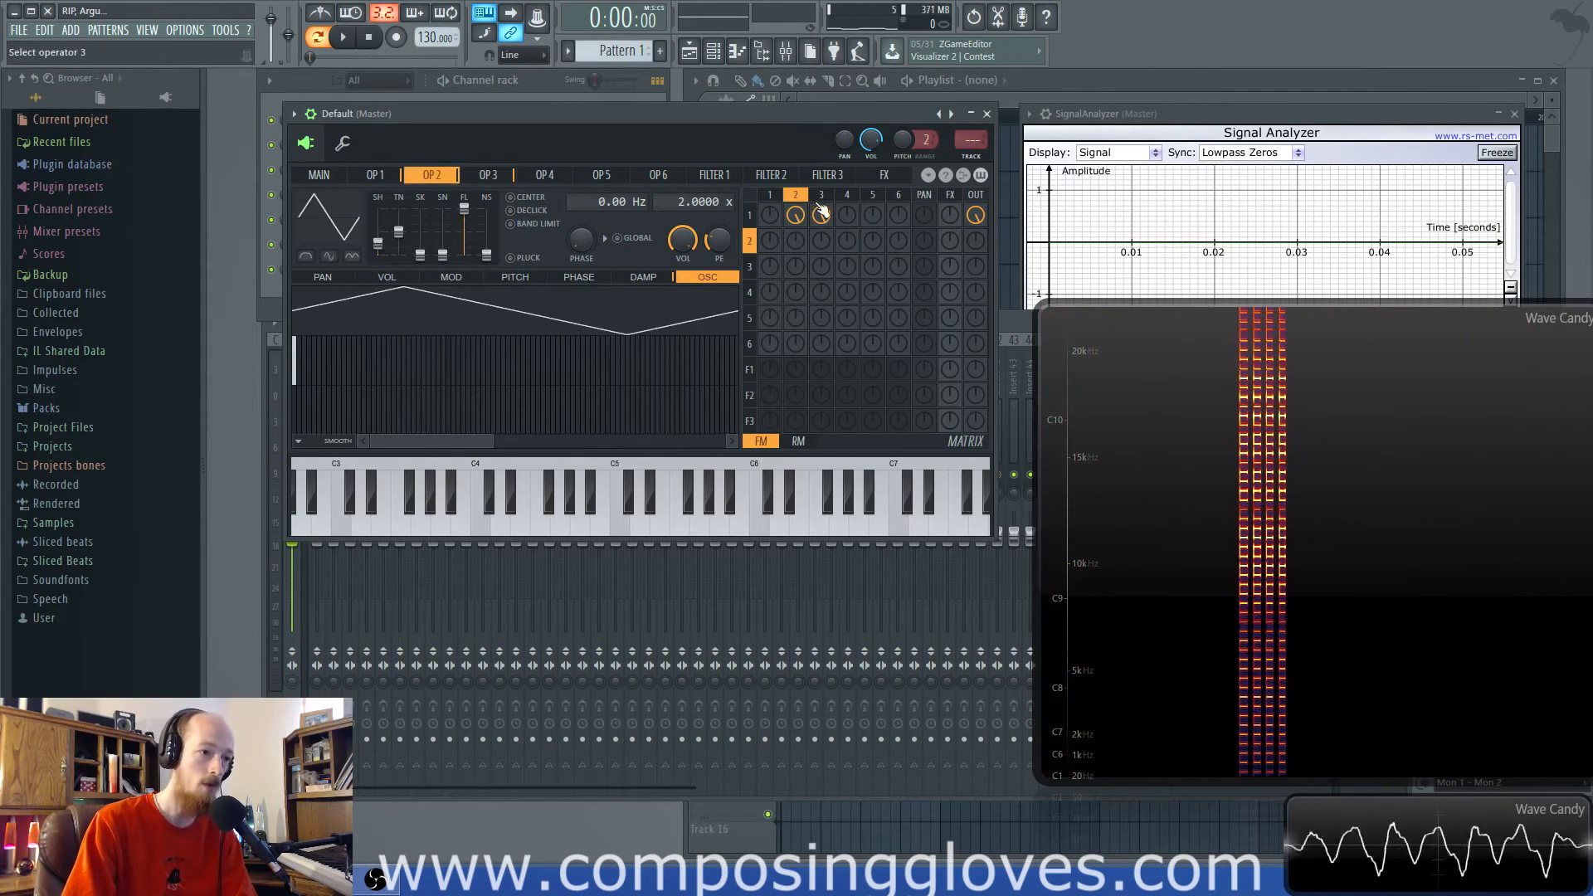
pyautogui.click(487, 175)
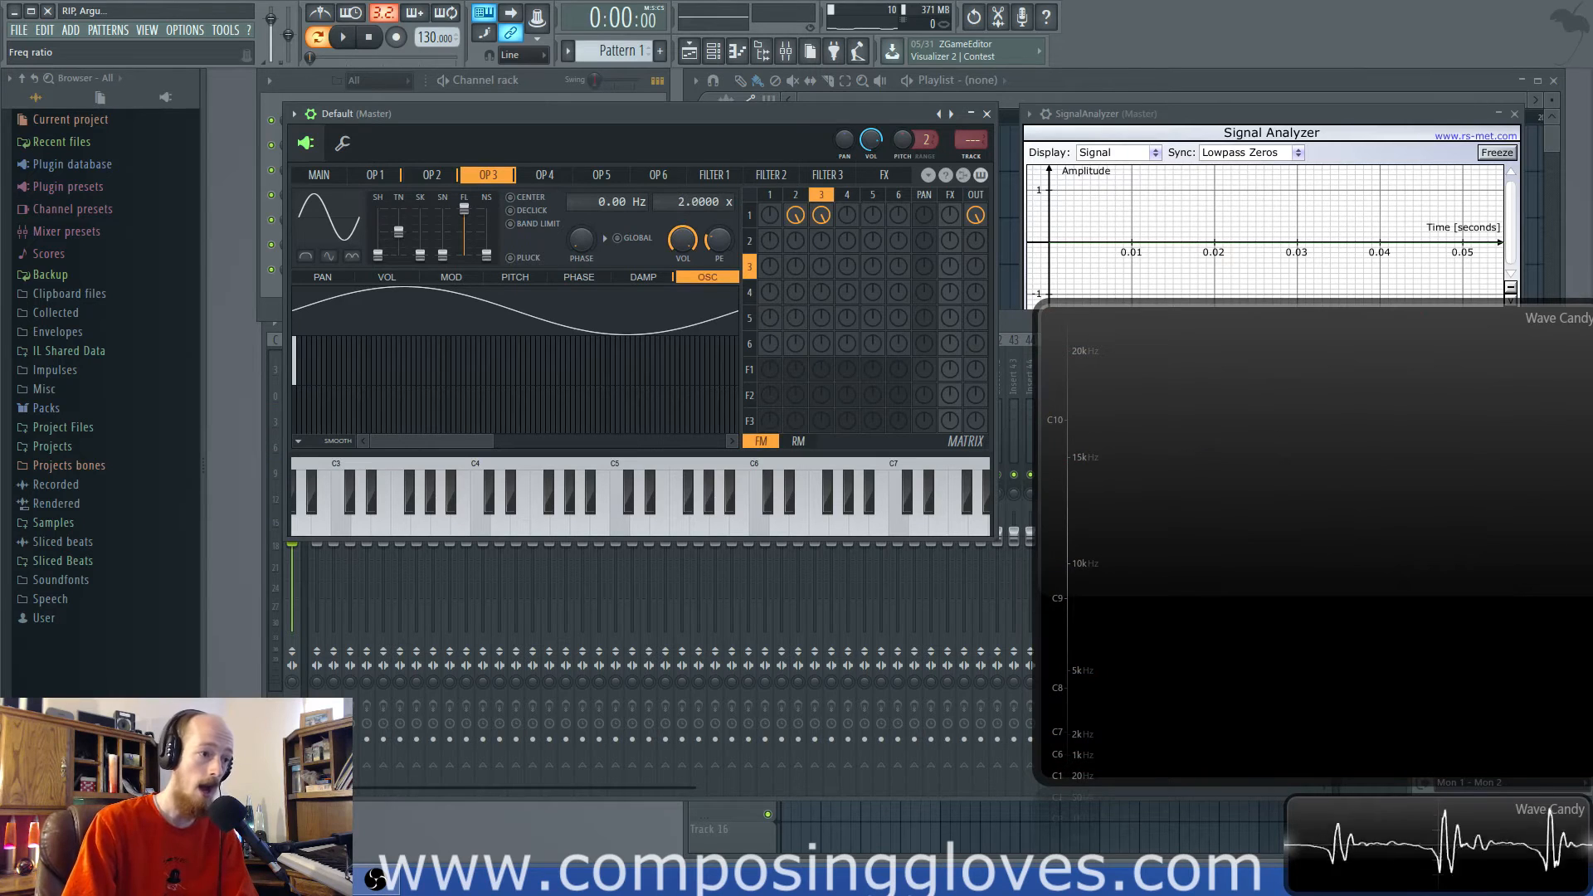
pyautogui.click(584, 508)
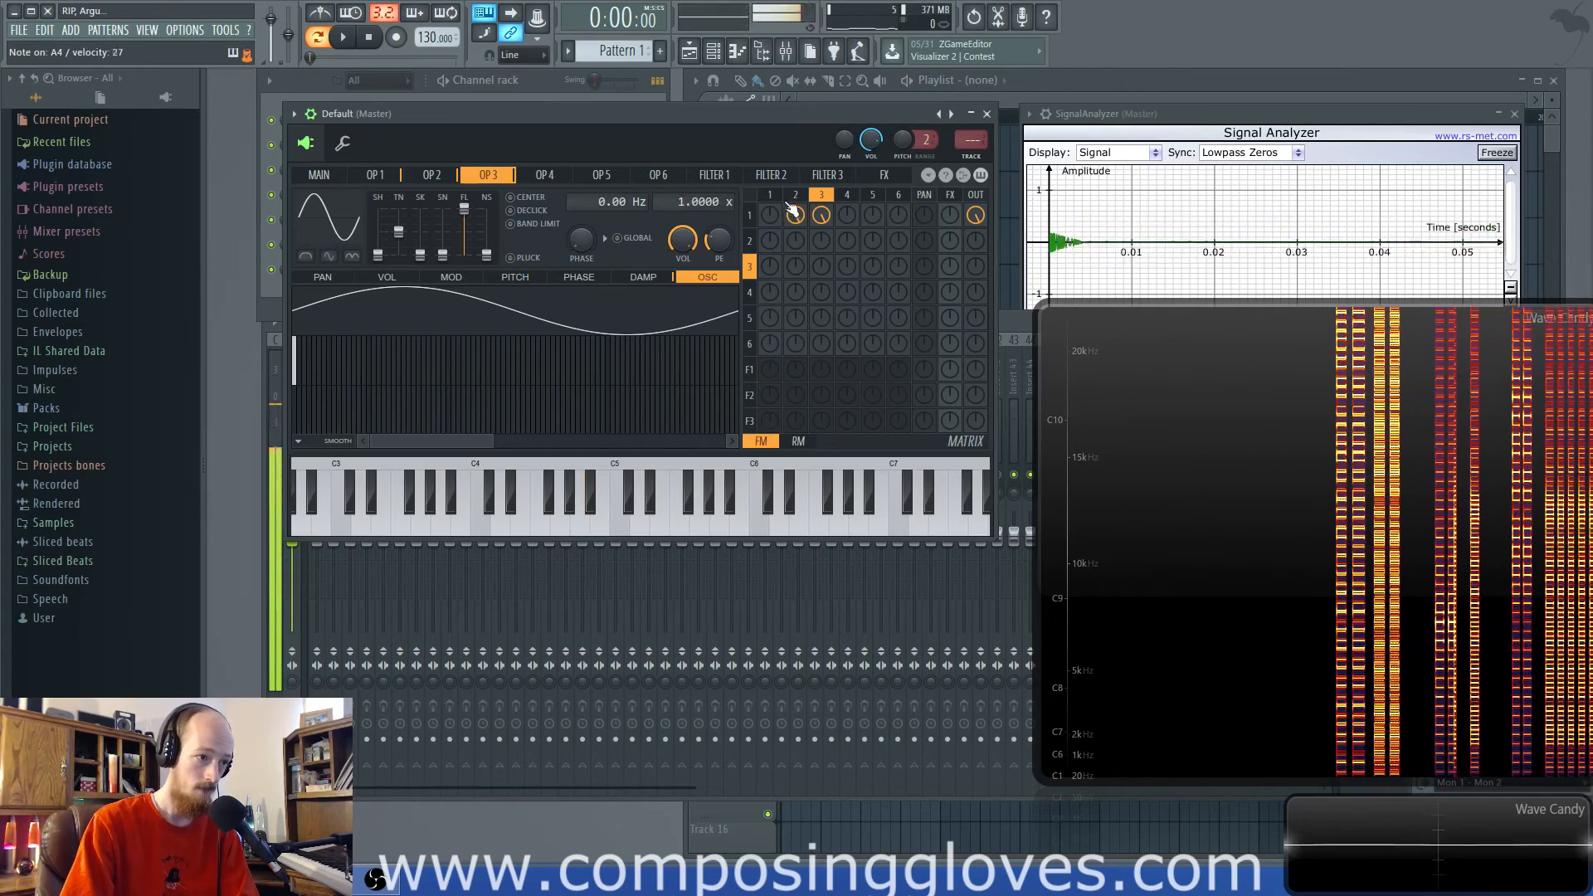
pyautogui.click(430, 173)
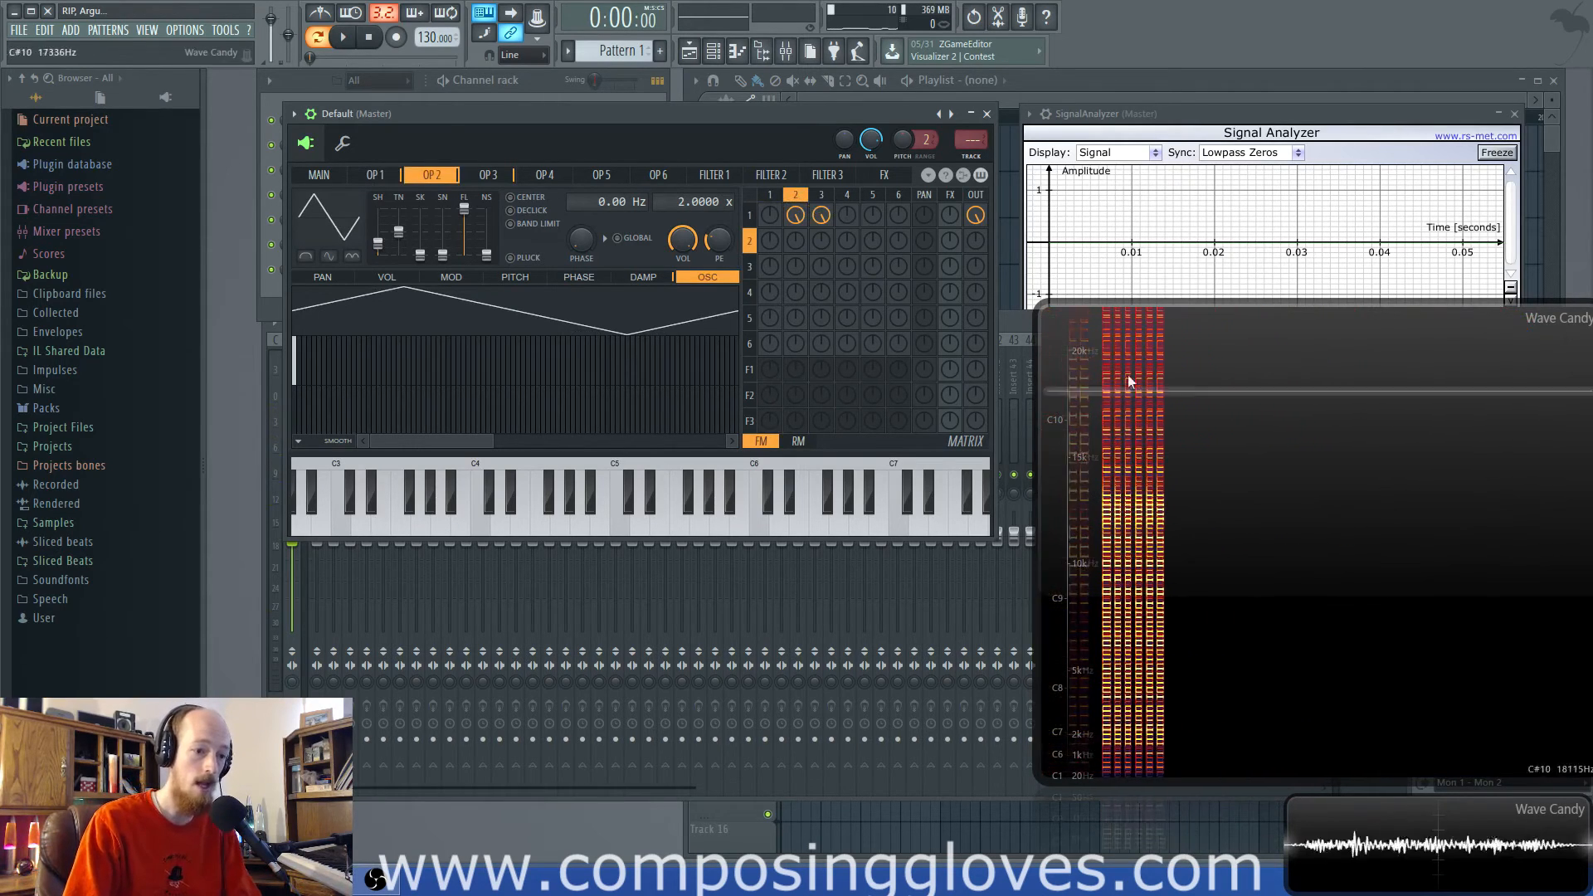
pyautogui.click(487, 175)
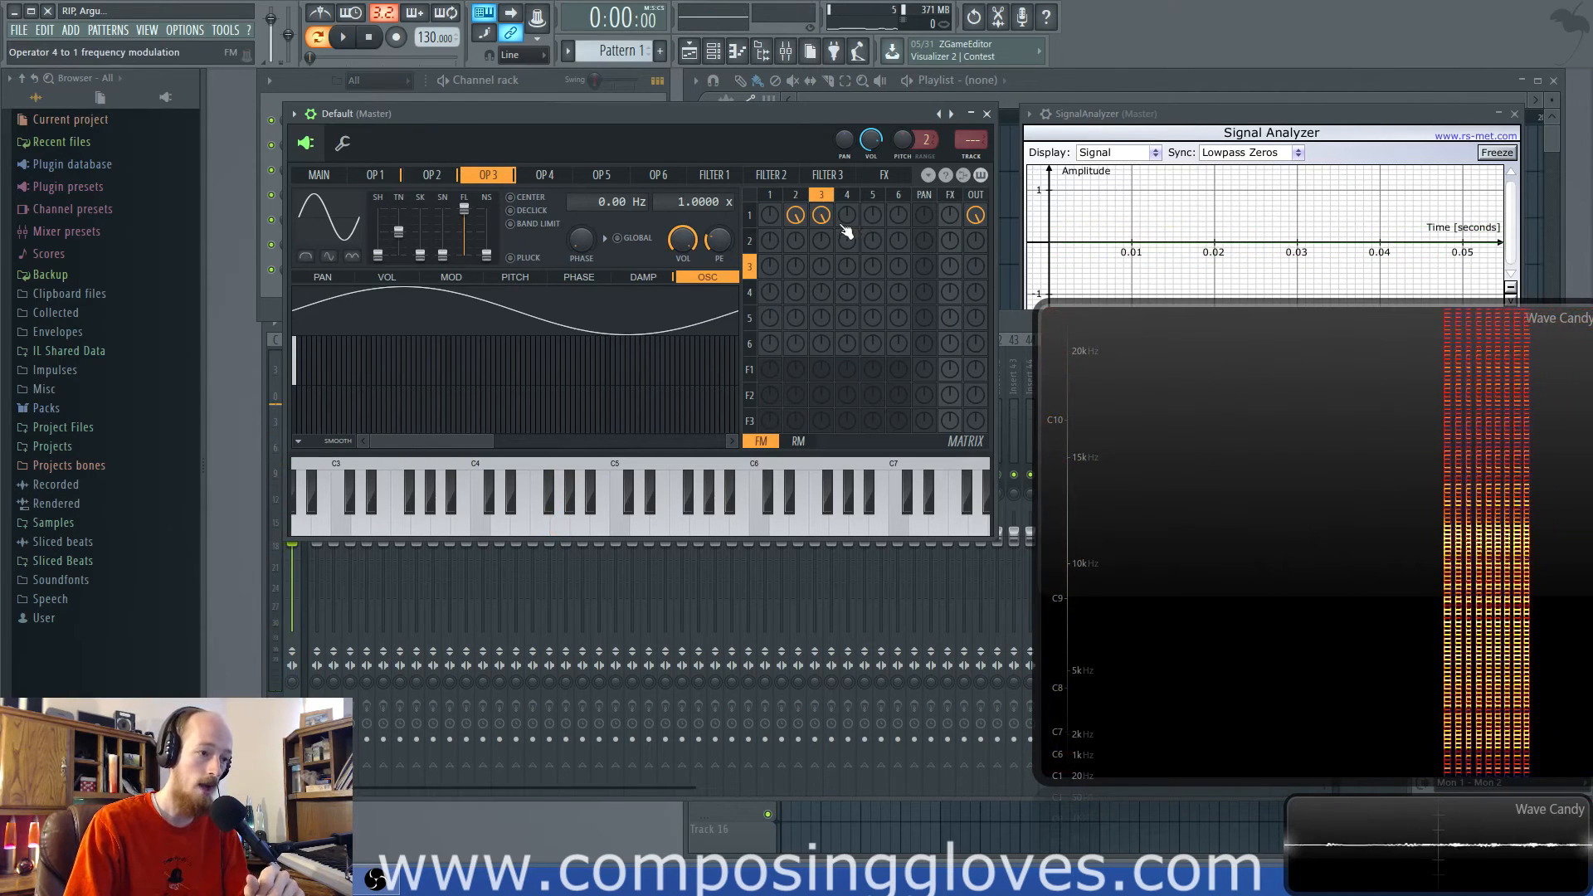
pyautogui.click(374, 175)
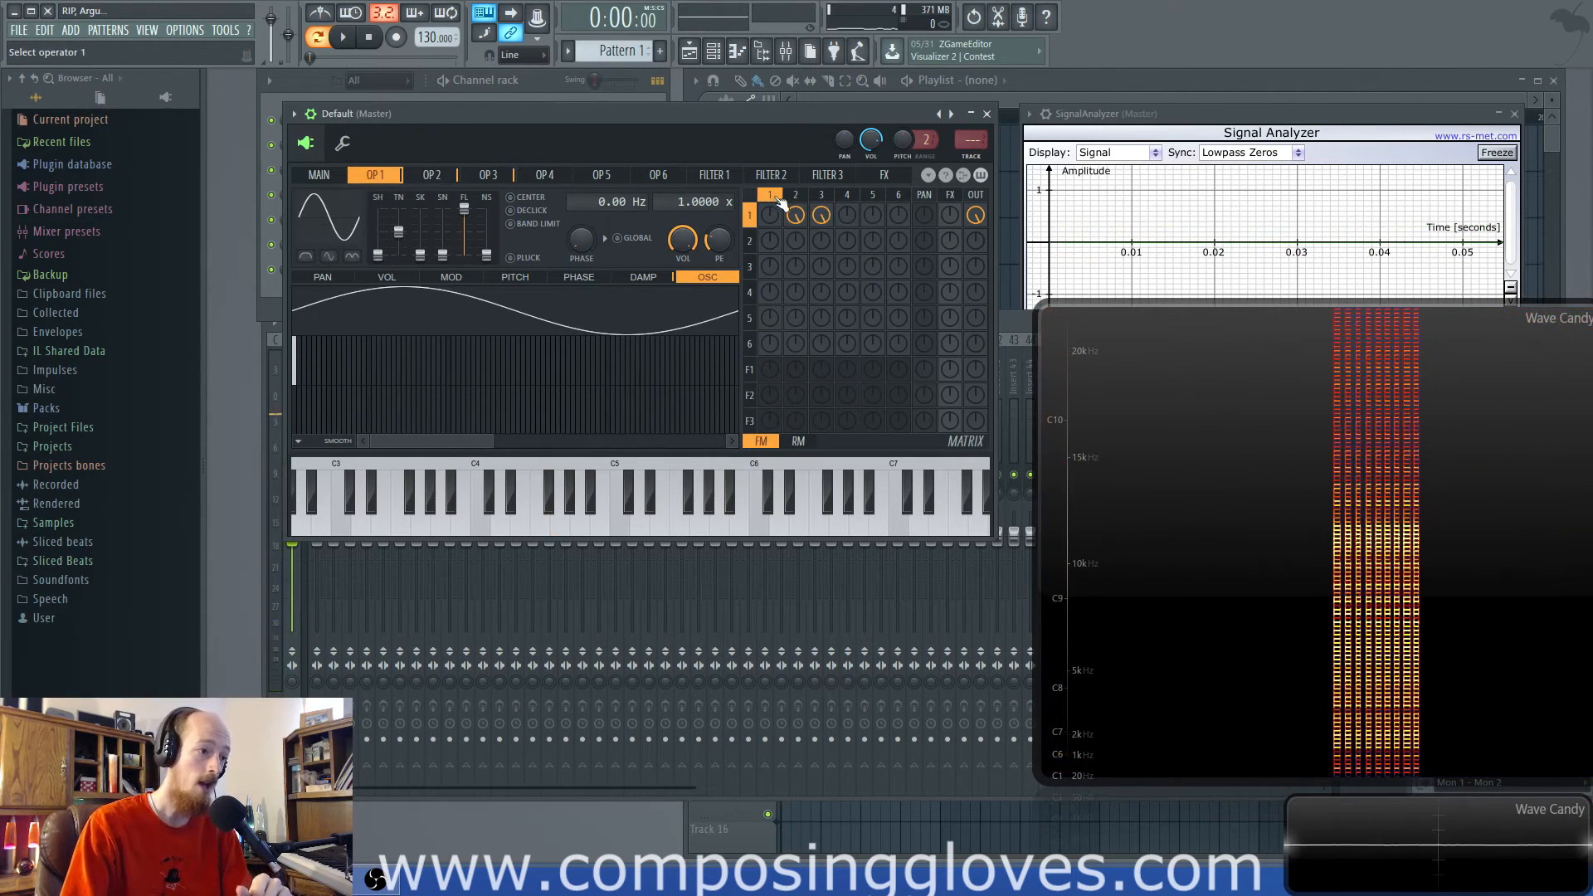
# - Show operator 1's MOD X volume mapping under its modulation and volume envelopes
pyautogui.click(452, 276)
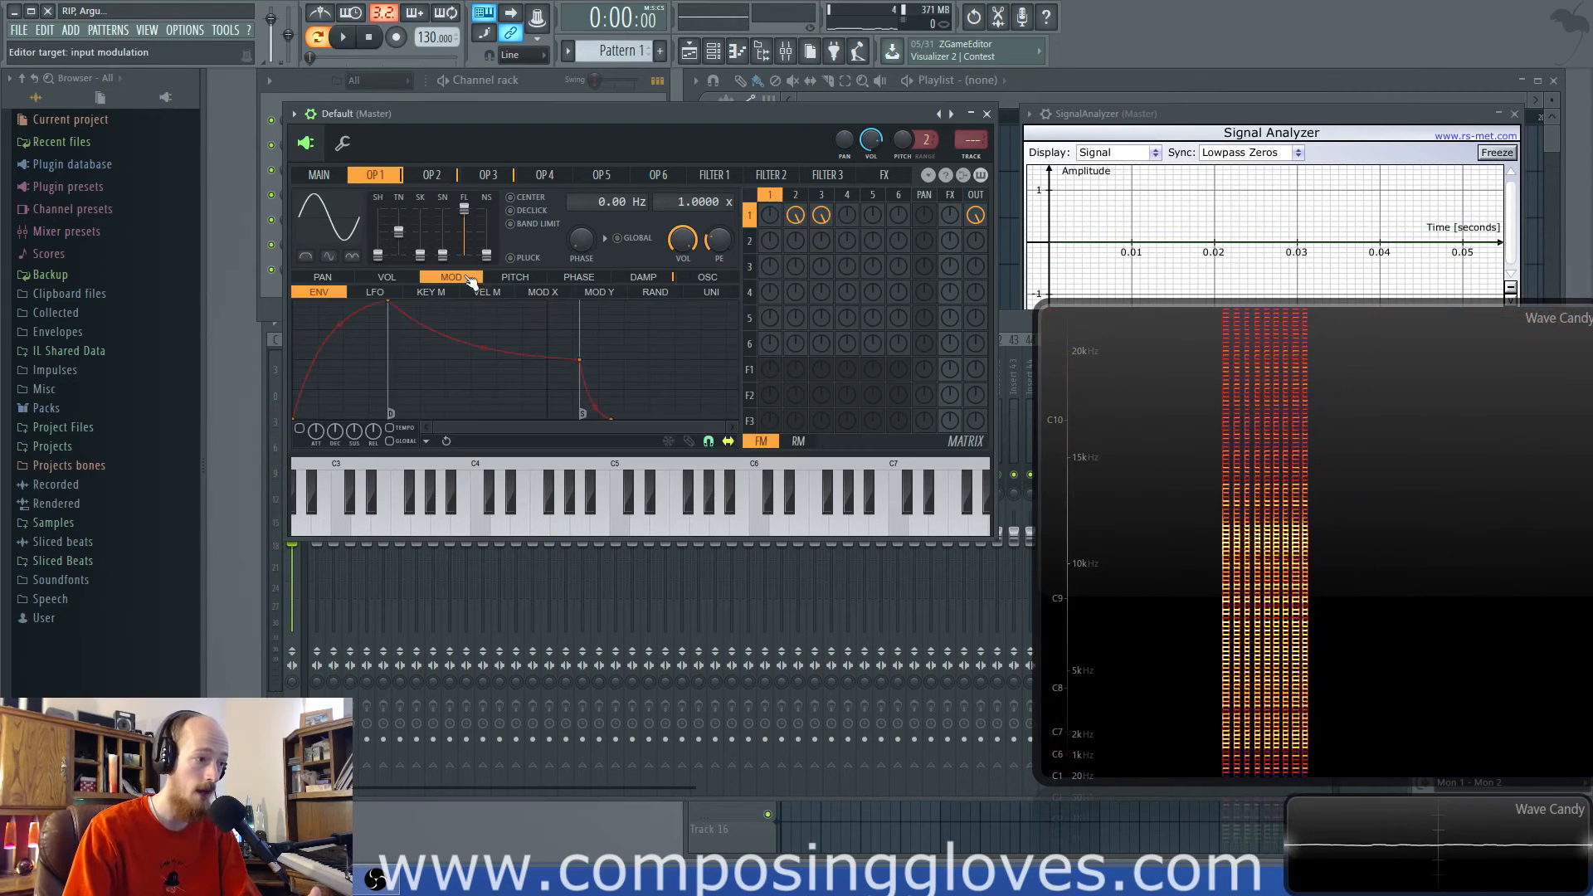
pyautogui.click(386, 276)
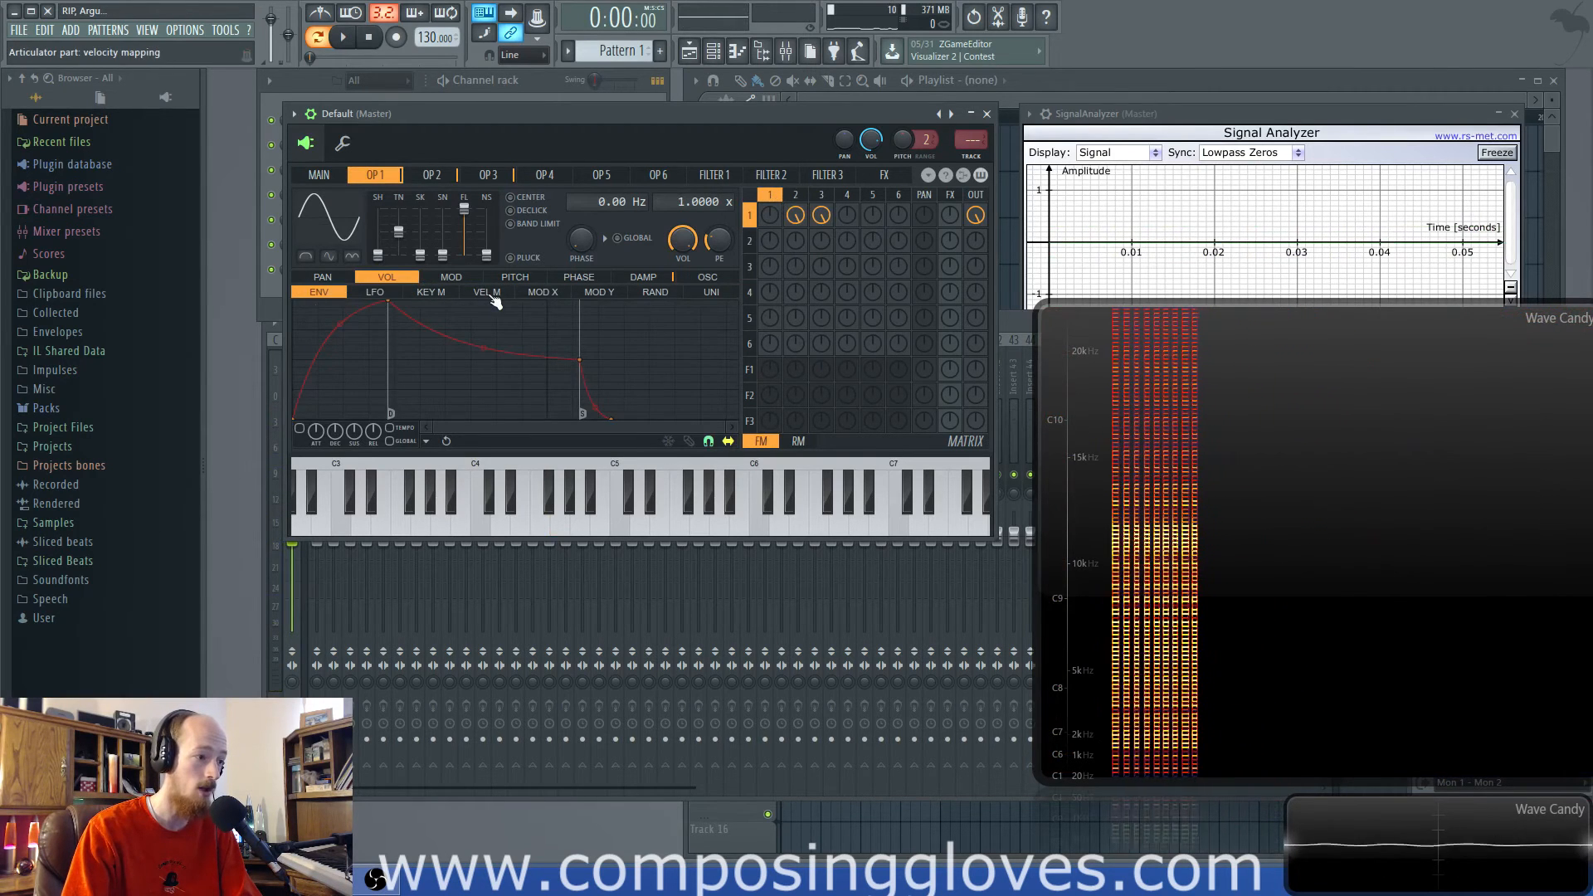
pyautogui.click(542, 292)
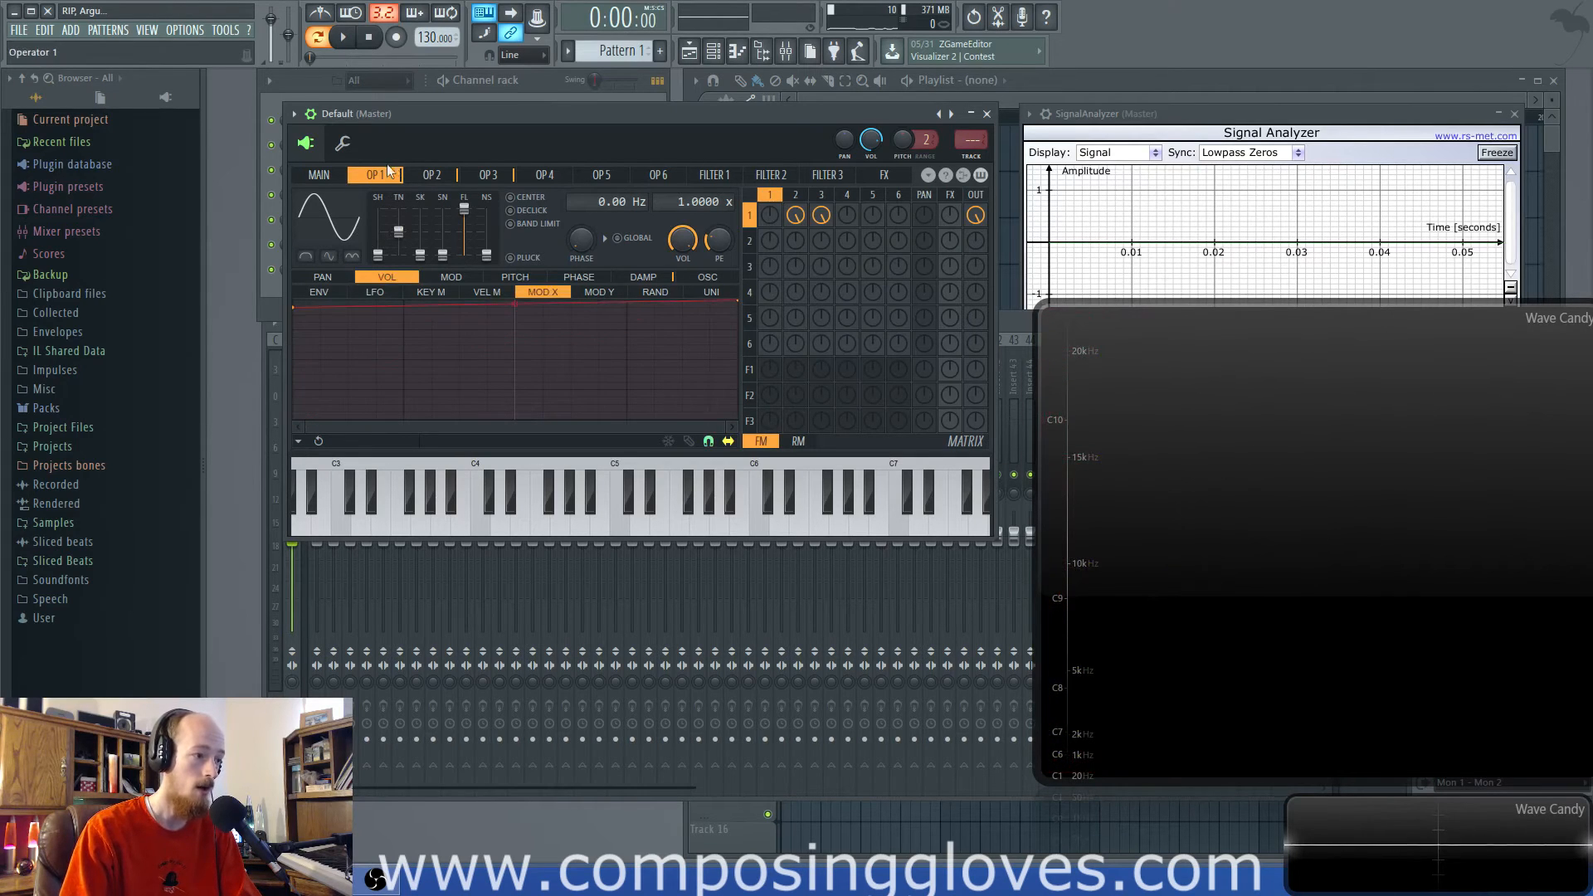
# - Review the MOD X volume mappings on operators 2 and 3, then return to Sytrus's main page
pyautogui.click(430, 174)
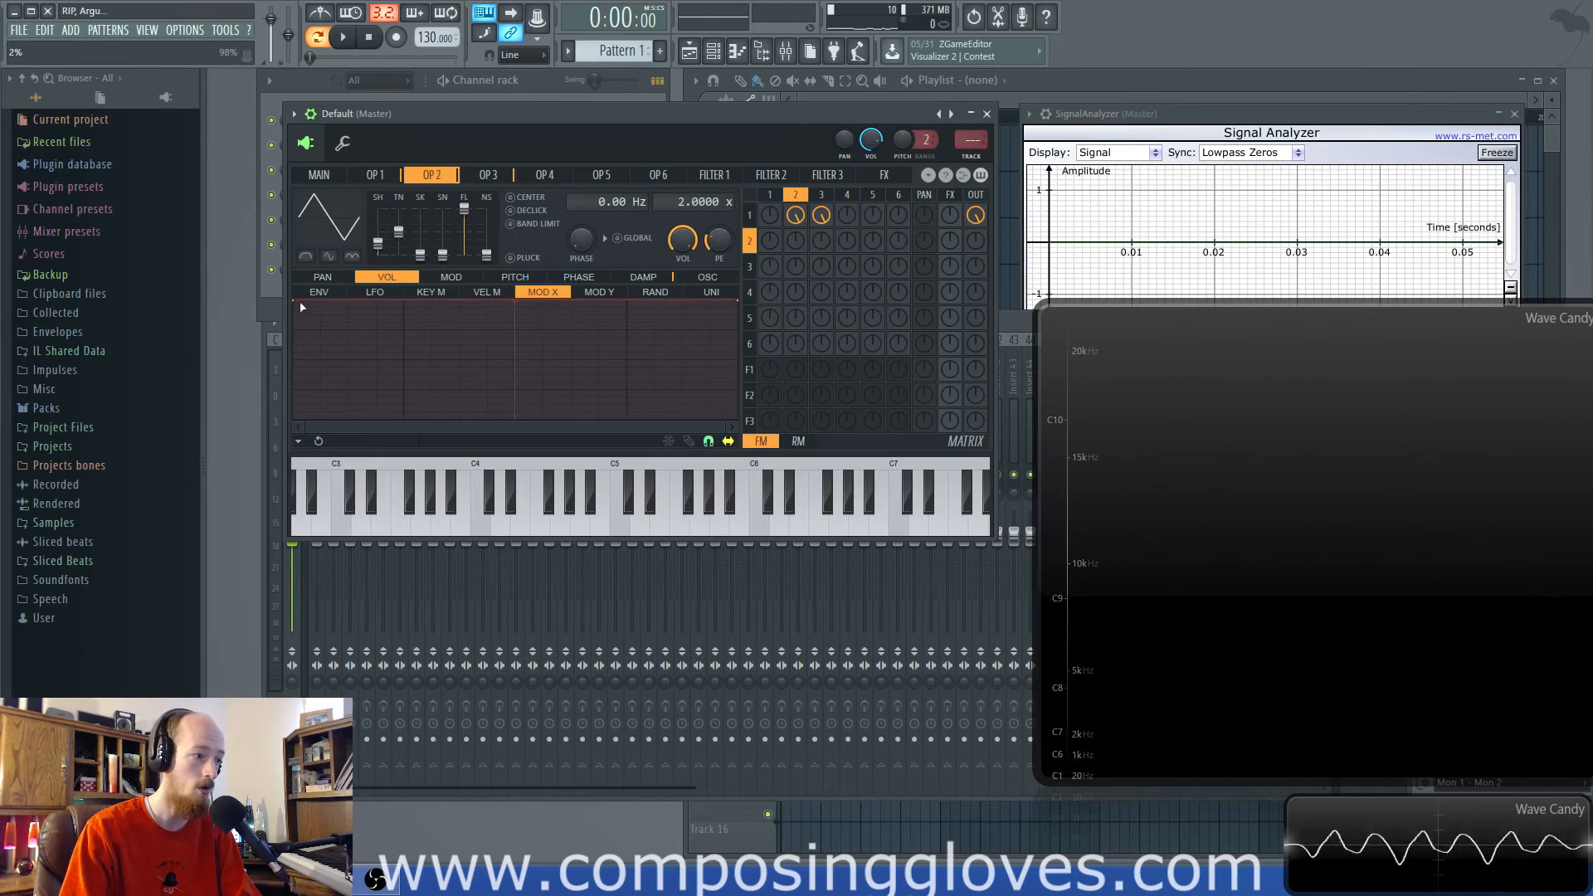
pyautogui.click(487, 174)
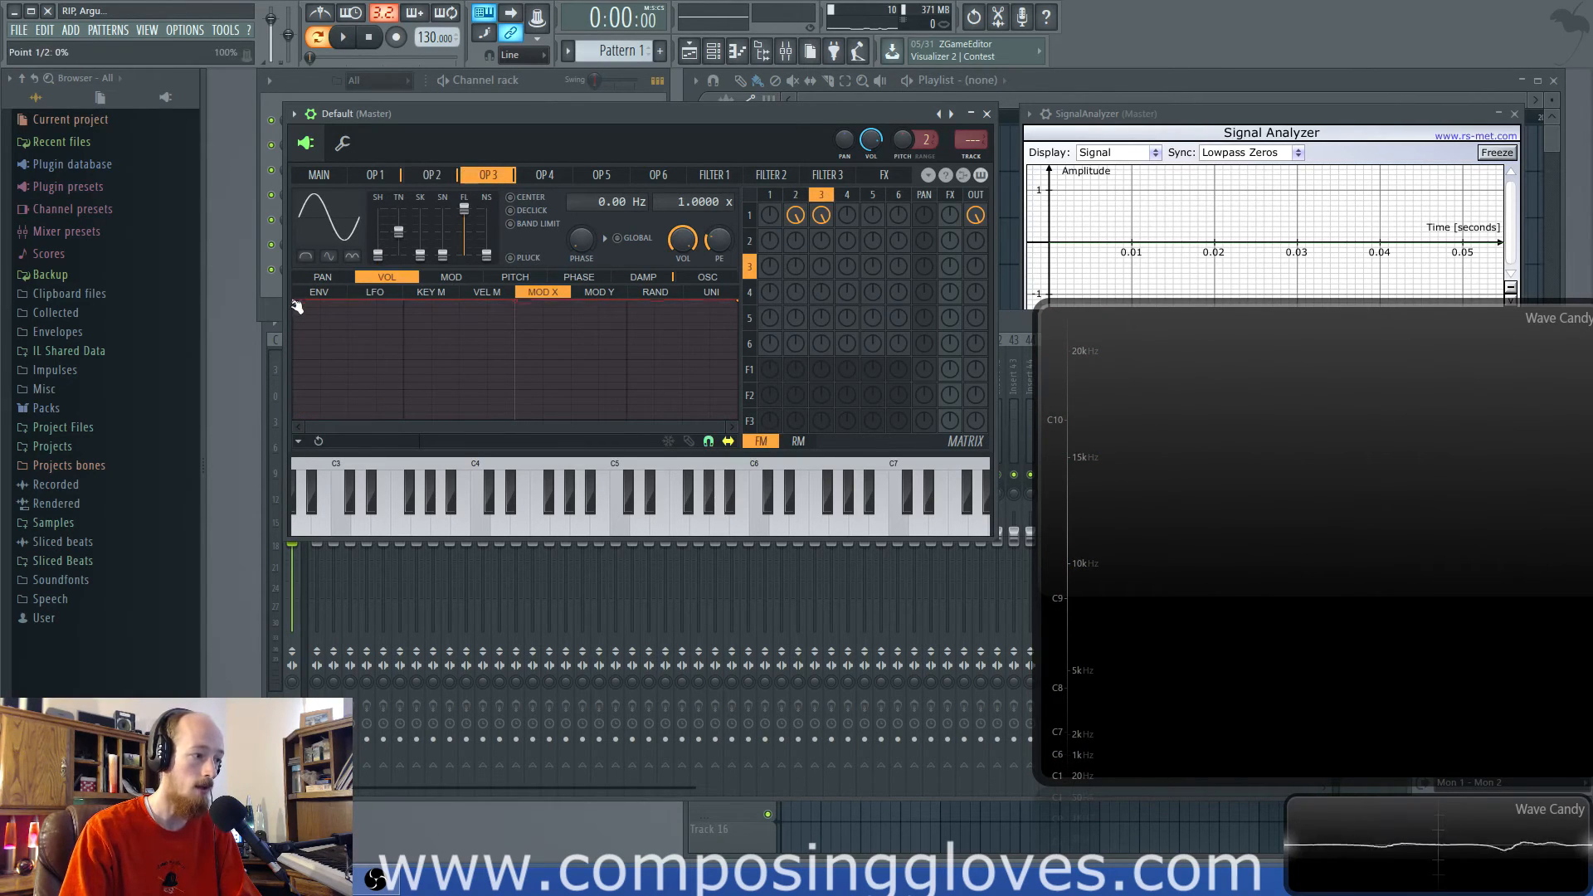
pyautogui.click(318, 173)
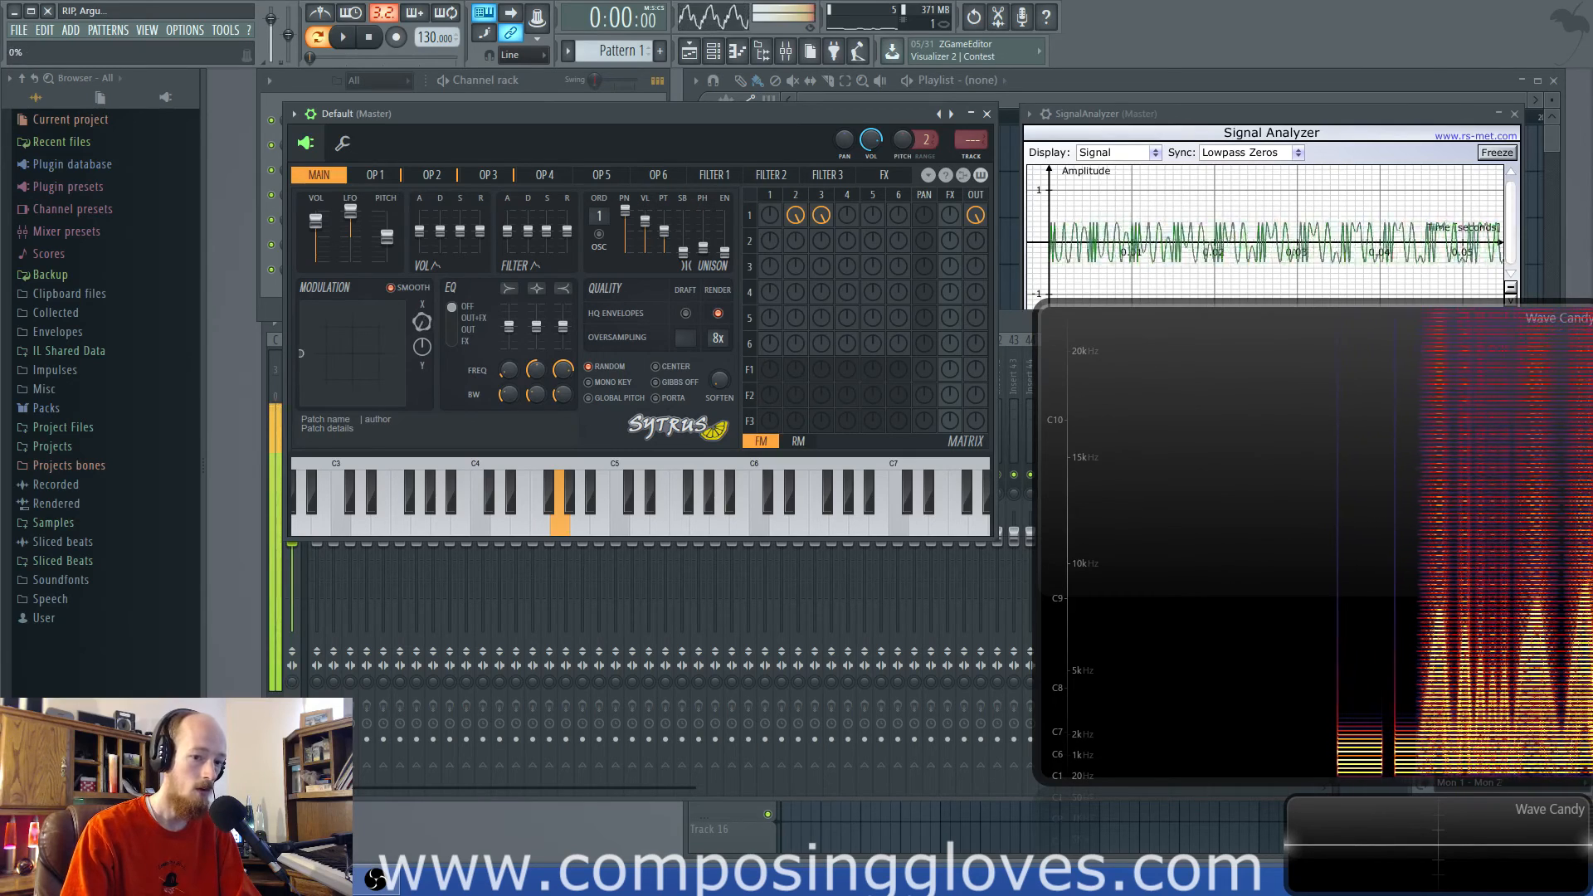
pyautogui.click(430, 173)
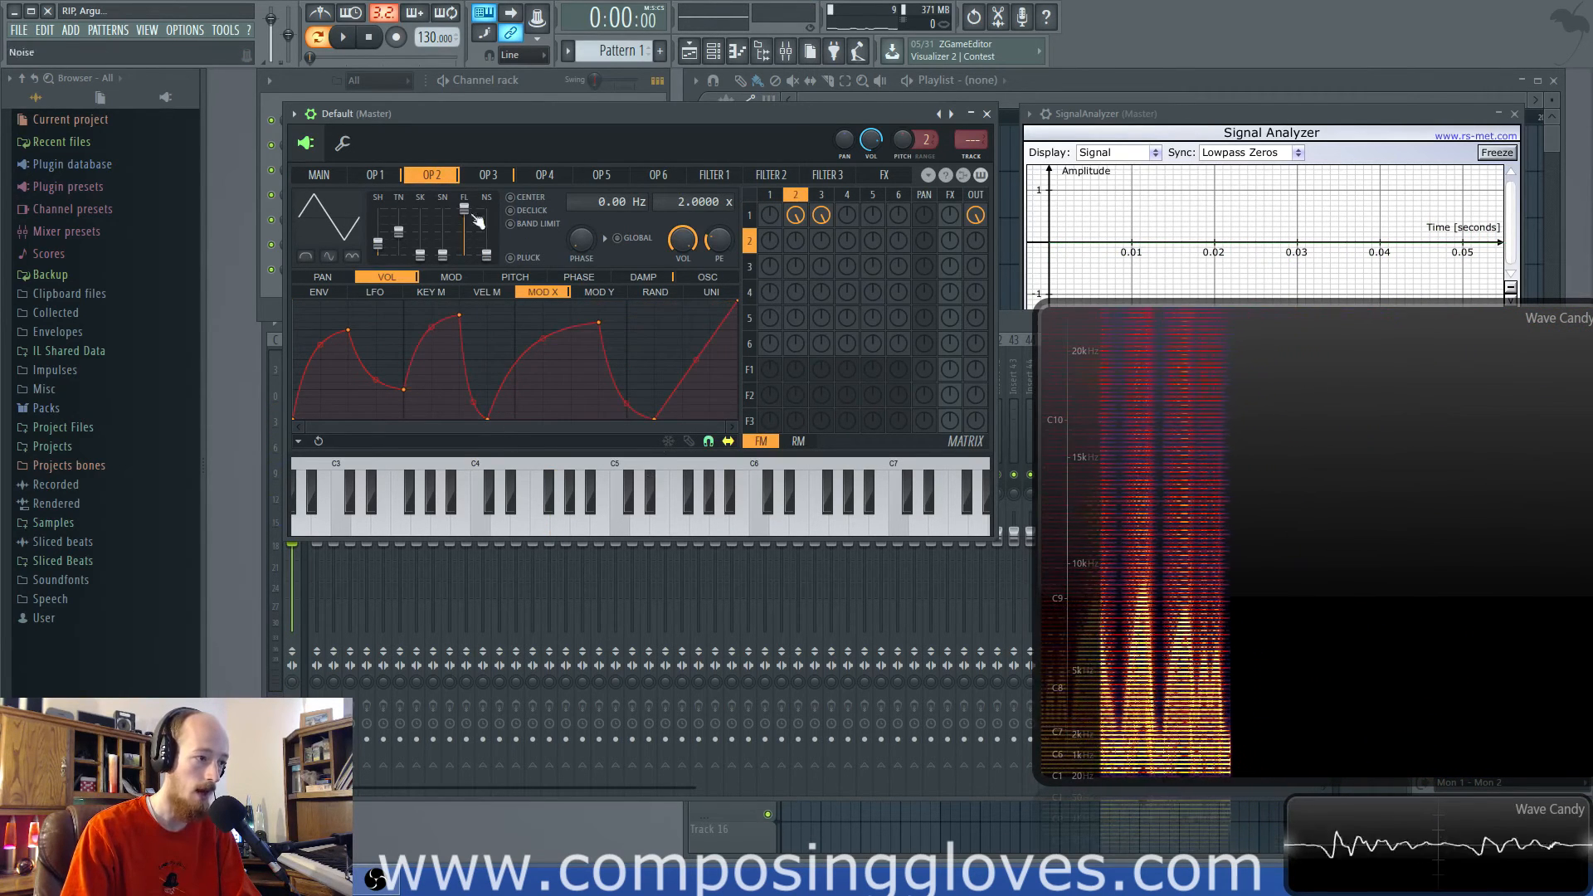
pyautogui.click(319, 175)
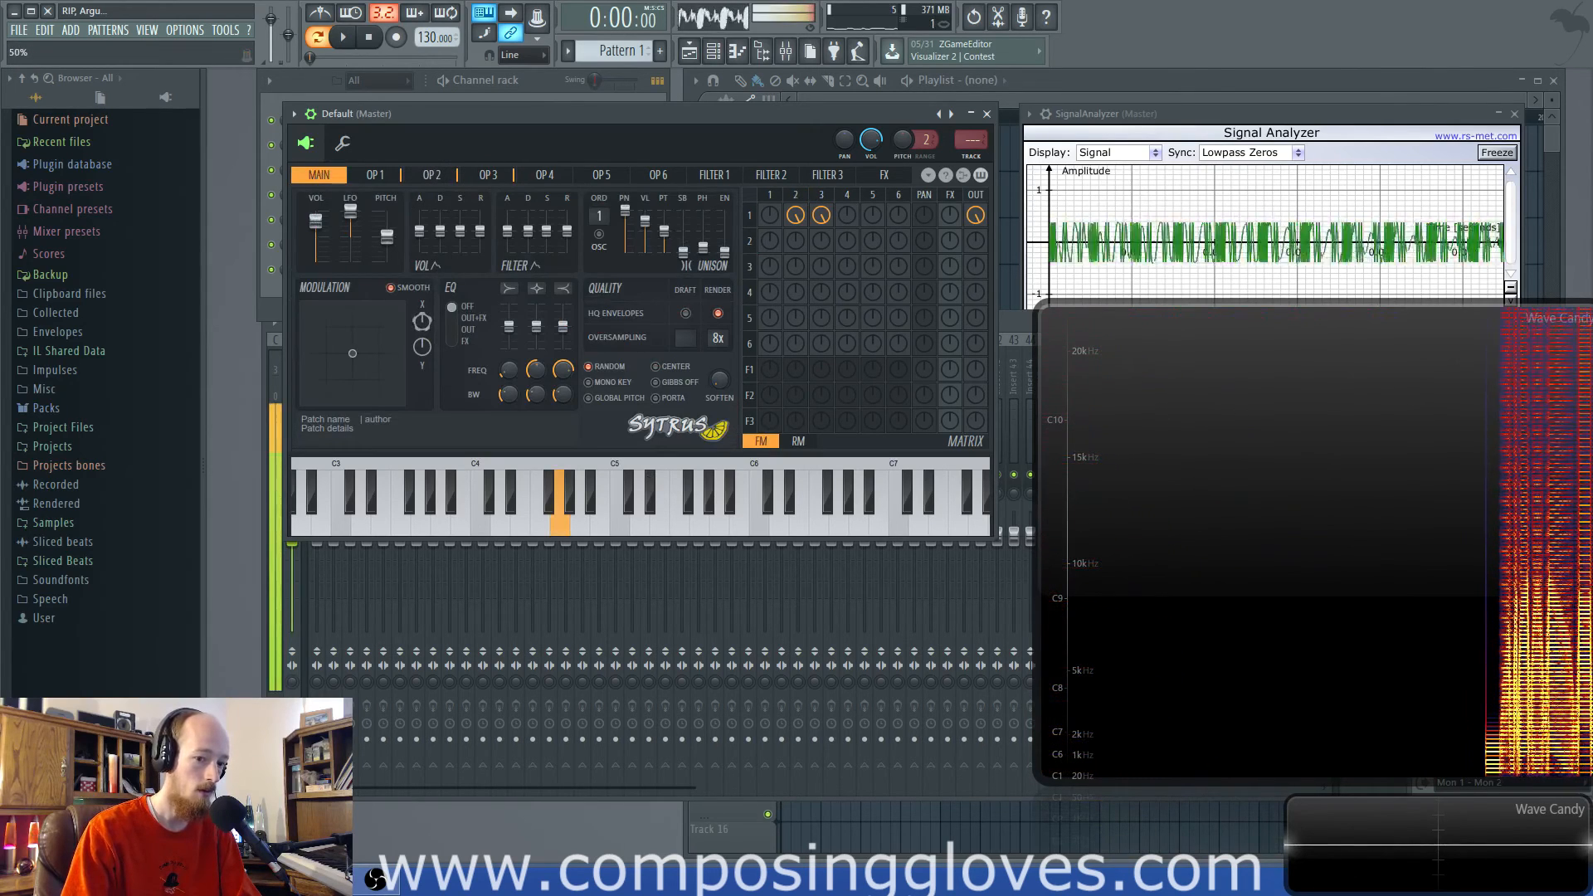
pyautogui.click(375, 175)
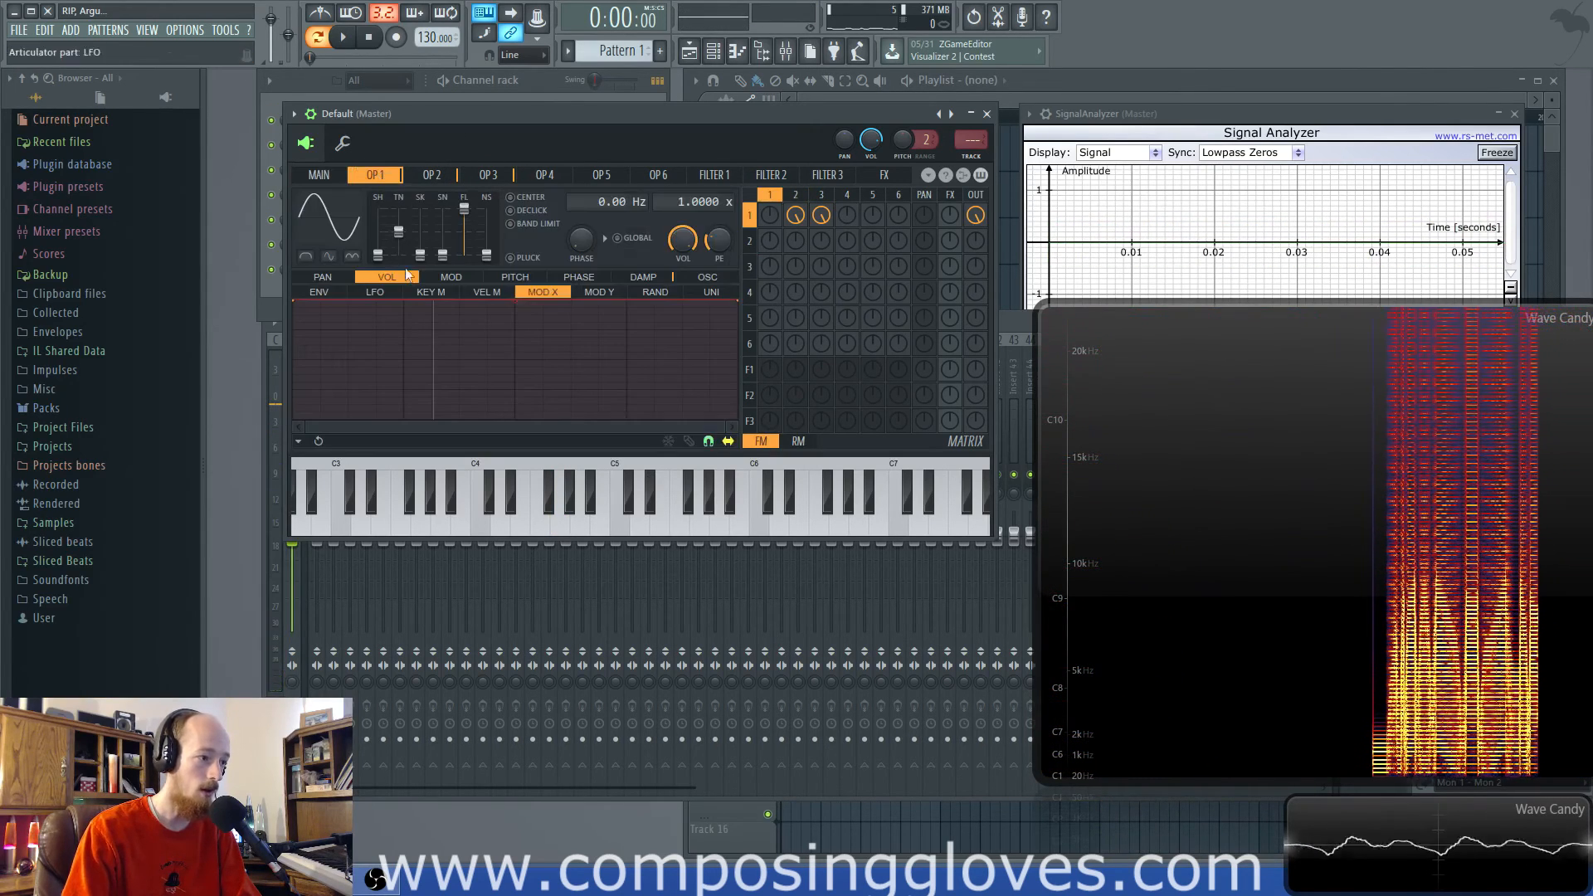
pyautogui.click(430, 175)
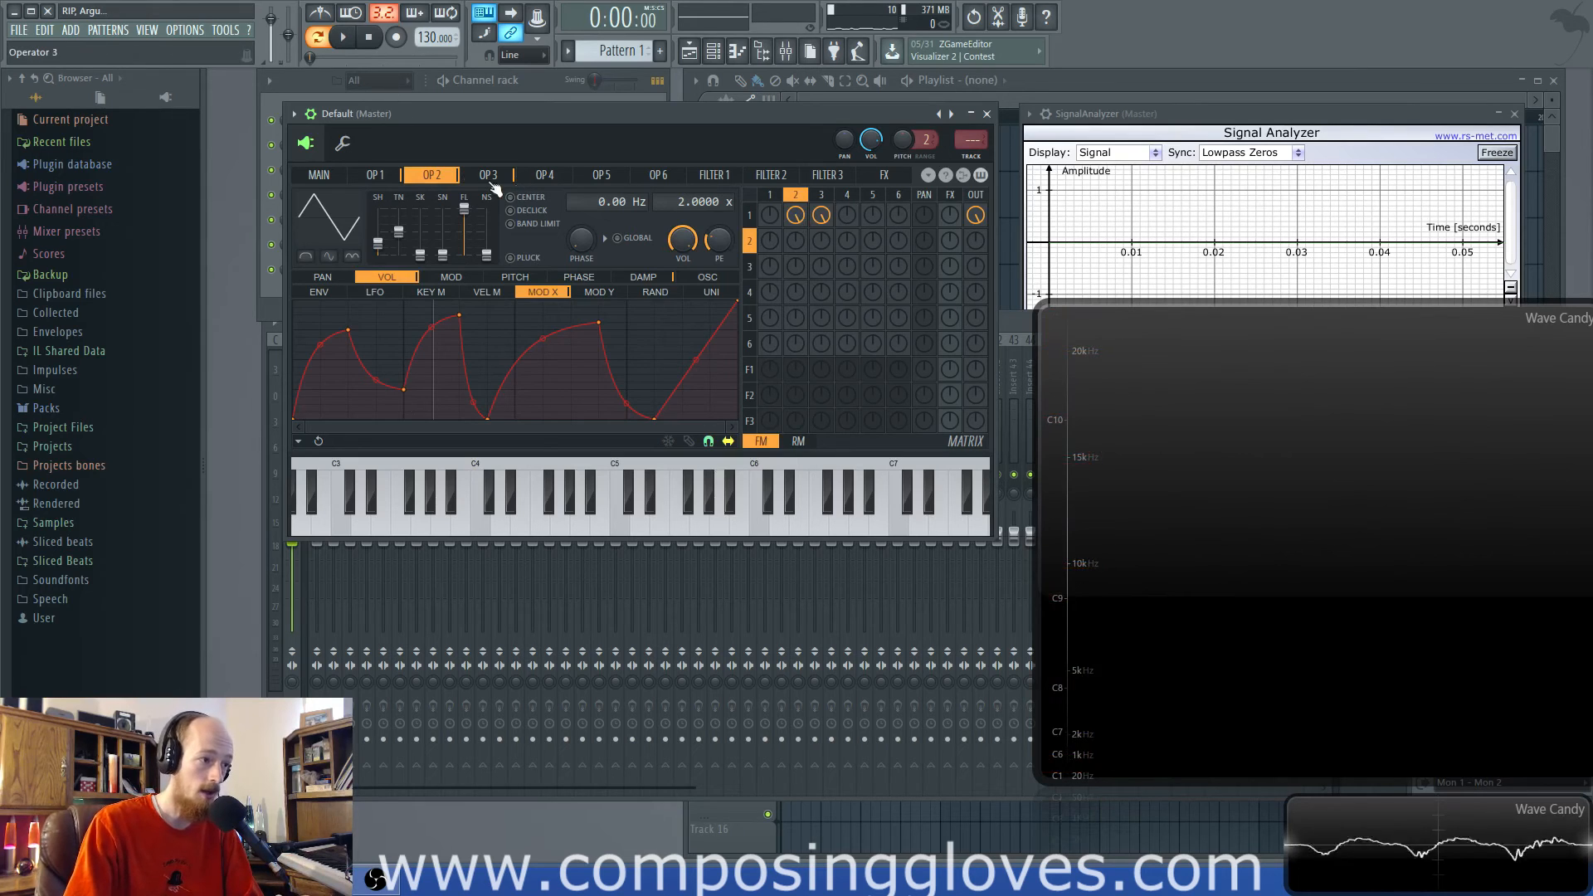
pyautogui.click(319, 173)
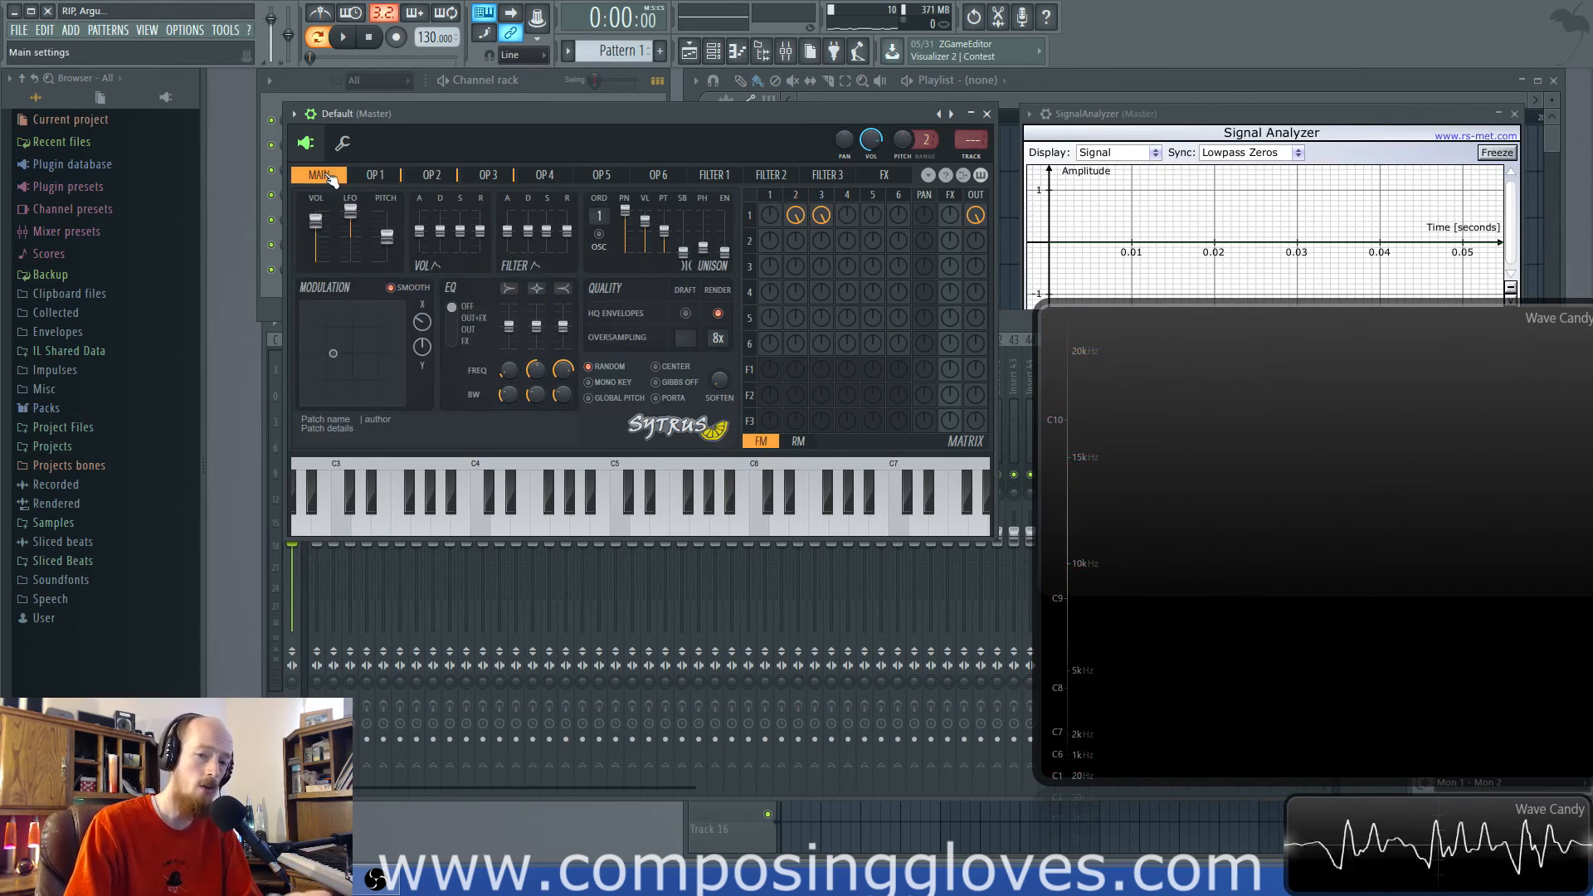